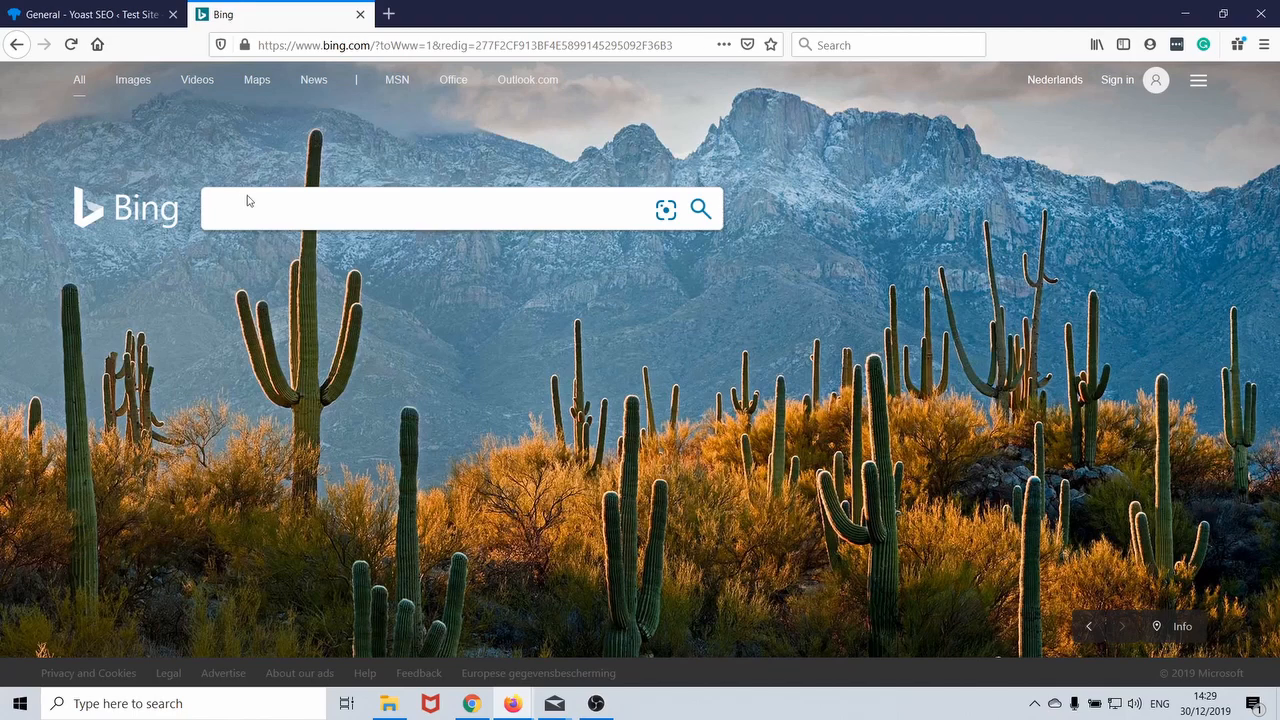
# Step: Search Bing for 'webmaster tools bing' and open the Bing Webmaster Tools result
pyautogui.click(251, 211)
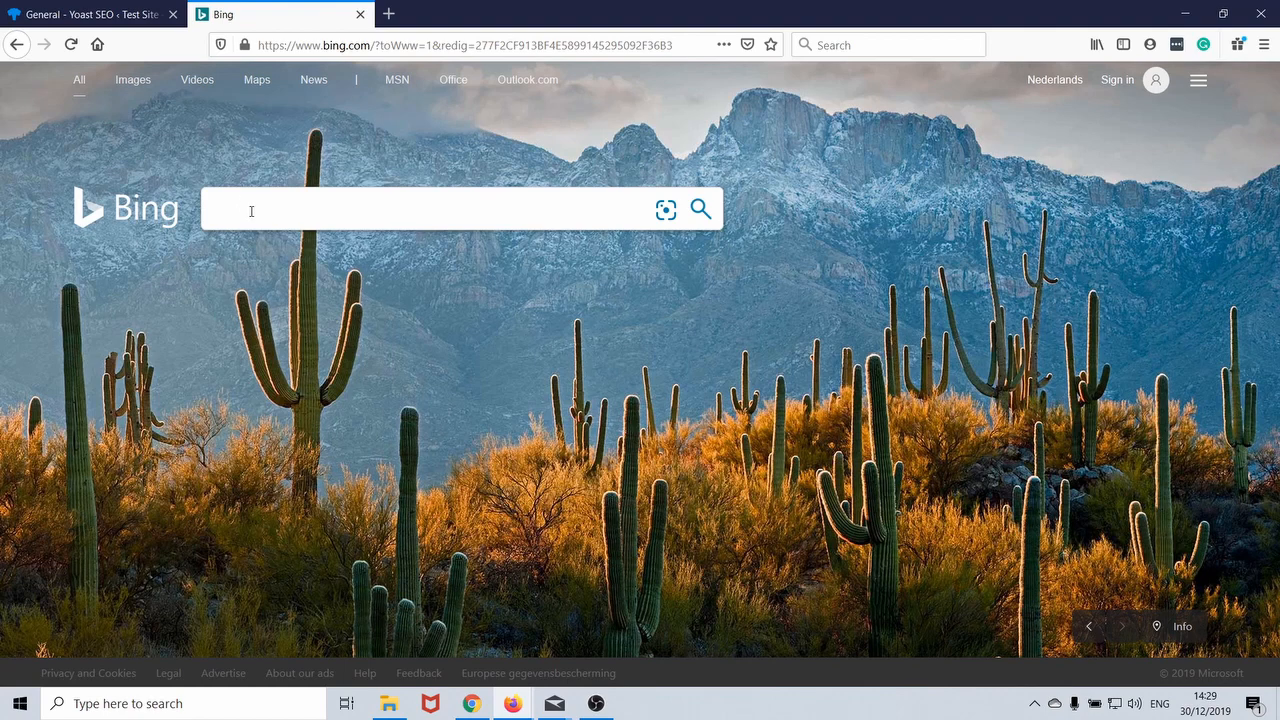
pyautogui.write('webmaster tools')
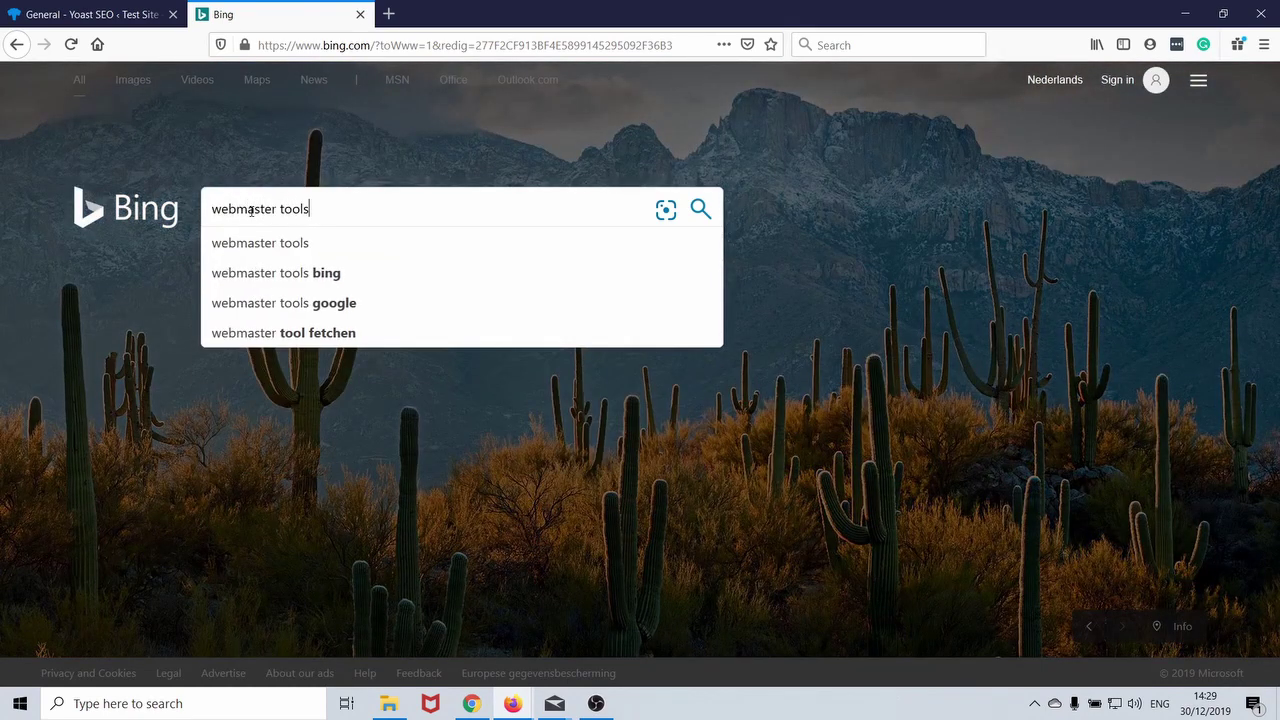
pyautogui.click(275, 272)
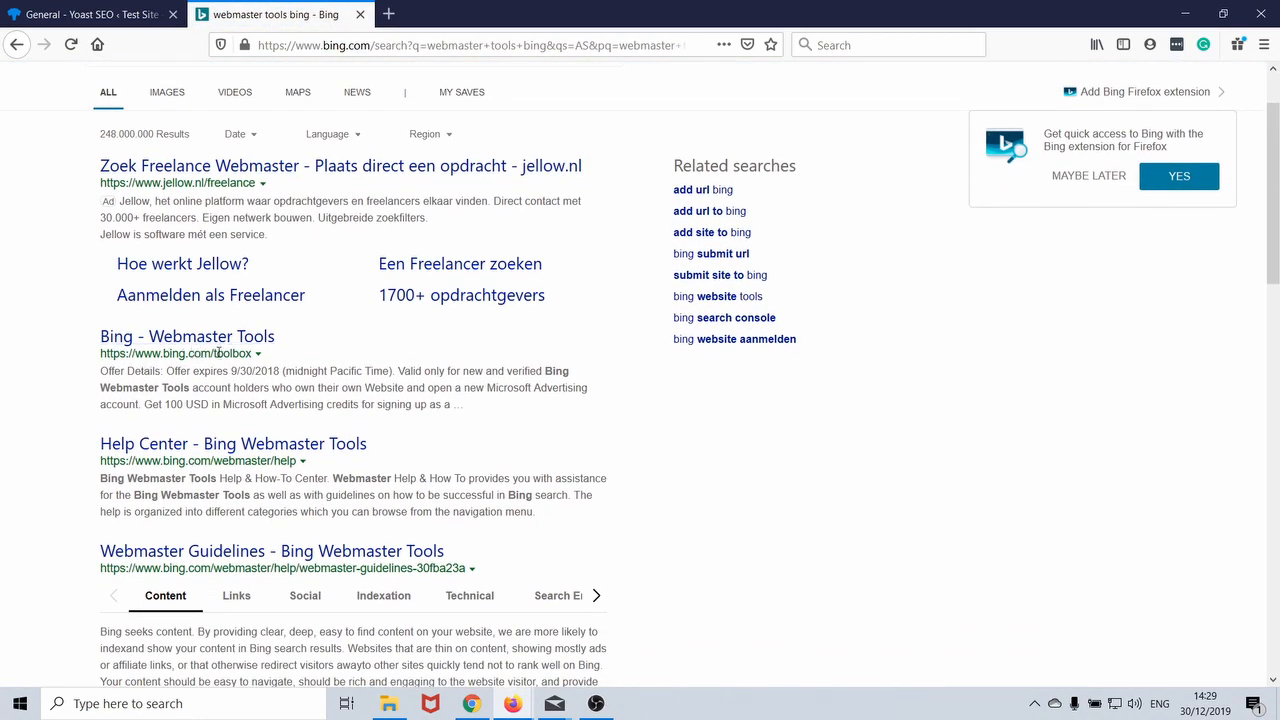
pyautogui.click(187, 336)
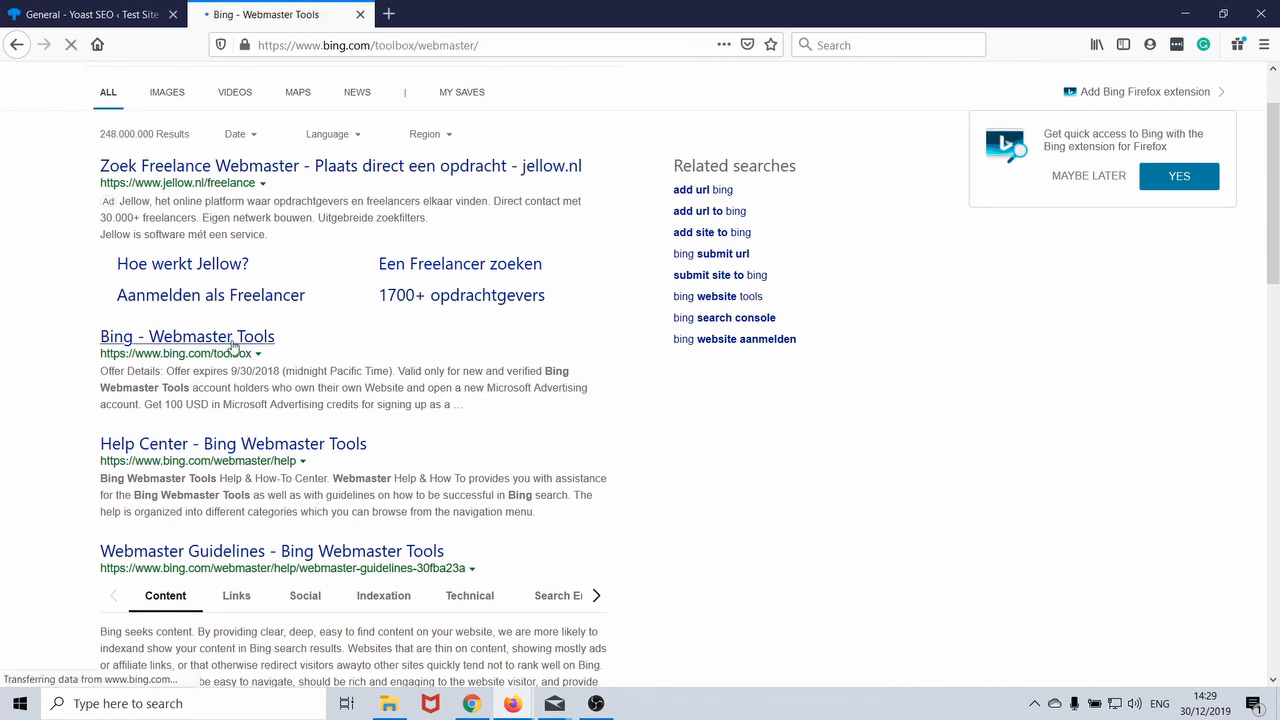
# Step: Sign in to Bing Webmaster Tools with the existing Google account
pyautogui.click(187, 336)
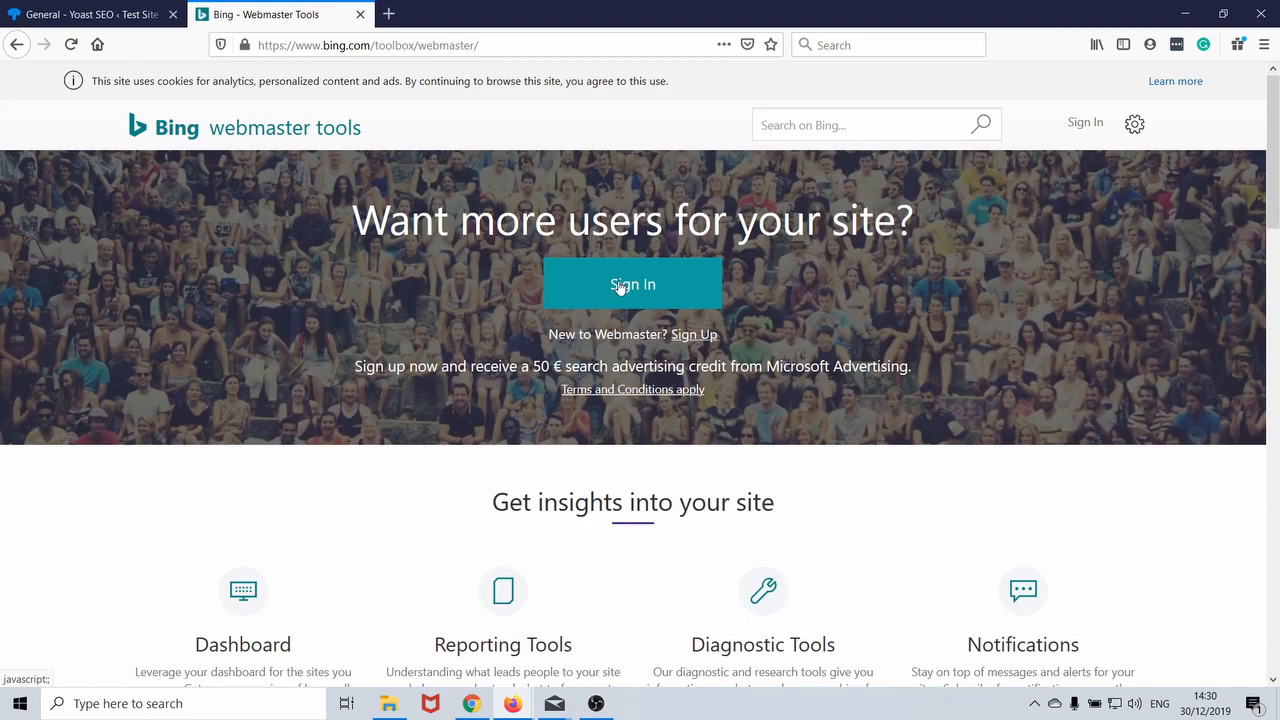
pyautogui.click(632, 284)
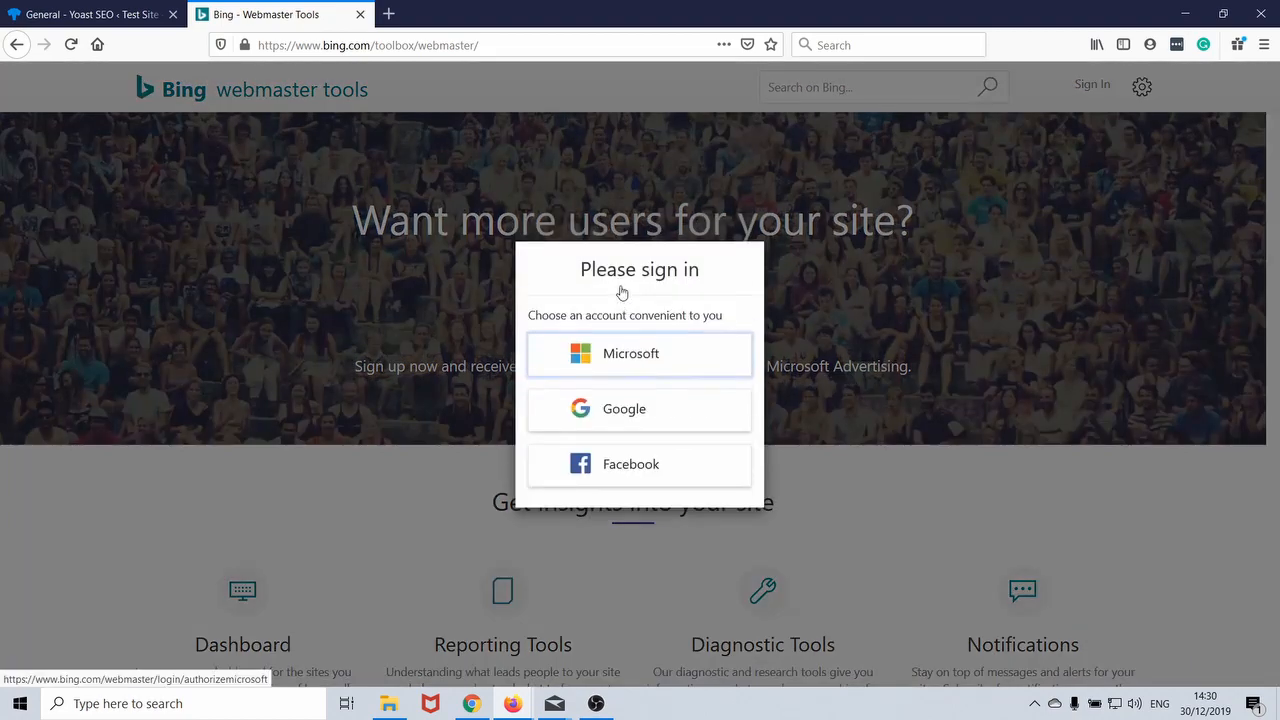
pyautogui.moveTo(626, 360)
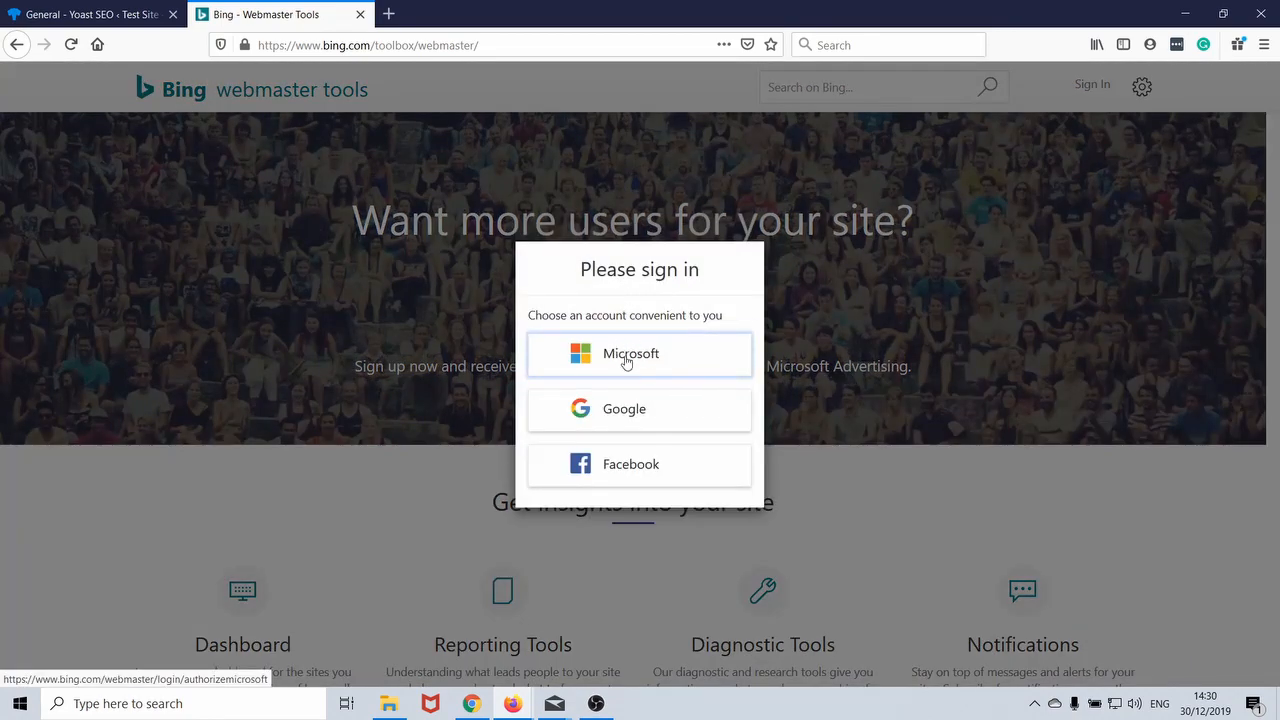
pyautogui.moveTo(616, 414)
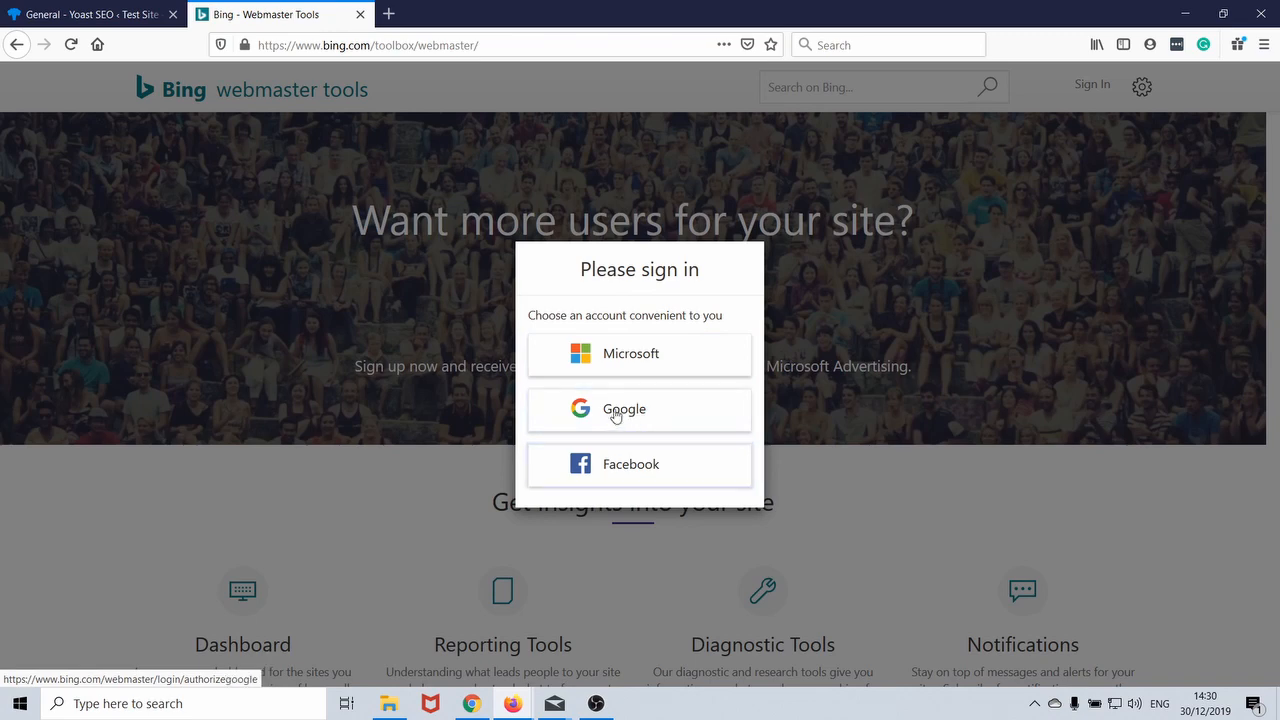
pyautogui.moveTo(607, 417)
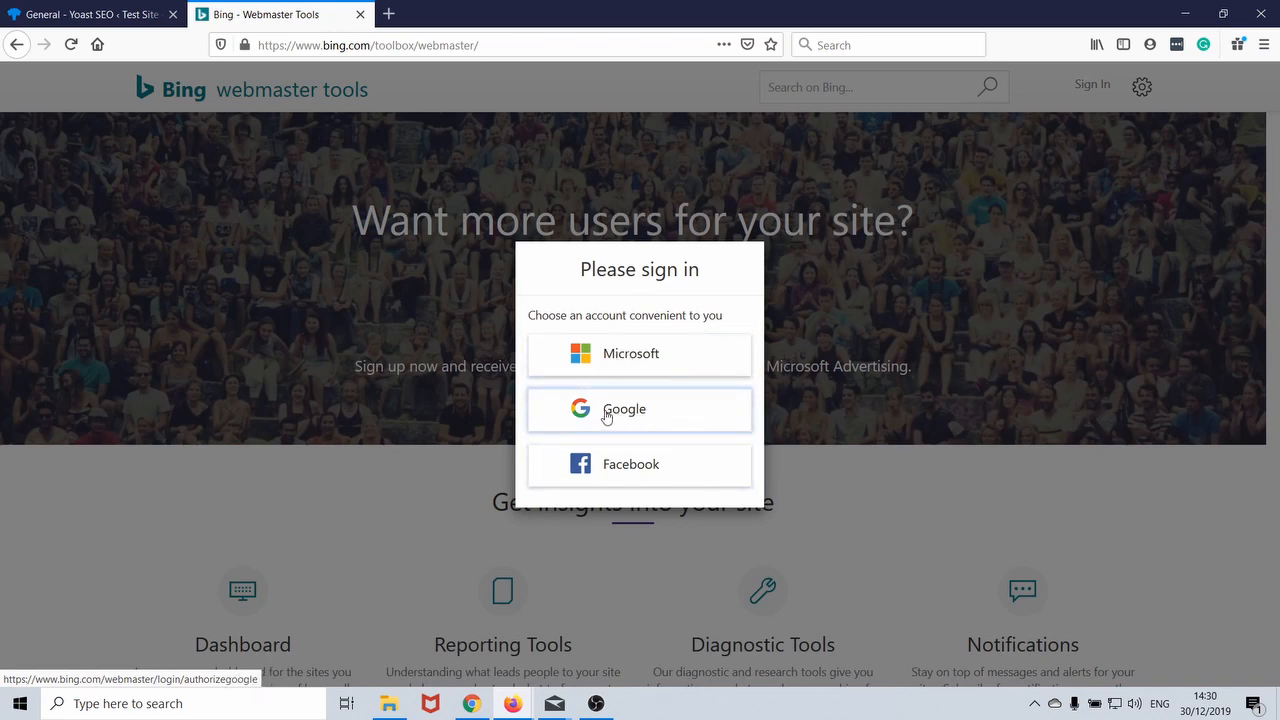
pyautogui.click(623, 409)
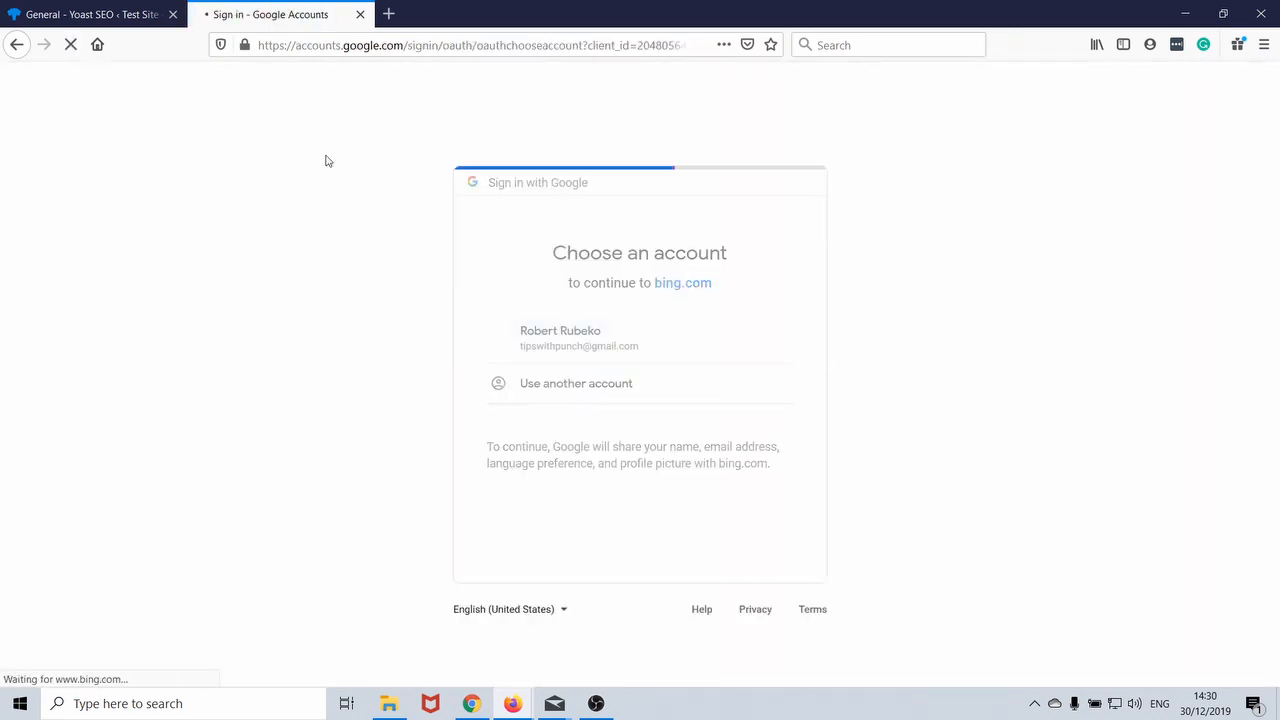
pyautogui.click(560, 338)
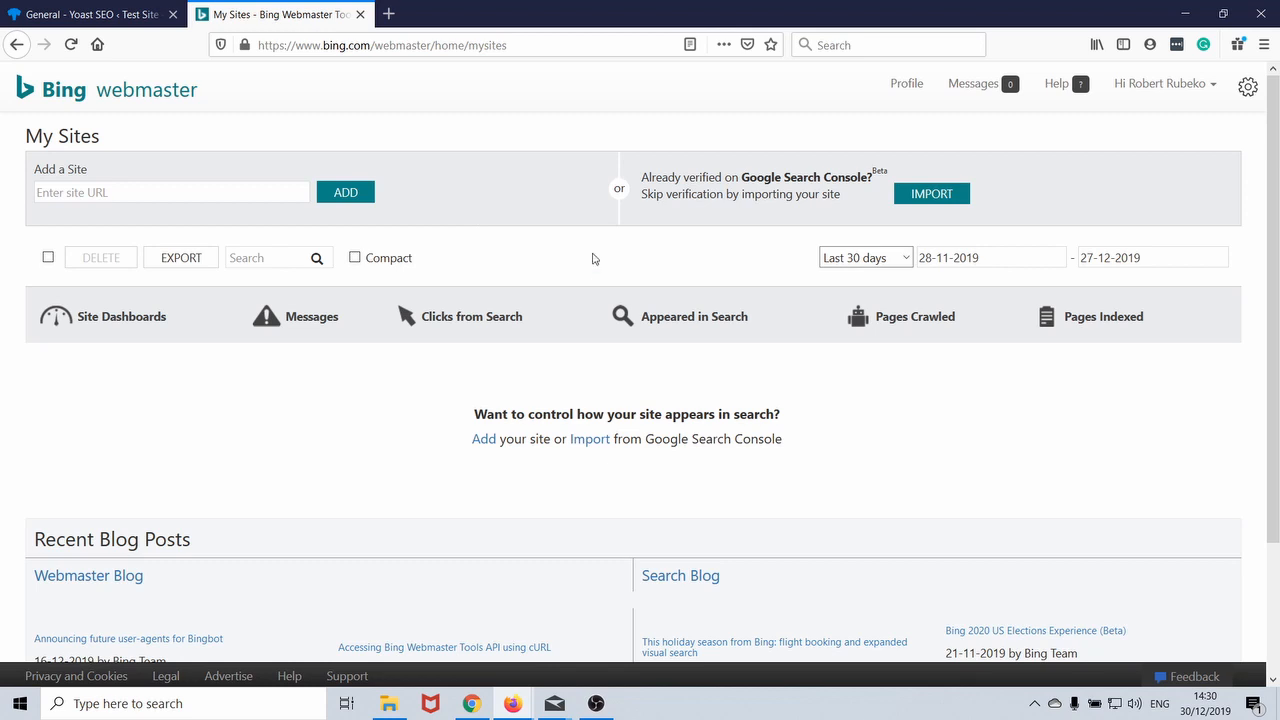
pyautogui.moveTo(464, 399)
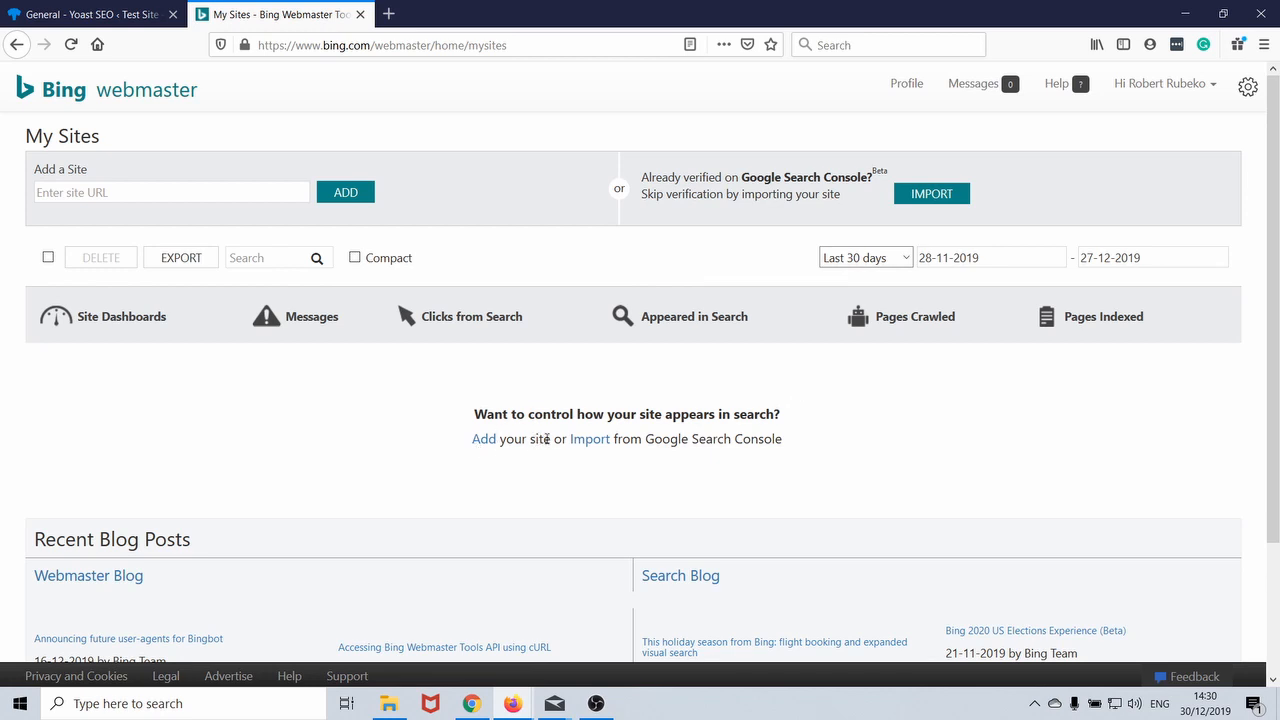
pyautogui.moveTo(484, 445)
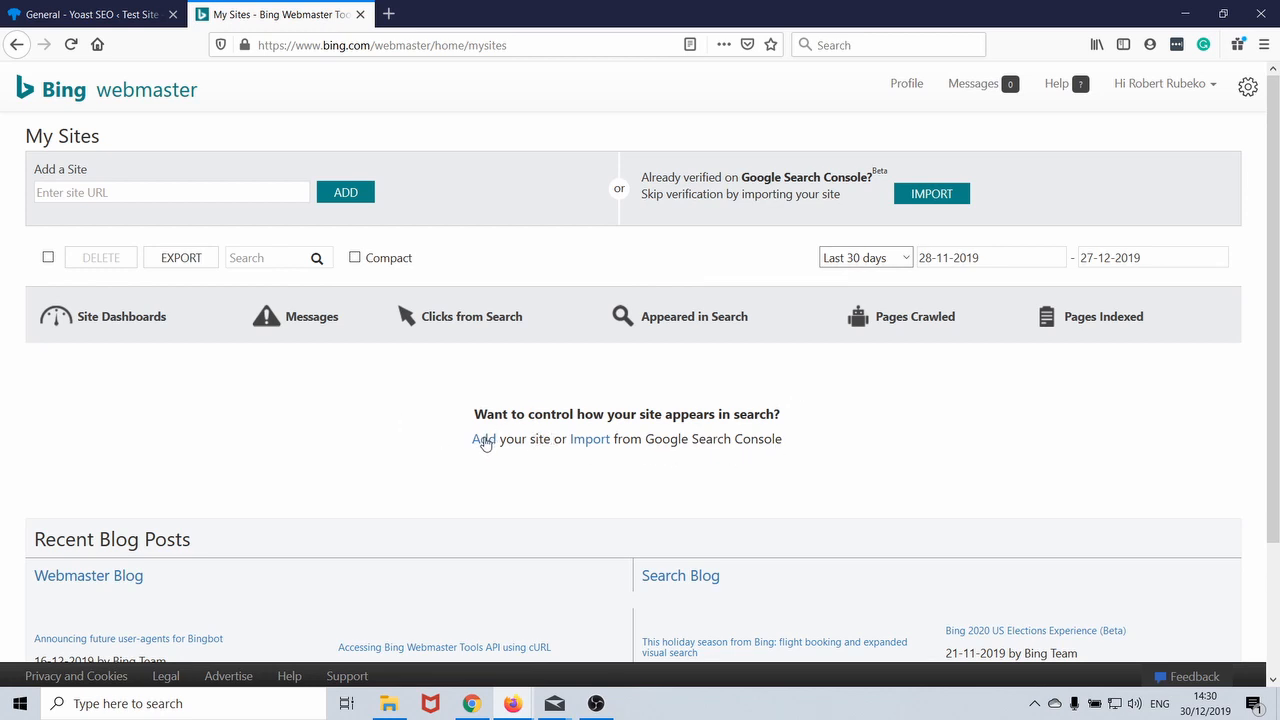
pyautogui.moveTo(599, 446)
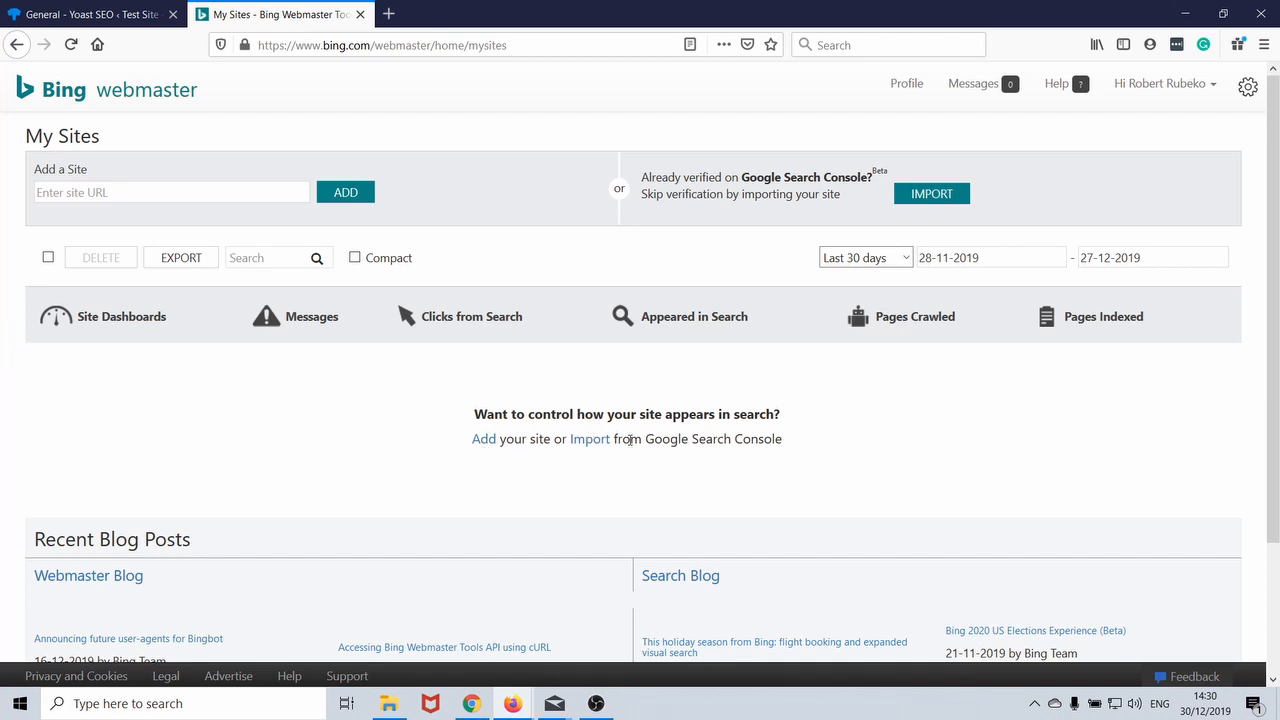
pyautogui.moveTo(520, 460)
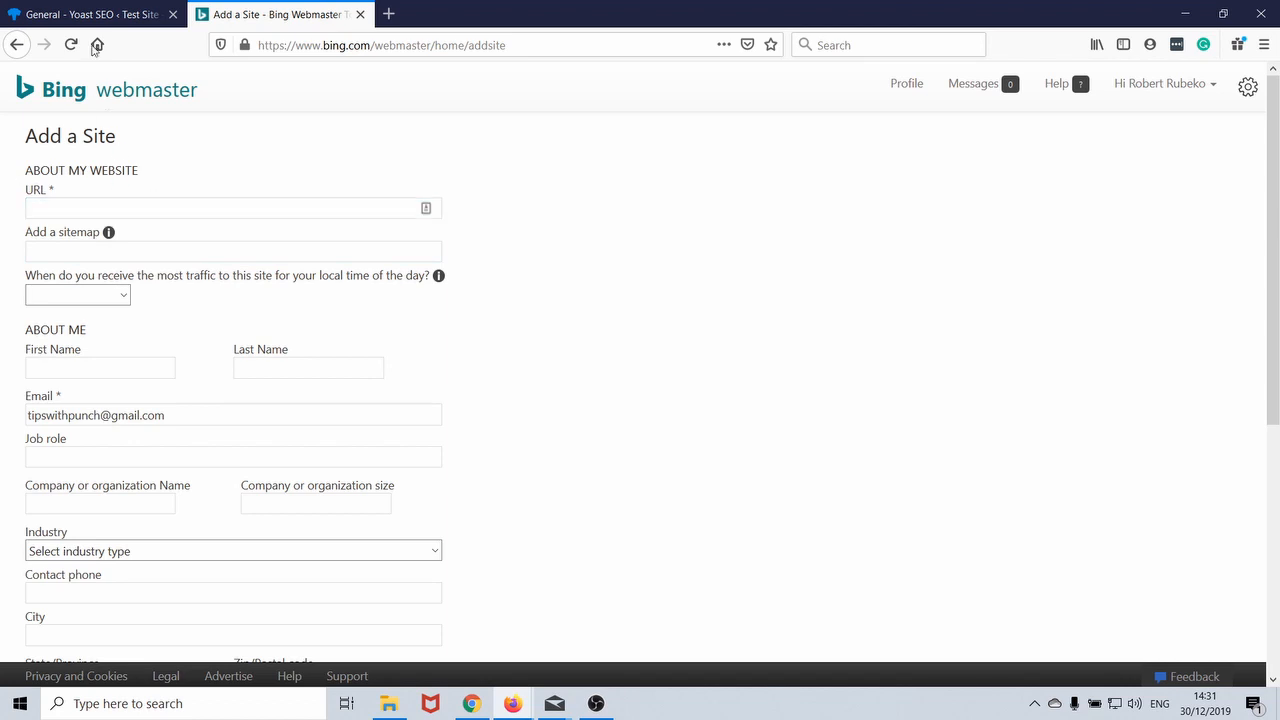
pyautogui.click(95, 14)
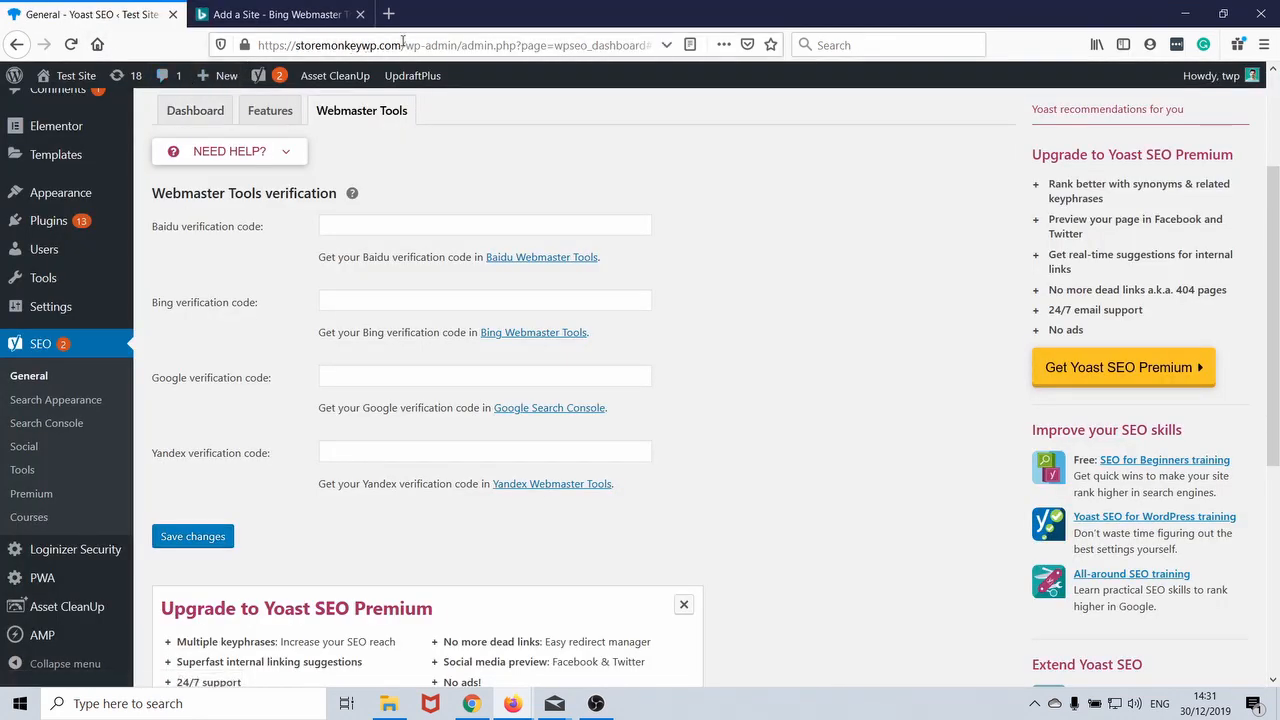
pyautogui.click(280, 15)
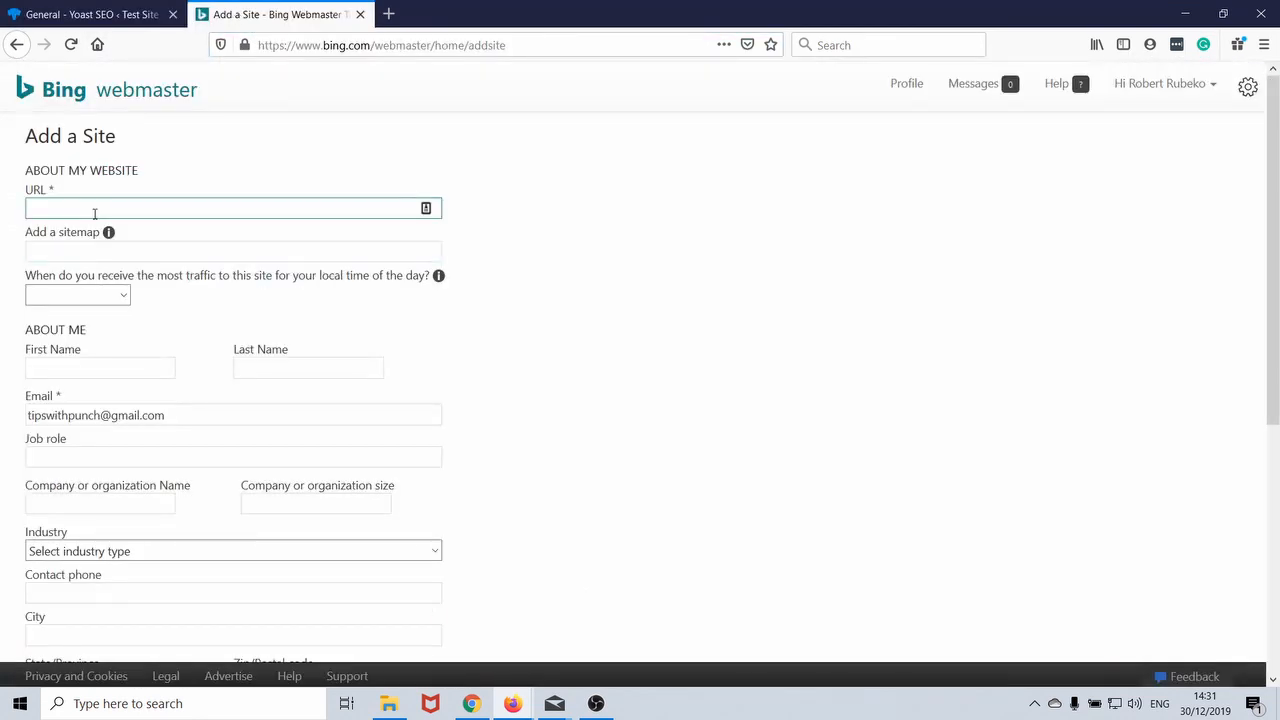
pyautogui.write('https://storemonkeywp.com/')
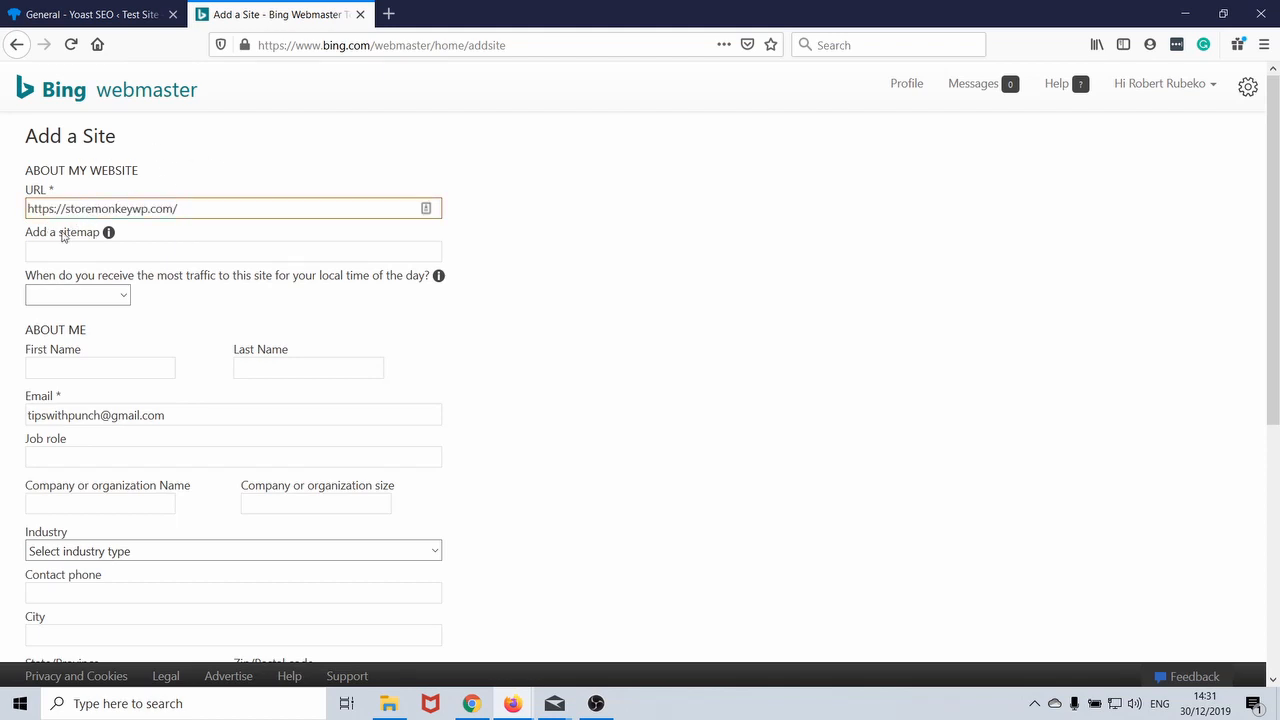
pyautogui.click(233, 251)
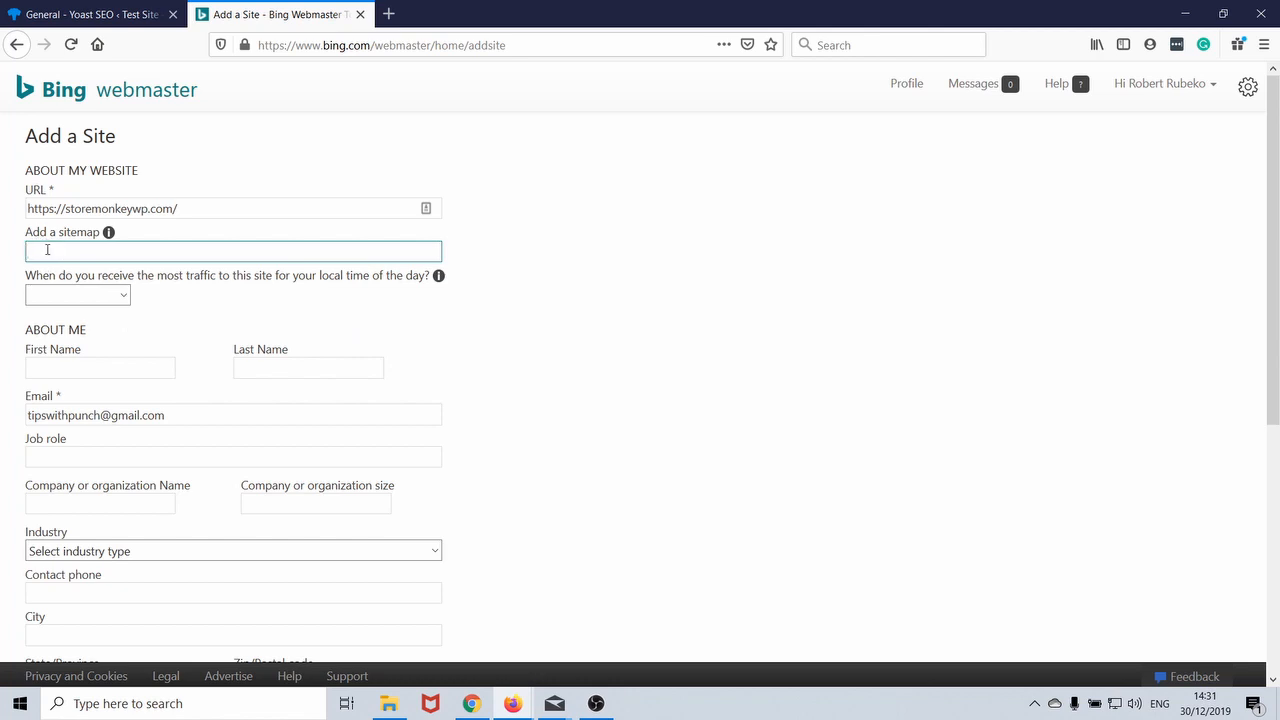
pyautogui.moveTo(74, 238)
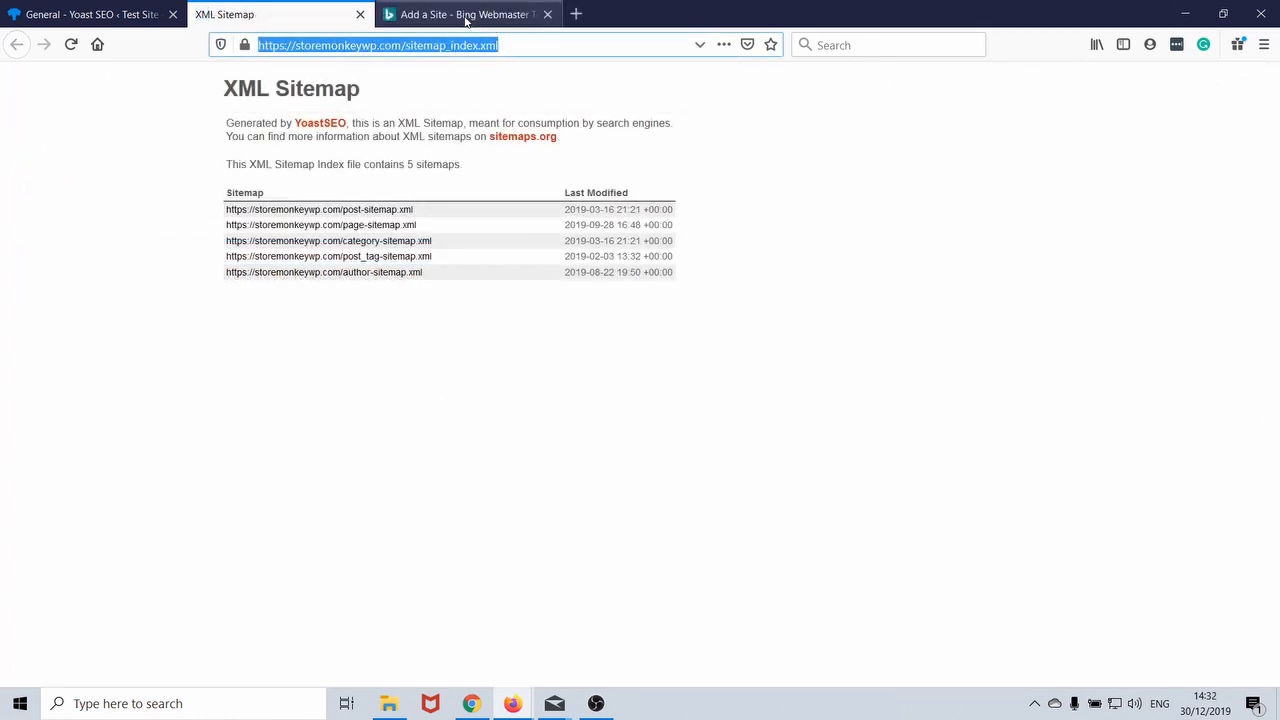
pyautogui.click(468, 14)
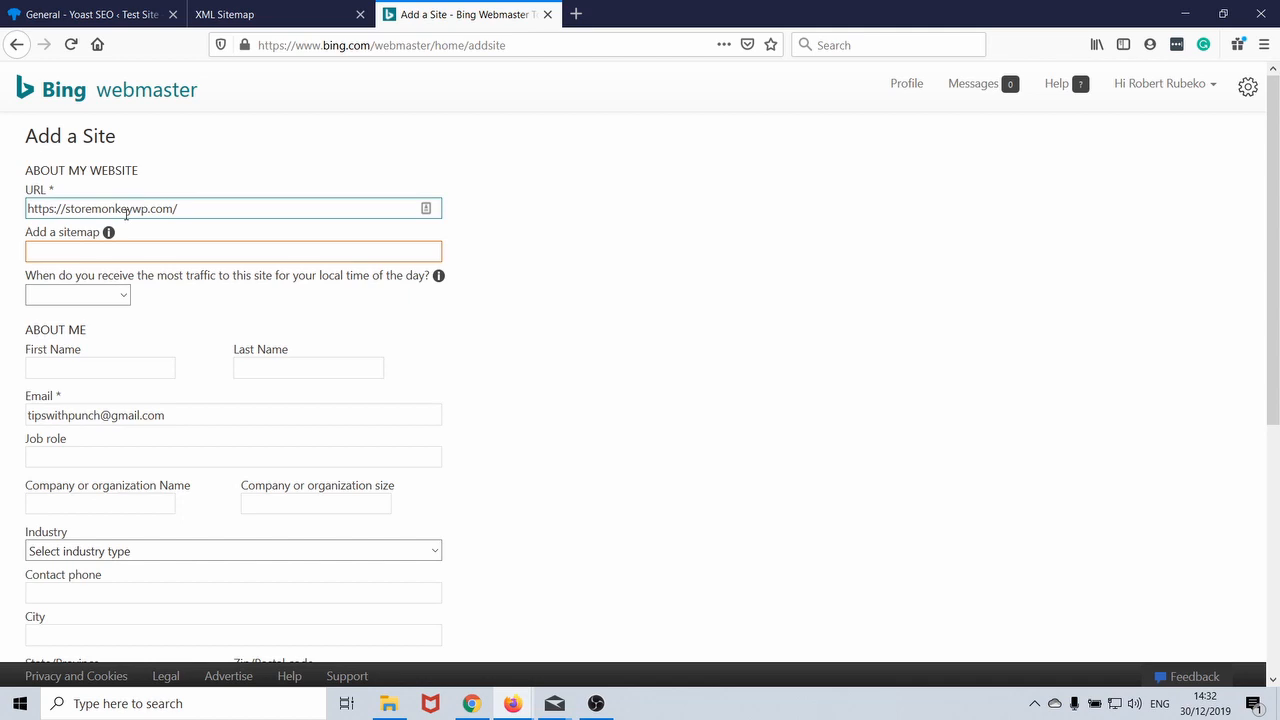
pyautogui.click(233, 251)
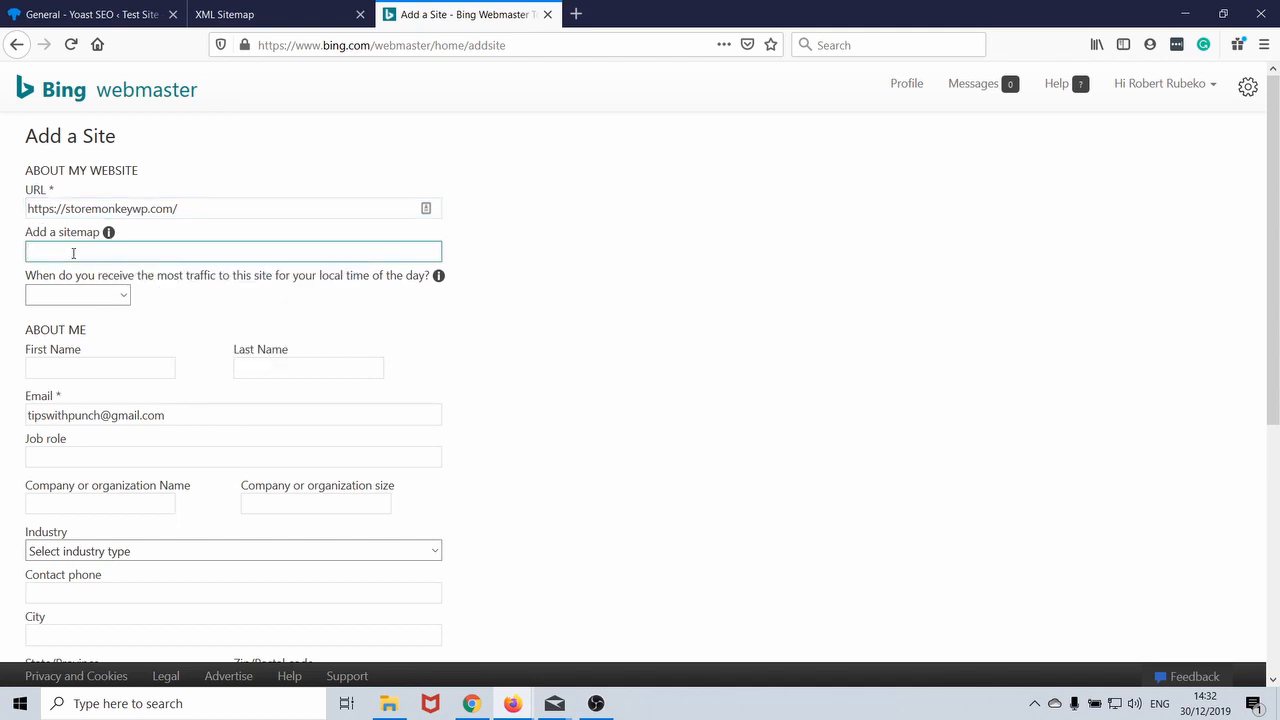
pyautogui.write('https://storemonkeywp.com/sitemap_index.xml')
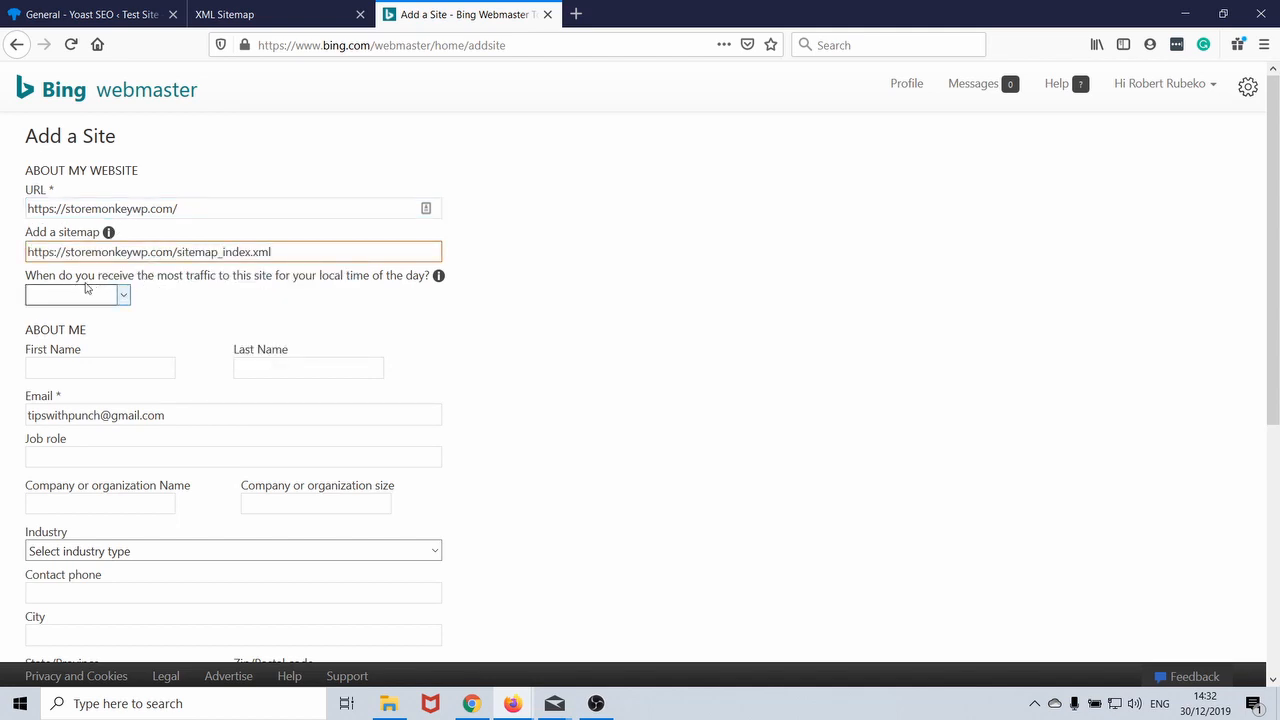
# Step: Set peak traffic time 5PM - 11PM, industry Technology, country Netherlands, and save the site
pyautogui.click(75, 294)
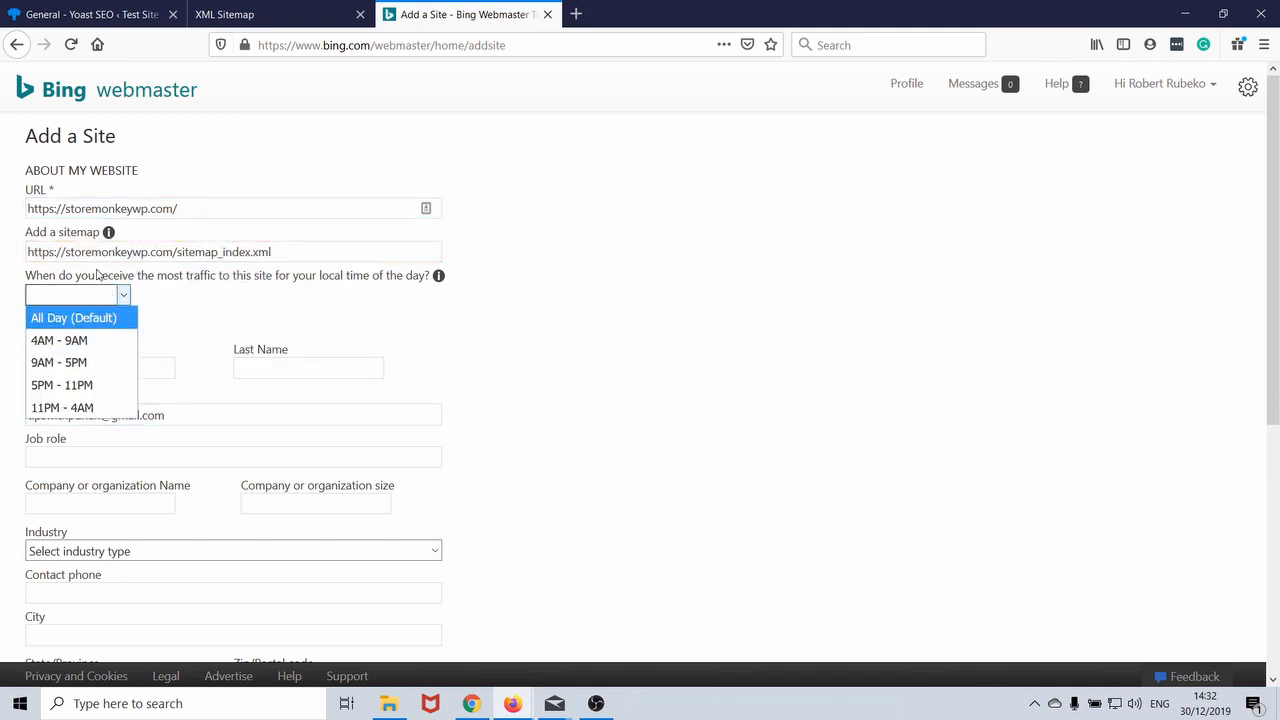
pyautogui.moveTo(60, 382)
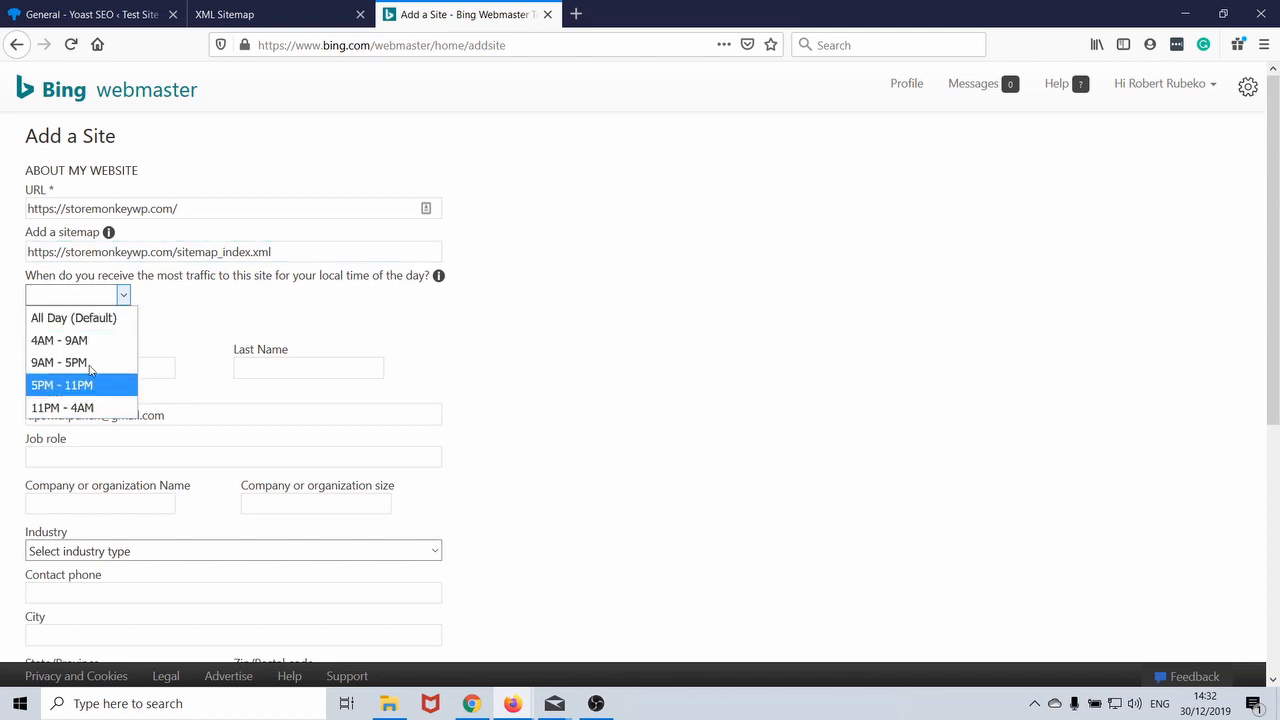
pyautogui.click(63, 384)
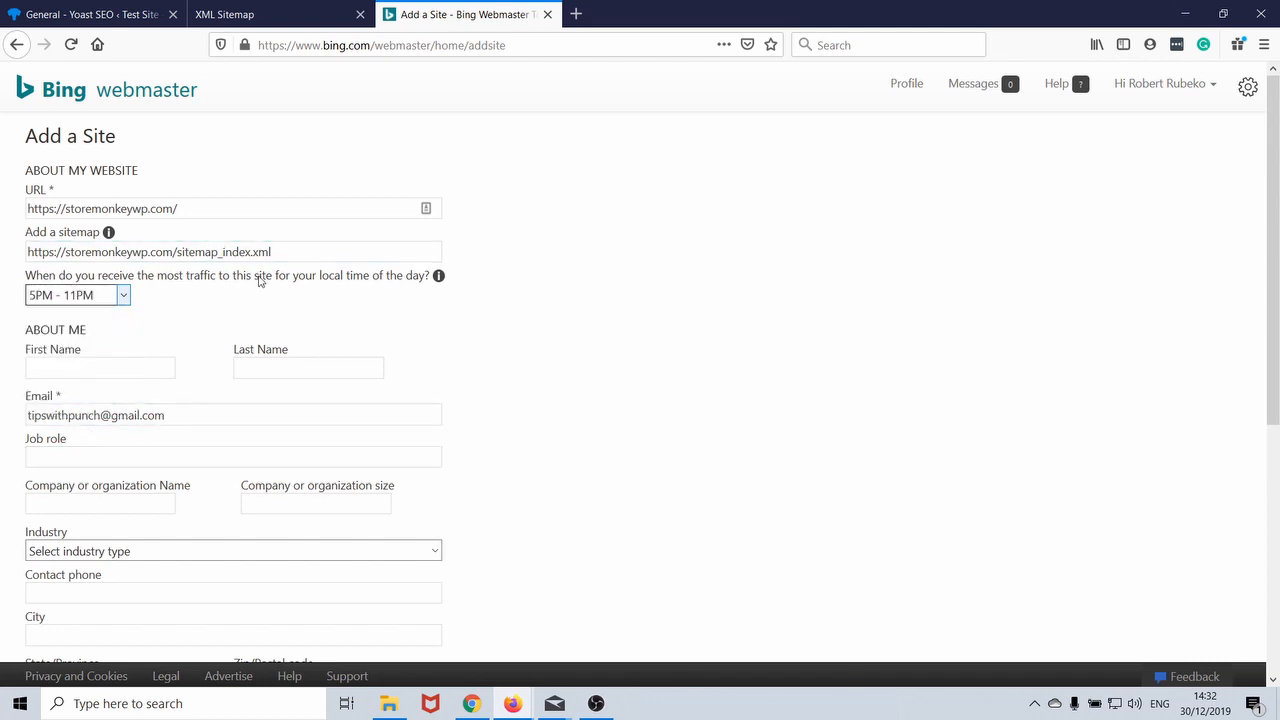
pyautogui.scroll(-3)
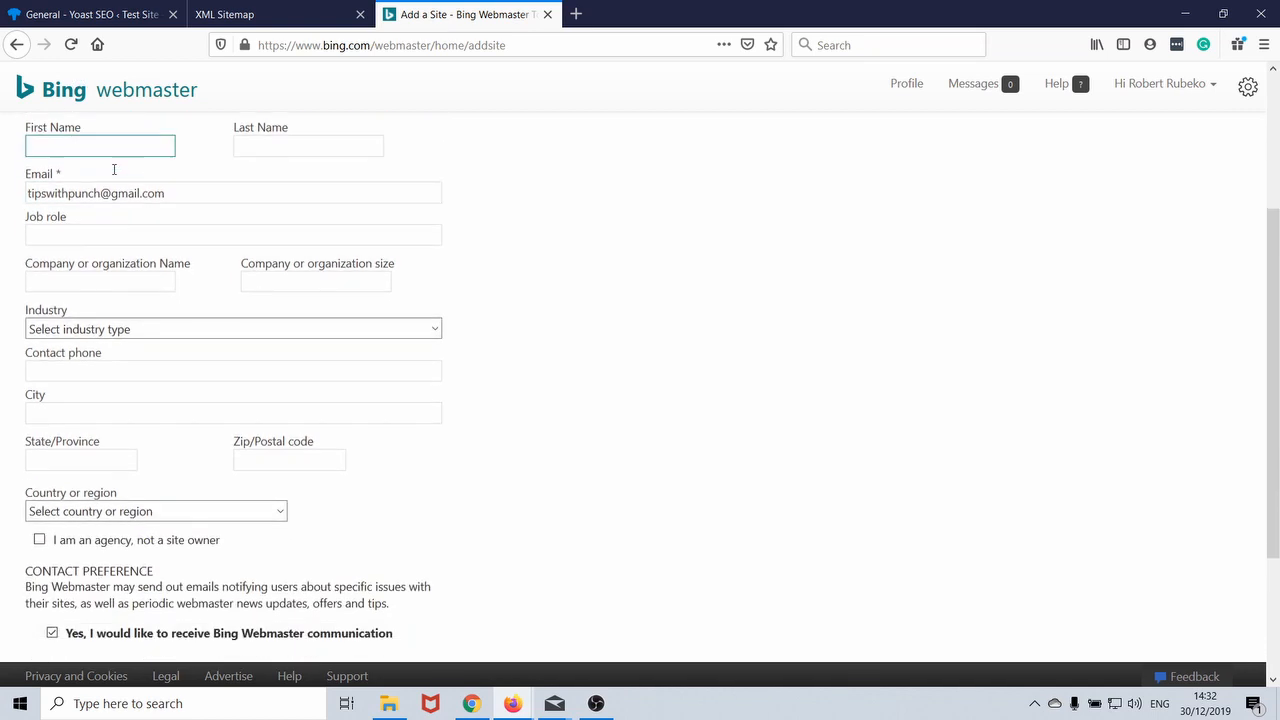
pyautogui.scroll(-3)
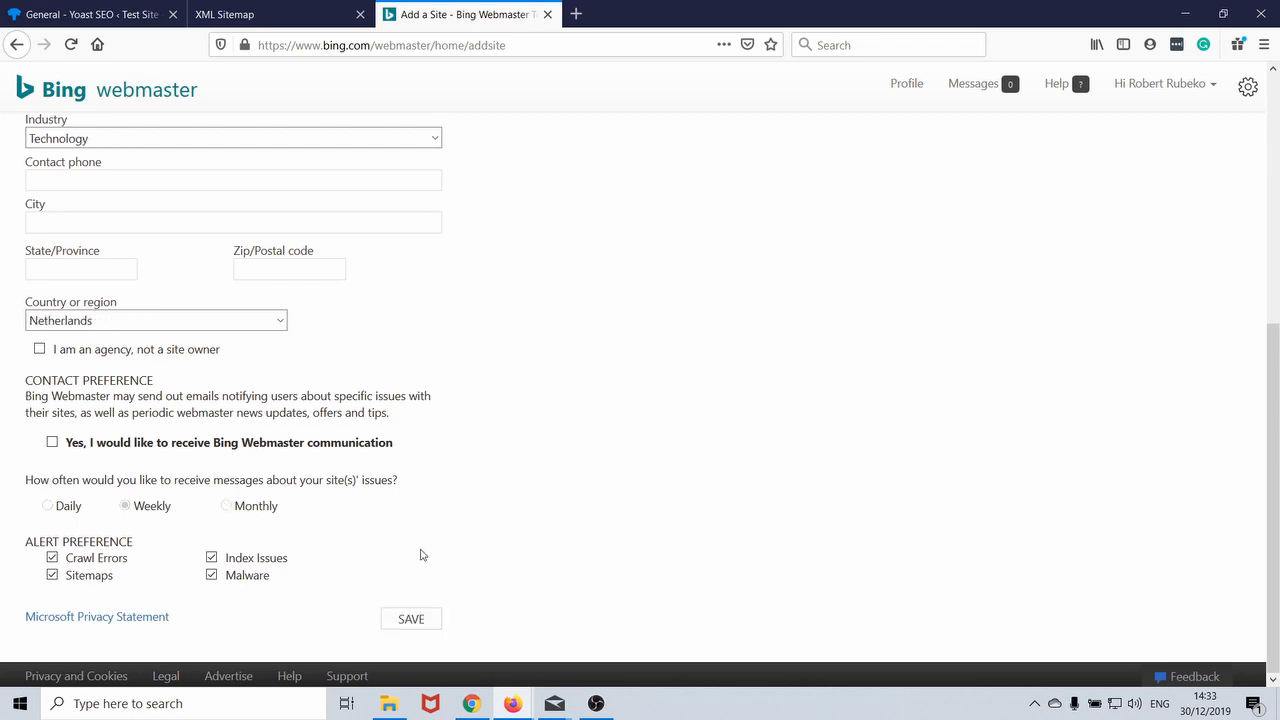
pyautogui.moveTo(451, 689)
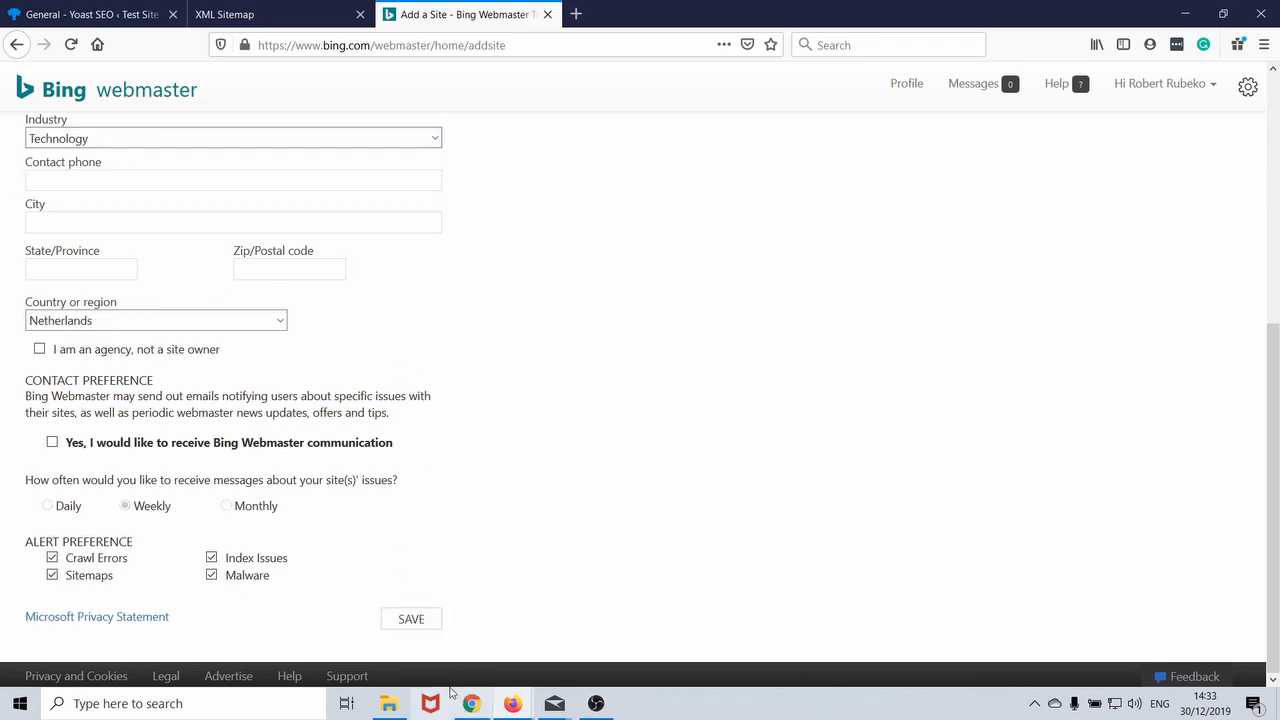
pyautogui.click(411, 618)
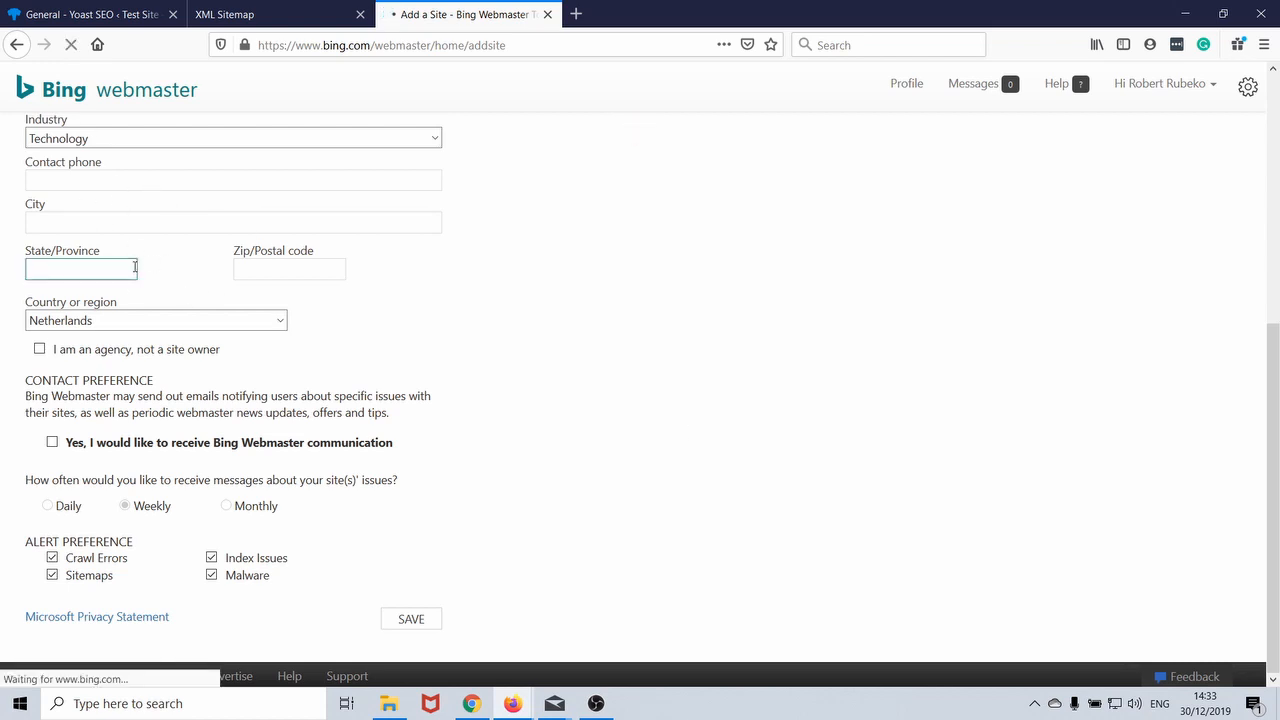
# Step: Review the XML file and meta tag ownership verification options for storemonkeywp.com
pyautogui.click(410, 618)
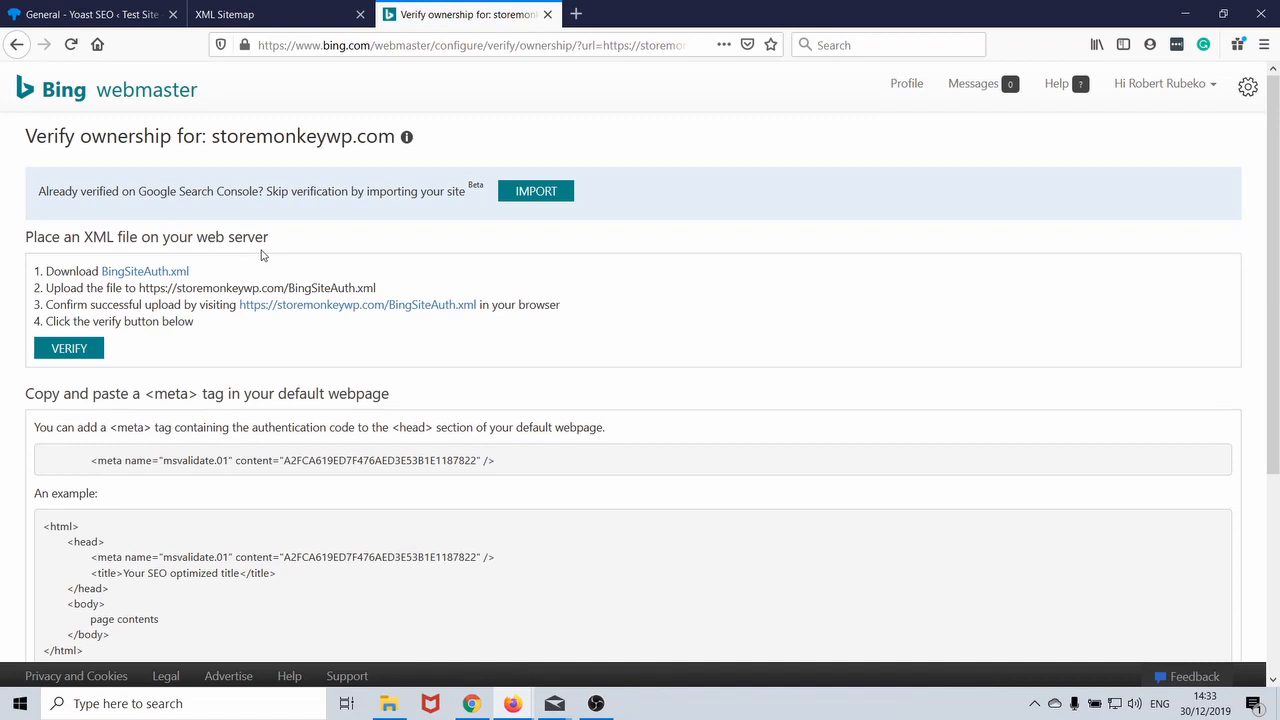
pyautogui.scroll(-3)
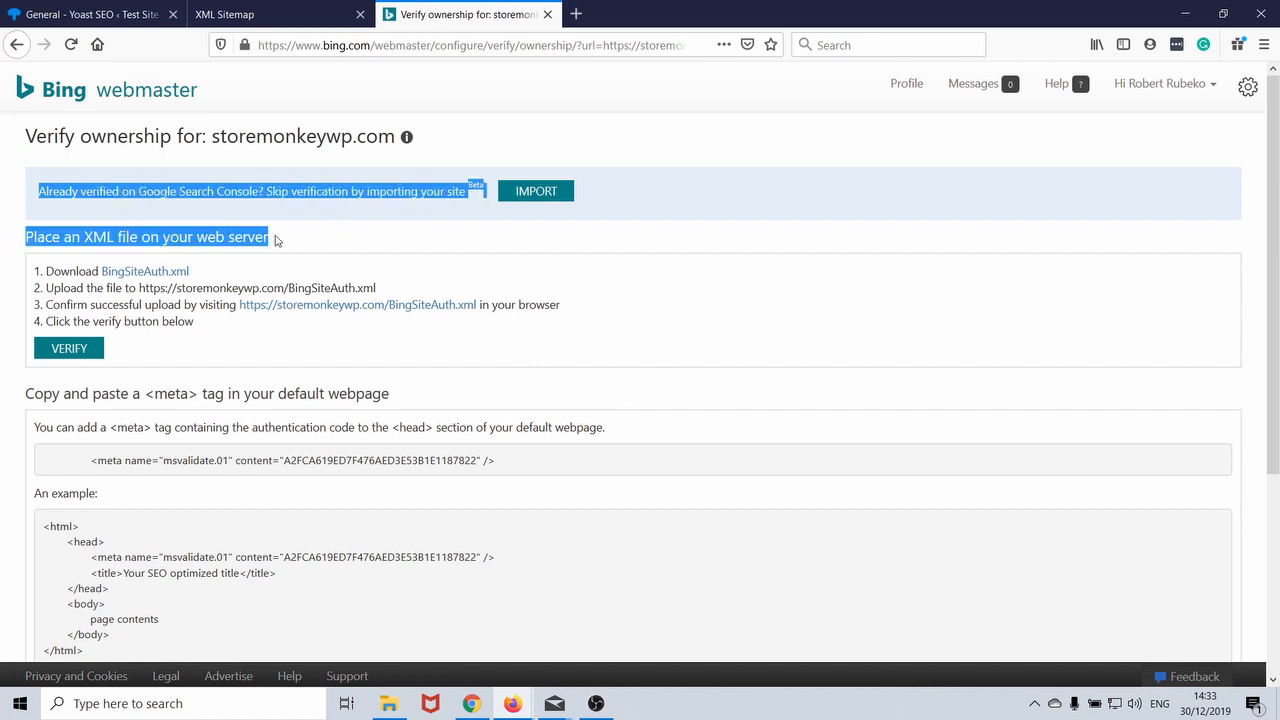
pyautogui.scroll(-3)
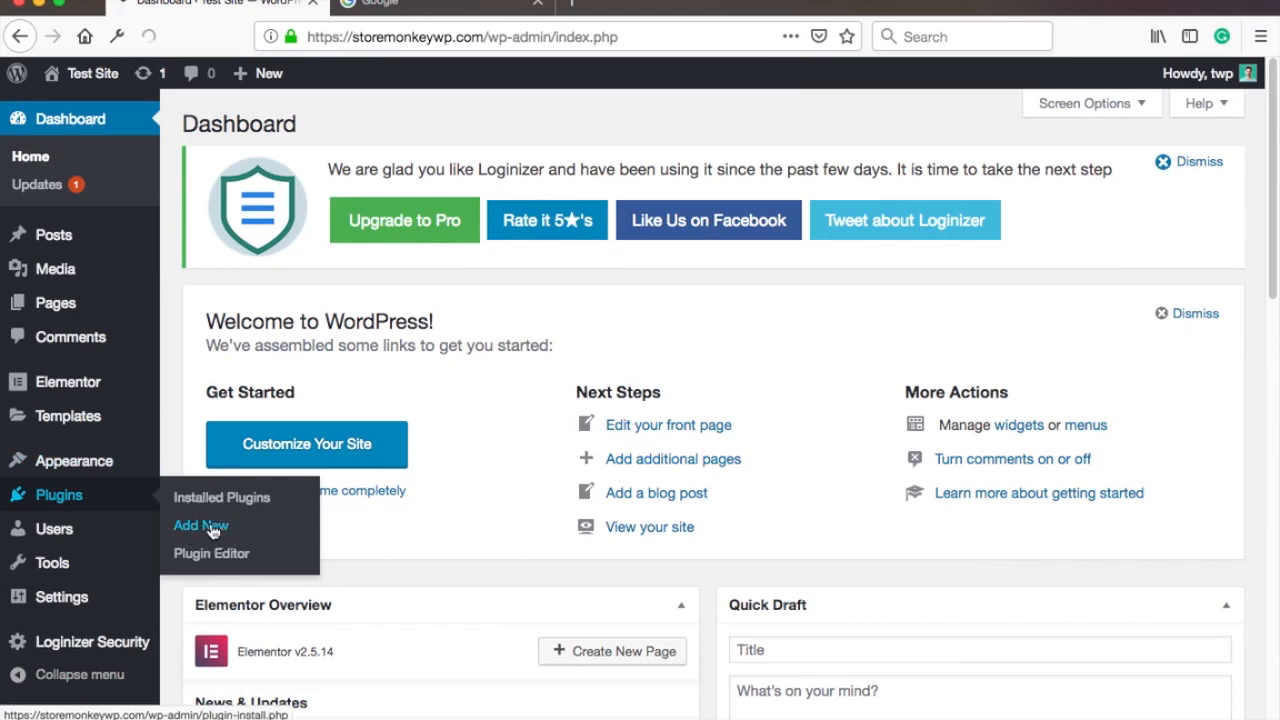
# Step: Find and activate the Yoast SEO plugin, then go to its General settings
pyautogui.click(194, 525)
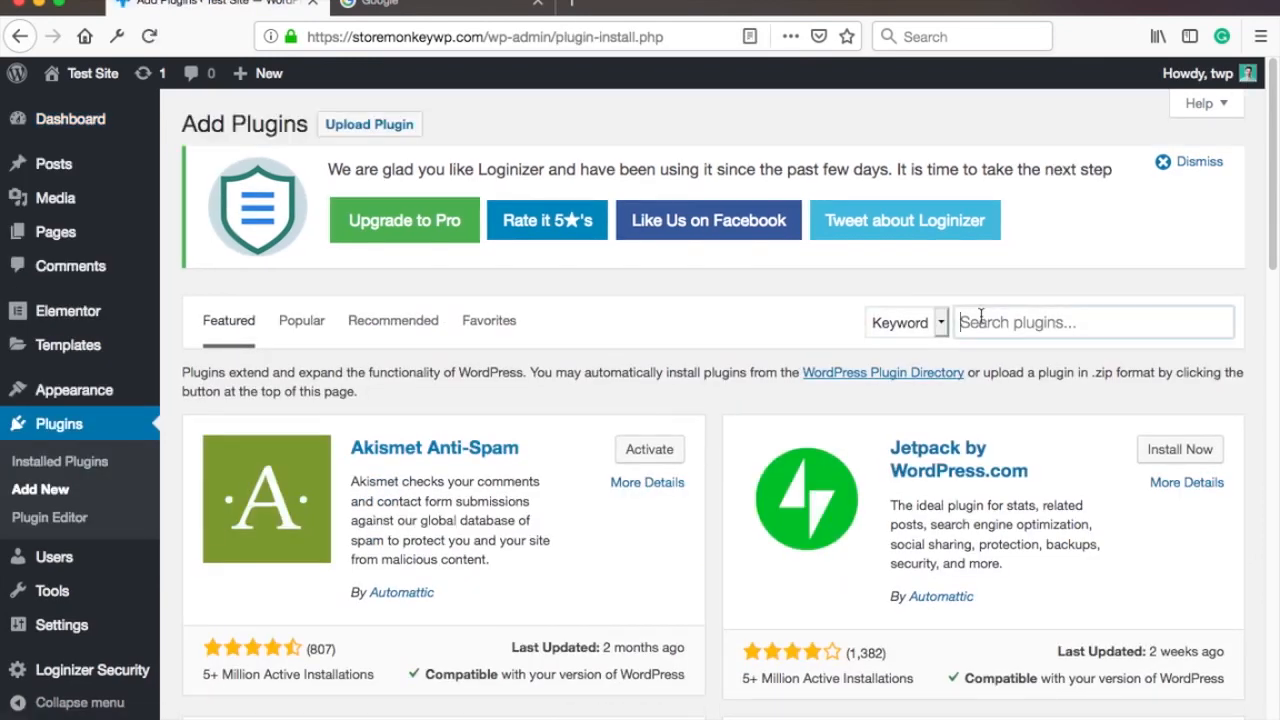
pyautogui.write('Yoast SEO')
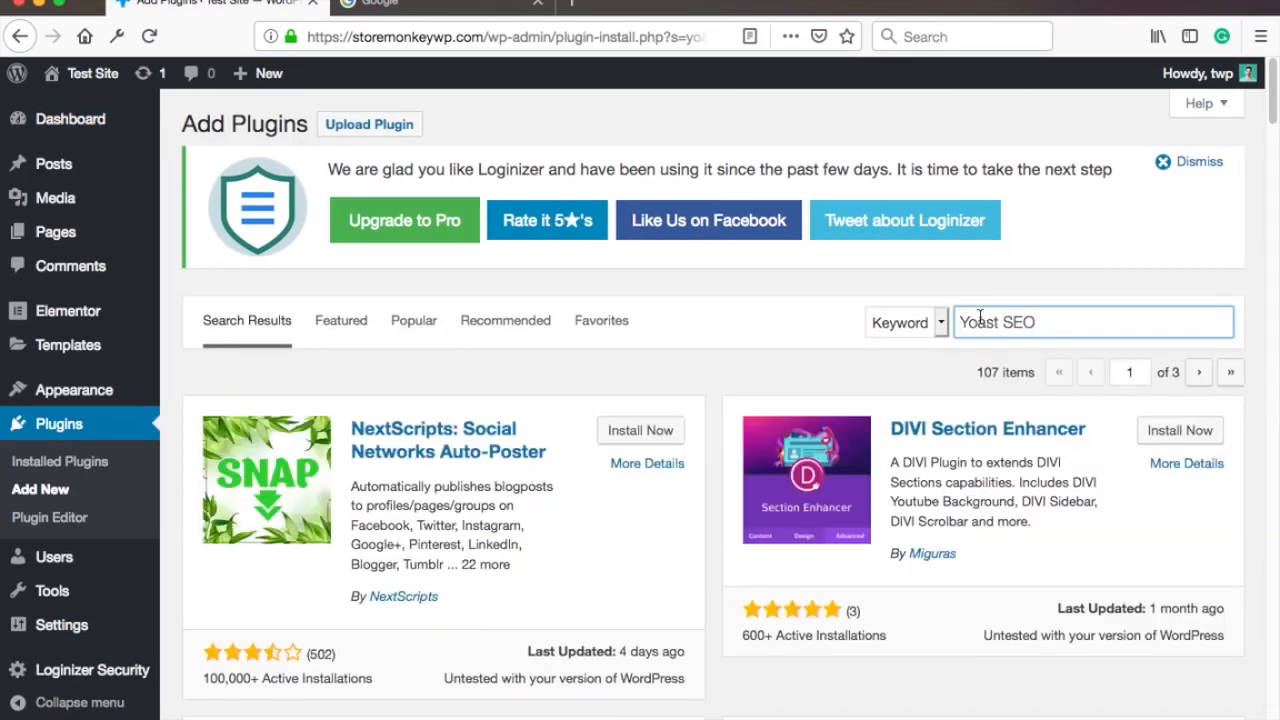
pyautogui.click(640, 430)
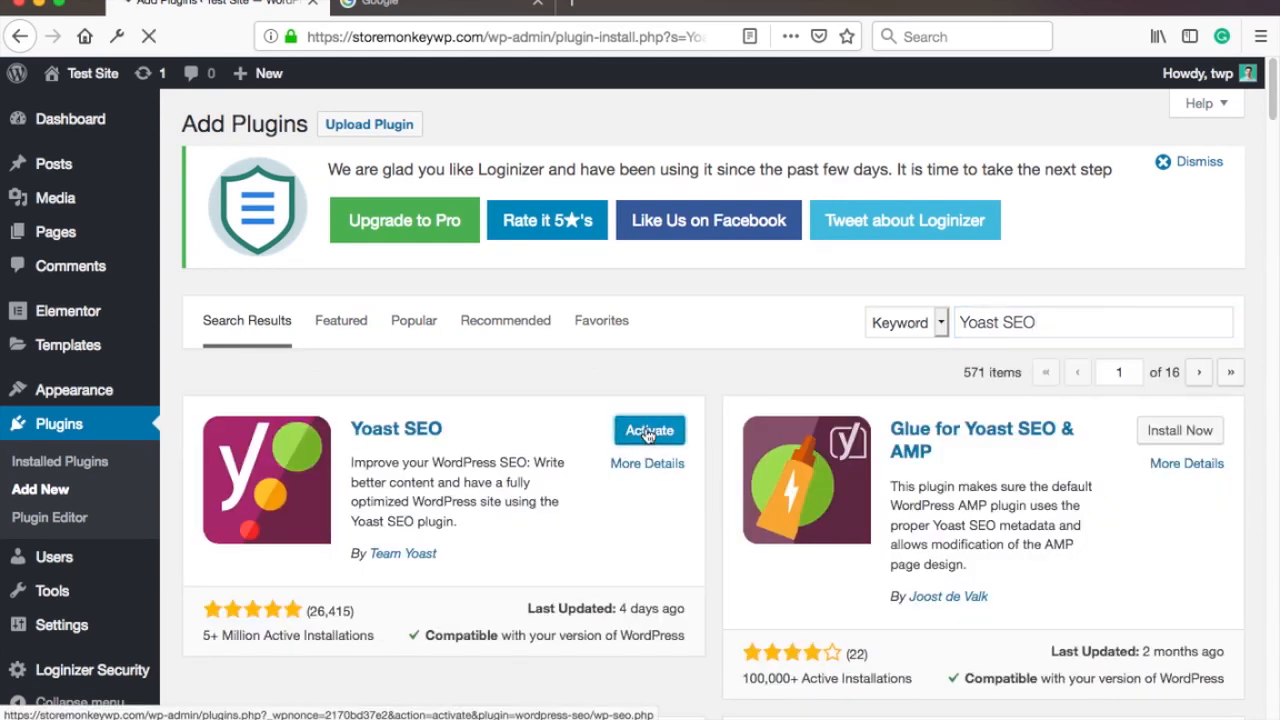
pyautogui.click(648, 430)
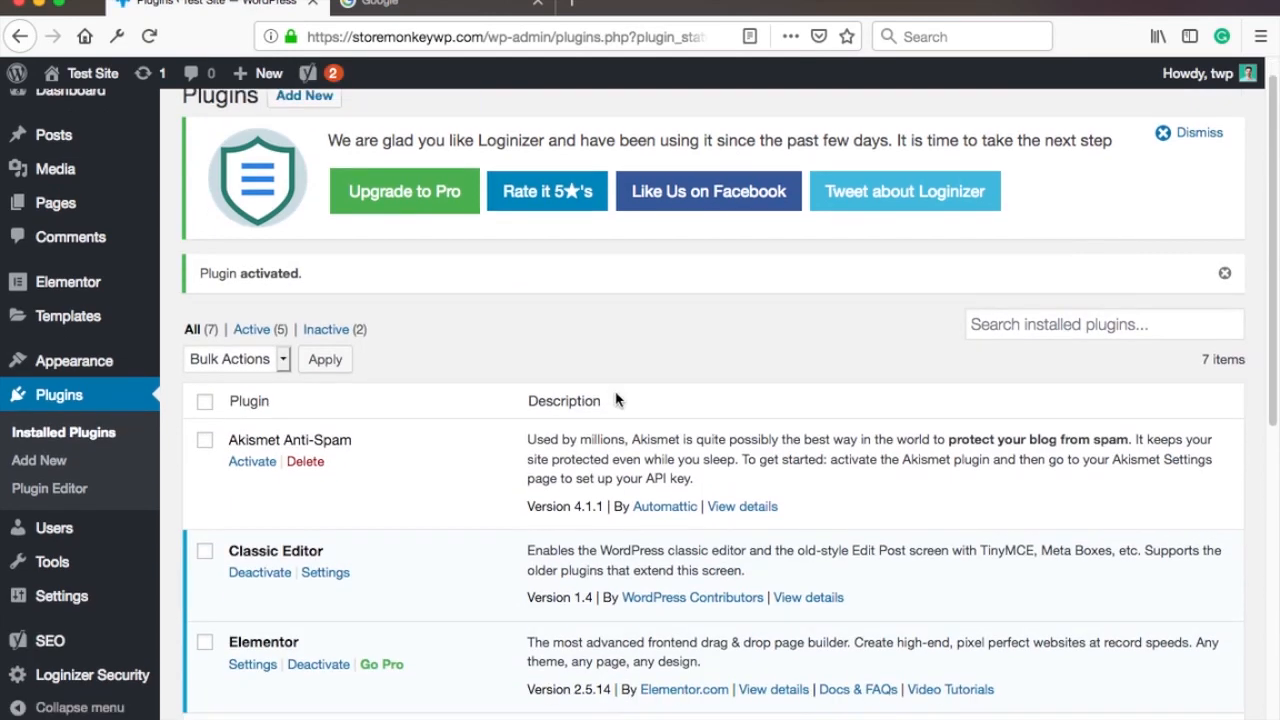
pyautogui.click(61, 624)
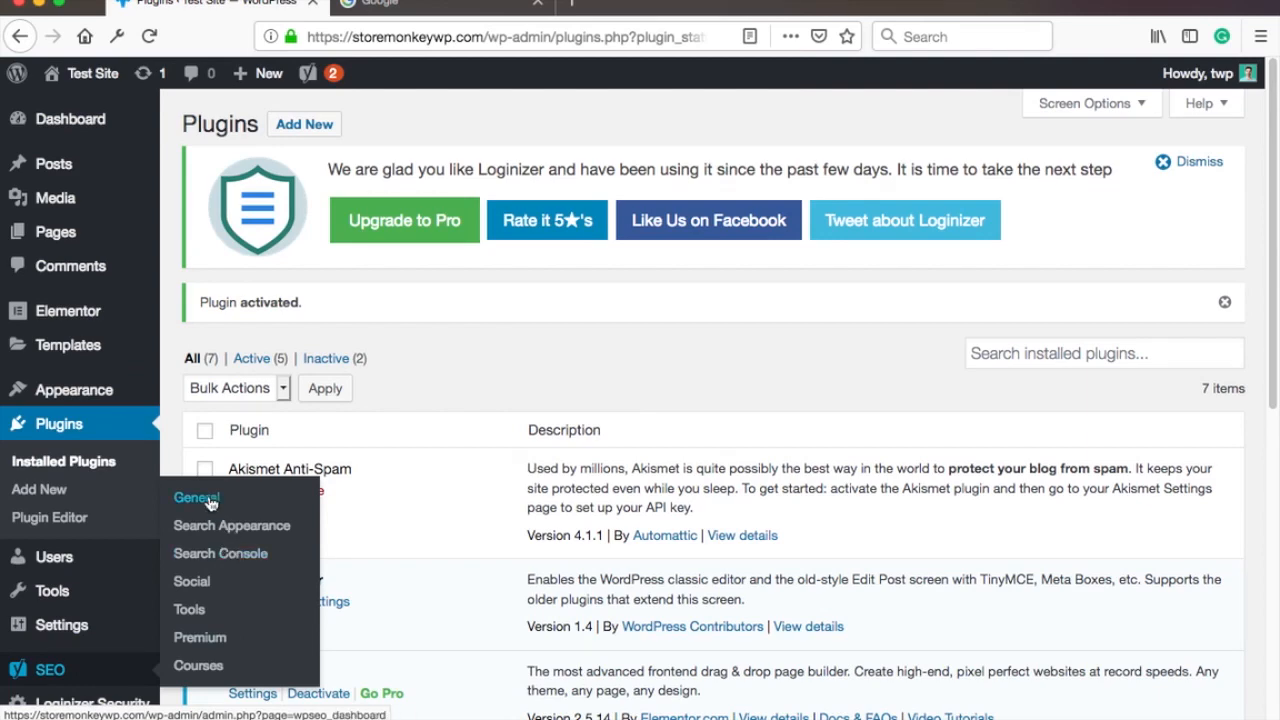
pyautogui.click(196, 497)
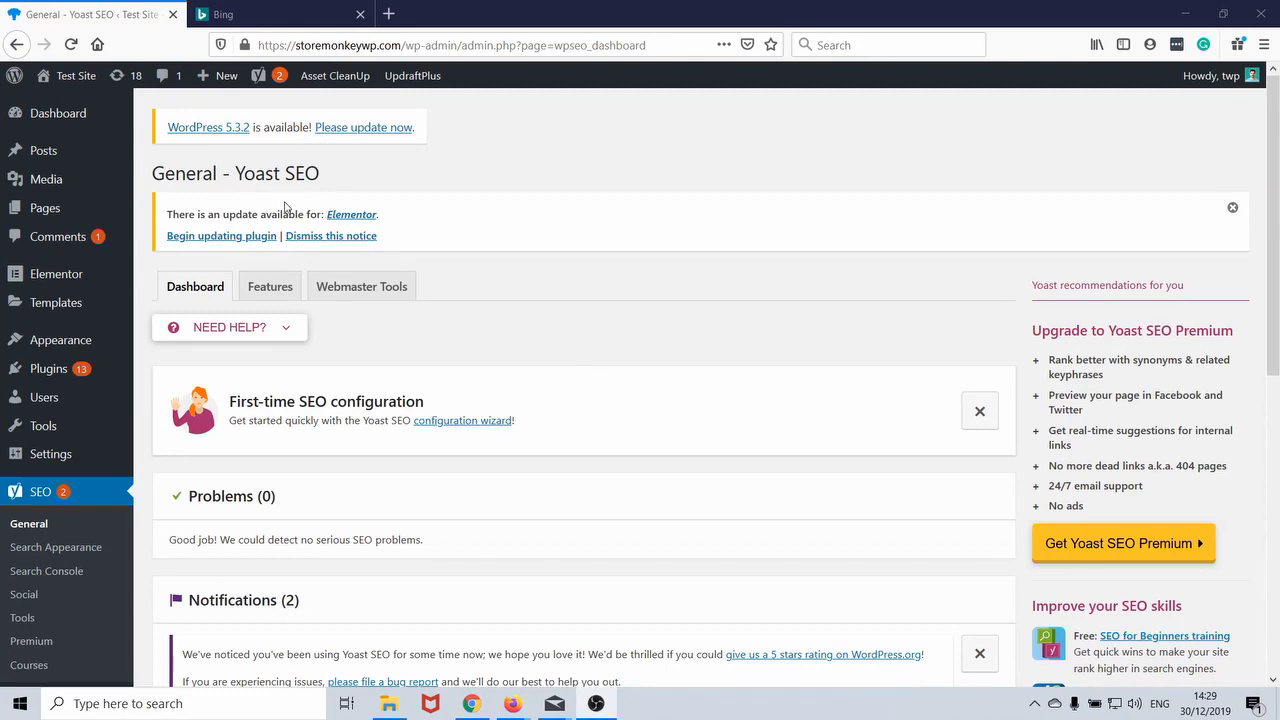
pyautogui.moveTo(350, 291)
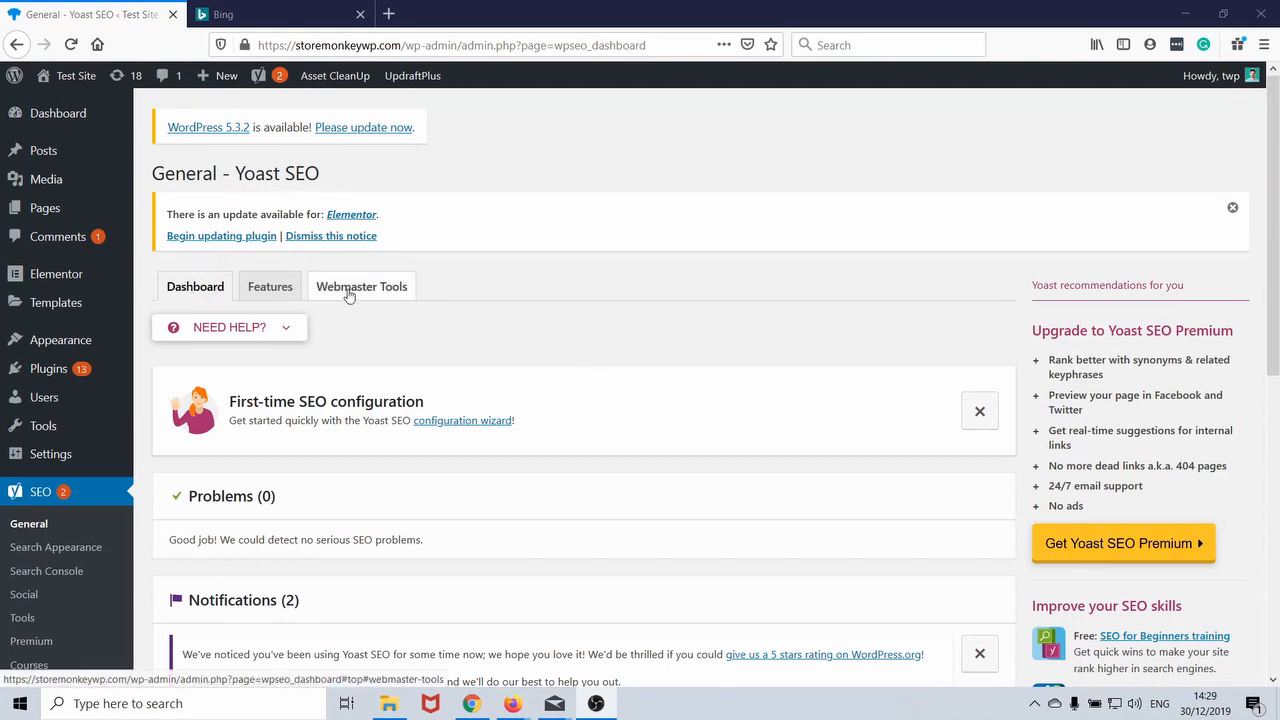
# Step: Copy Bing's meta tag code A2FCA619ED7F476AED3E53B1E1187822 into Yoast's Bing verification code field
pyautogui.click(361, 286)
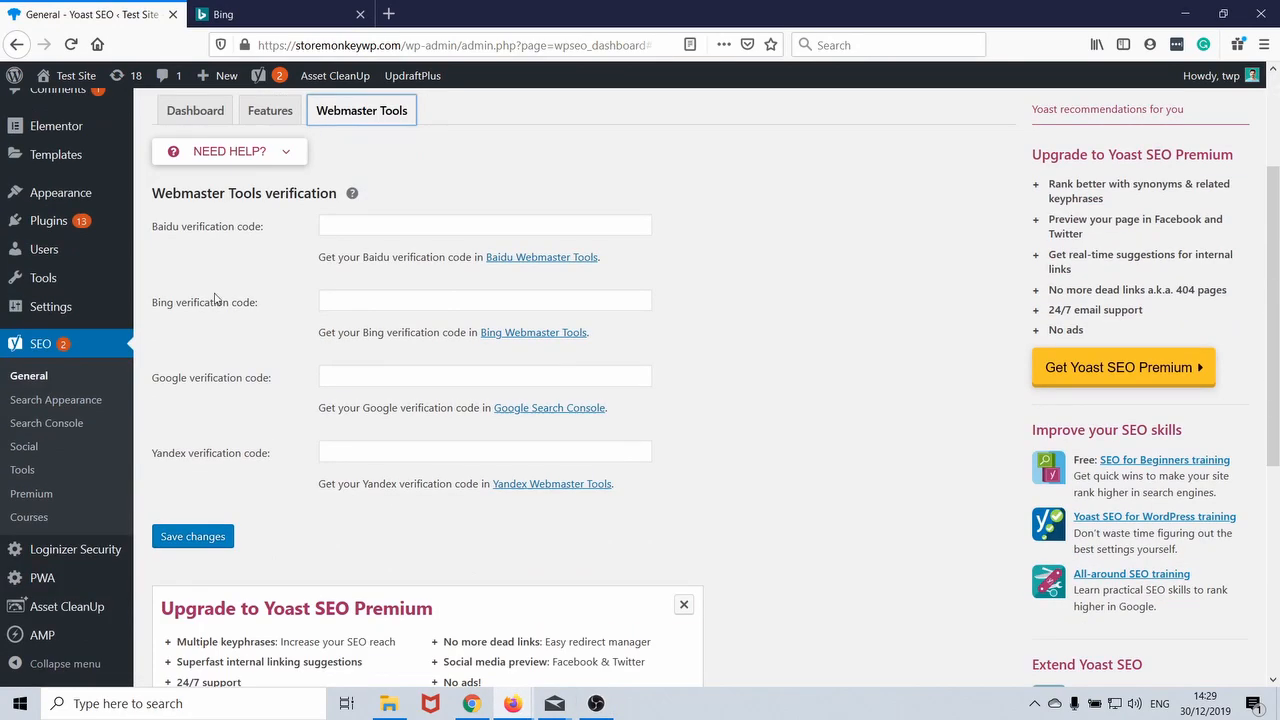
pyautogui.doubleClick(234, 302)
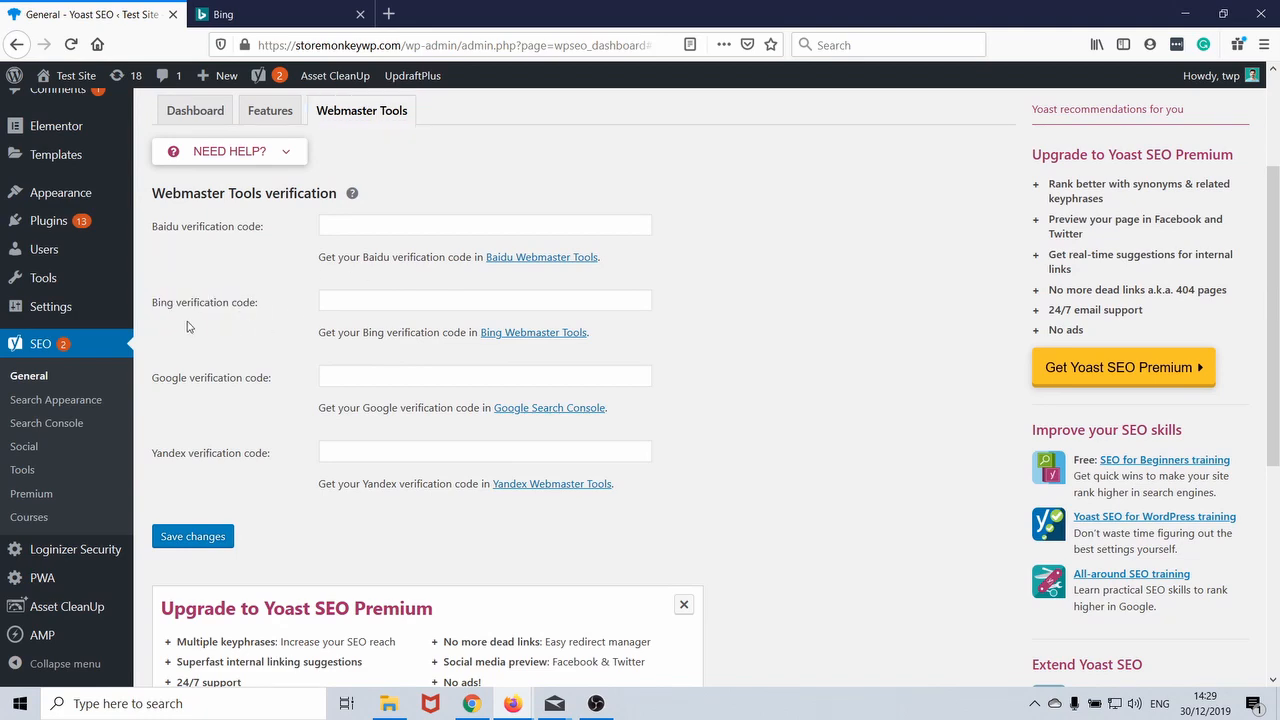
pyautogui.click(533, 332)
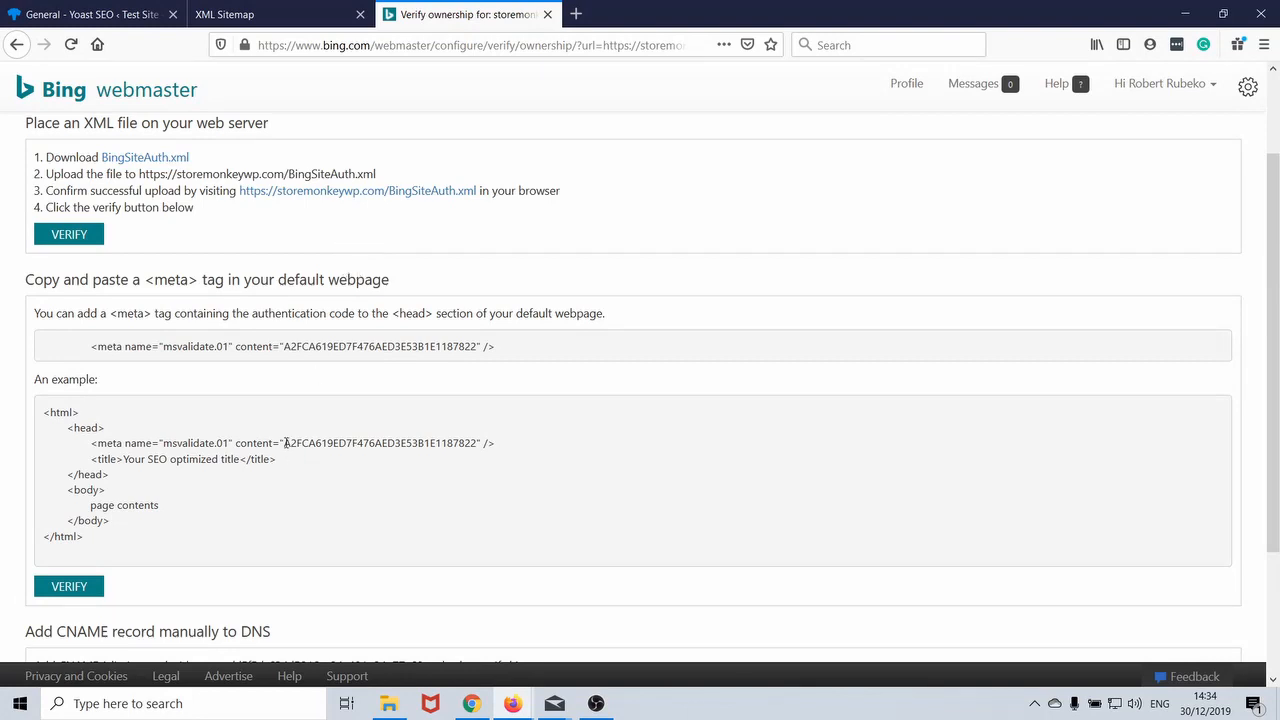
pyautogui.doubleClick(380, 443)
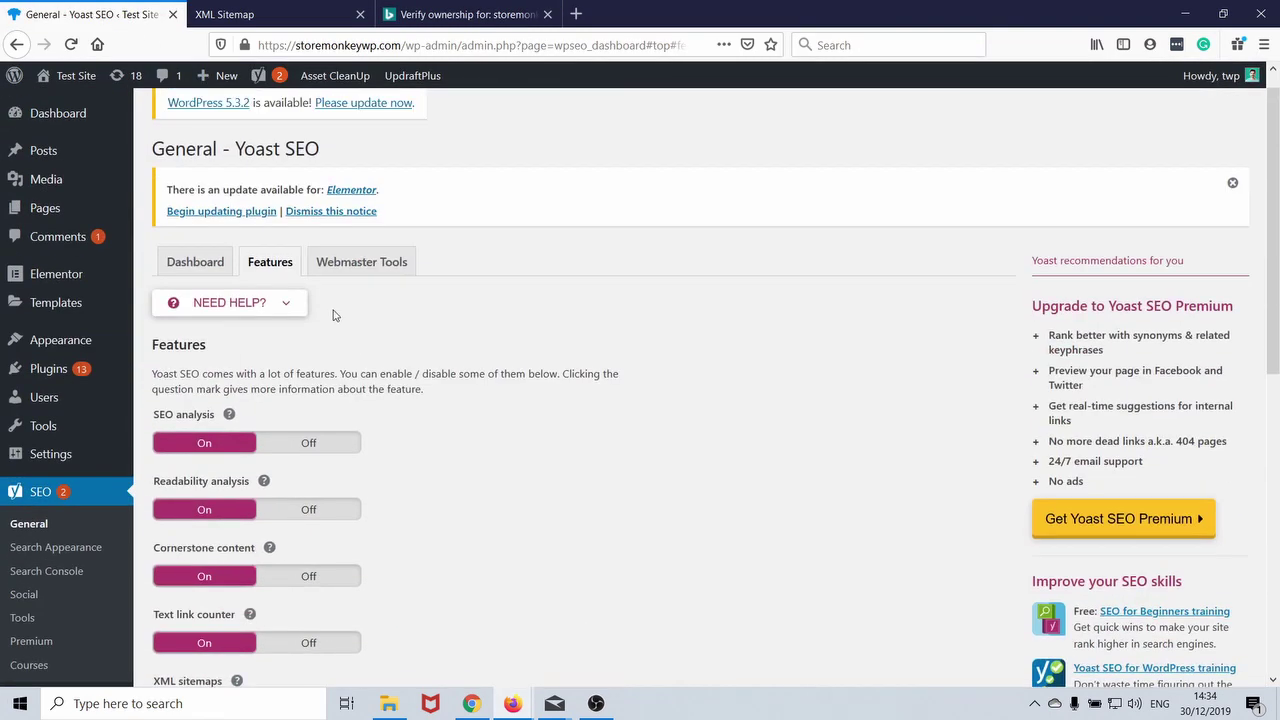
pyautogui.click(360, 261)
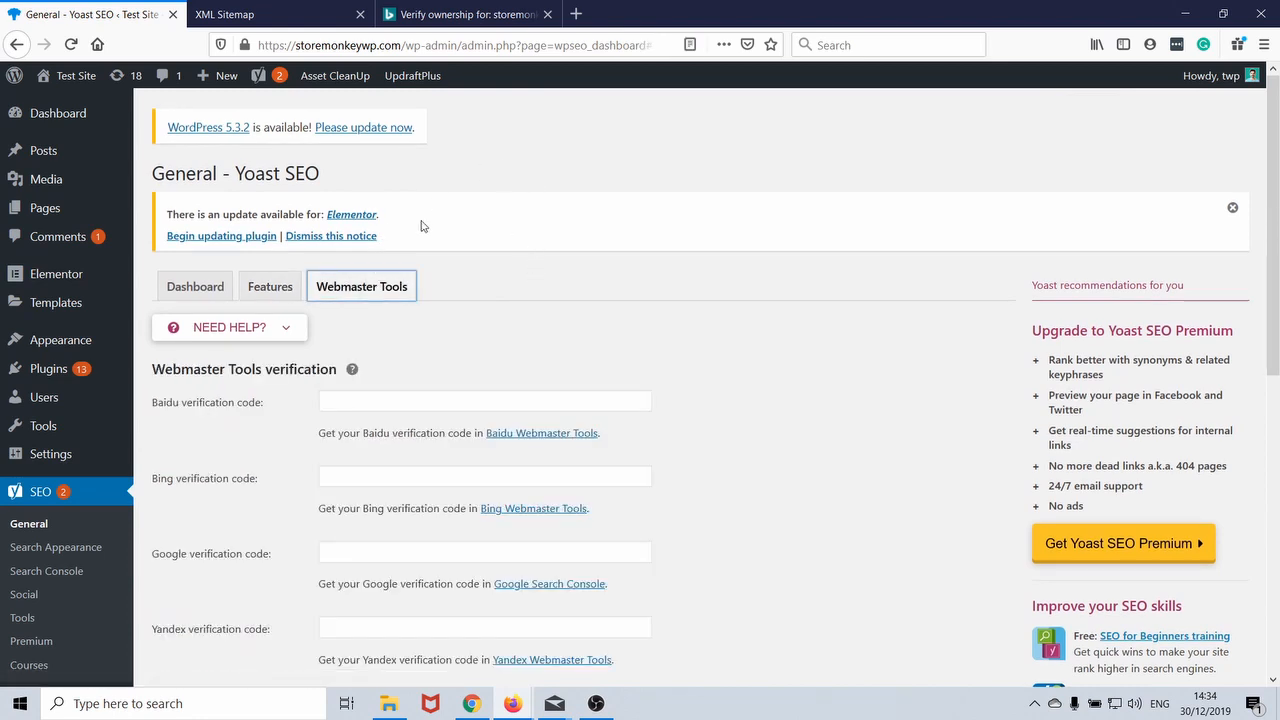
pyautogui.moveTo(383, 315)
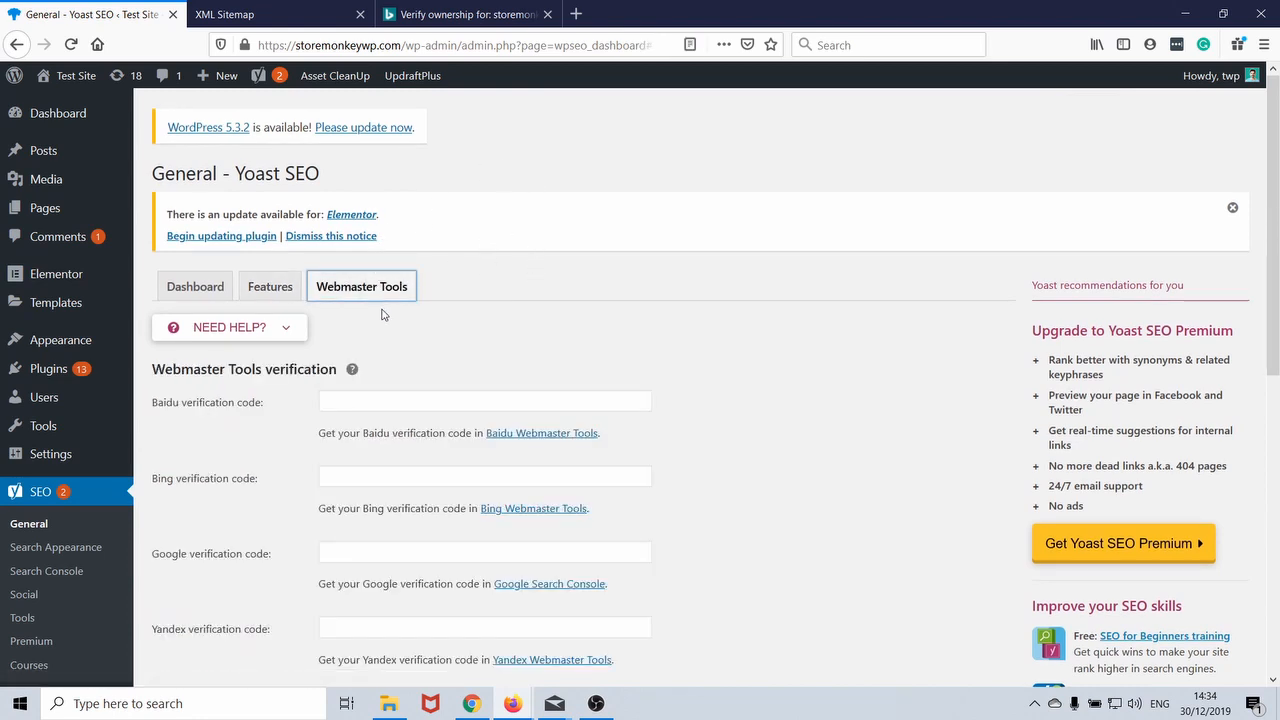
pyautogui.scroll(-3)
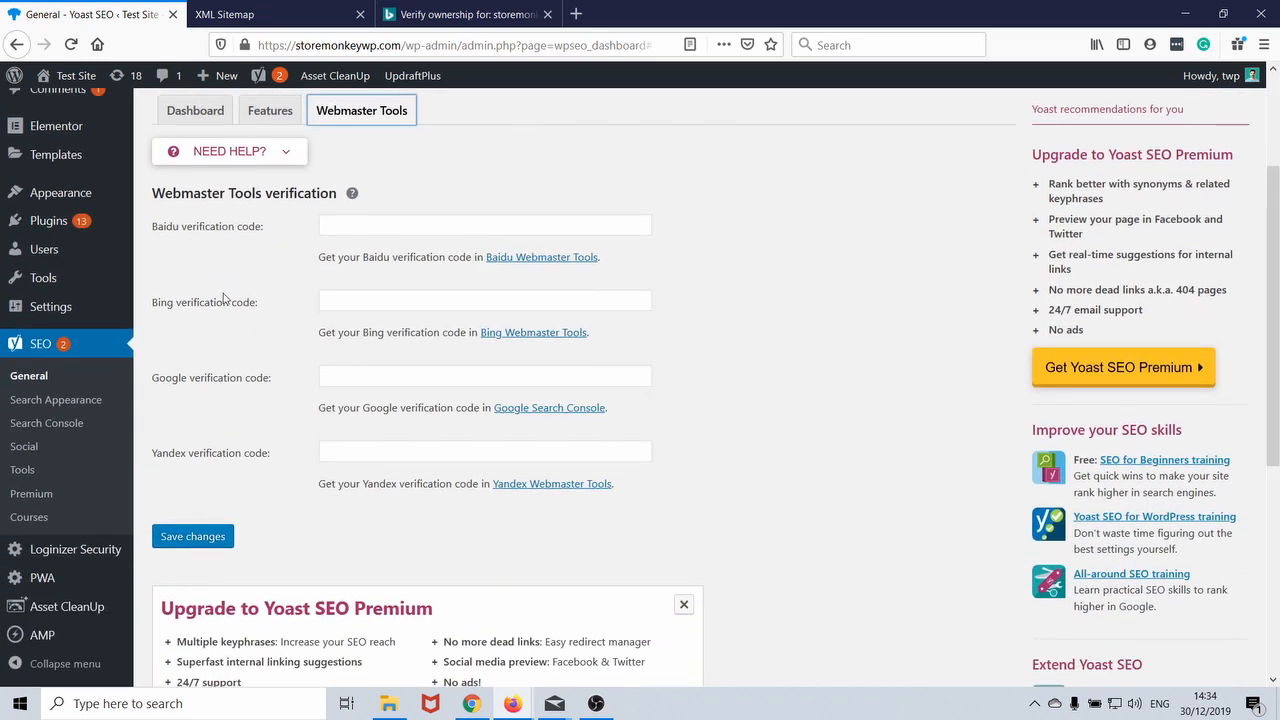
pyautogui.write('A2FCA619ED7F476AED3E53B1E1187822')
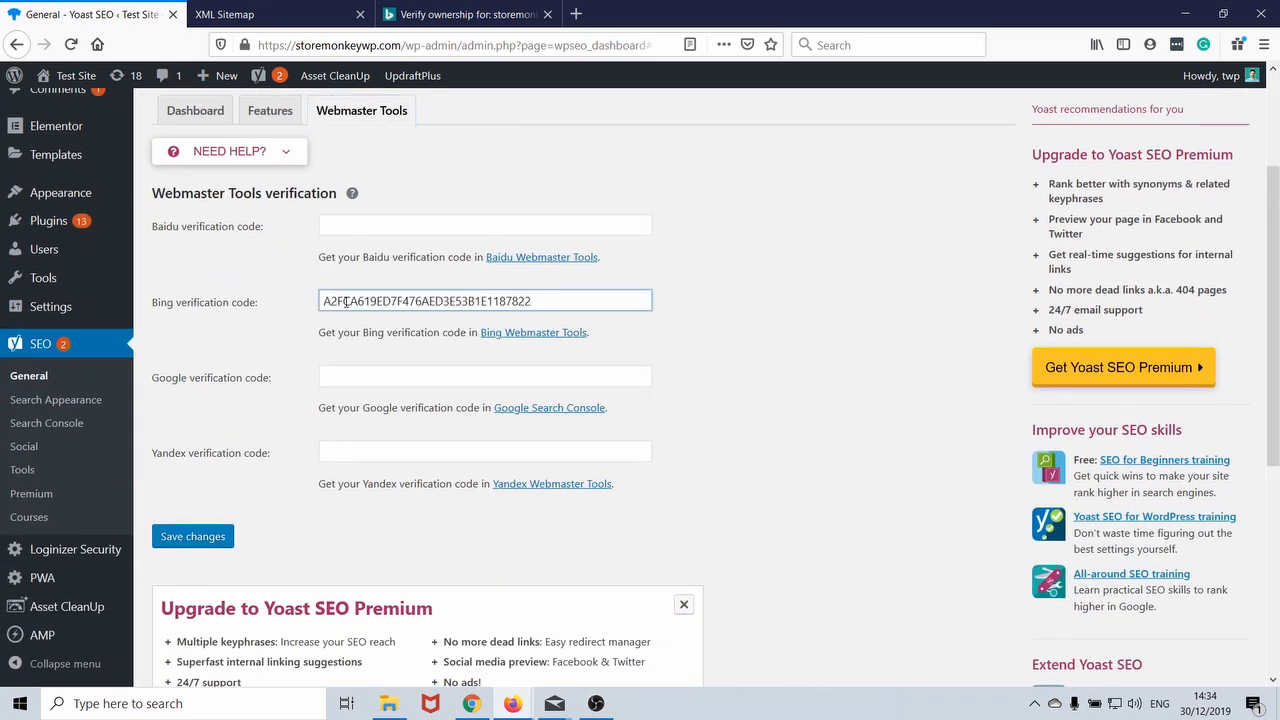
# Step: Save the Yoast Webmaster Tools settings and check the site's XML sitemap index
pyautogui.click(192, 536)
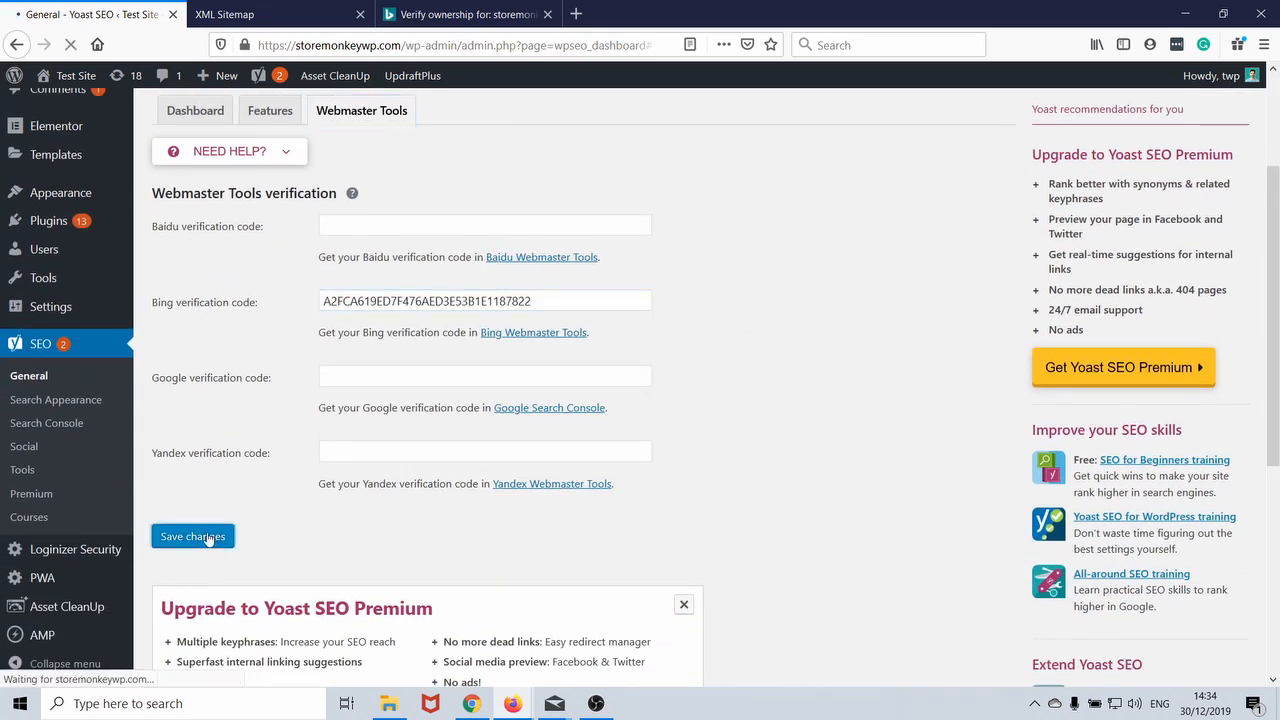
pyautogui.click(192, 536)
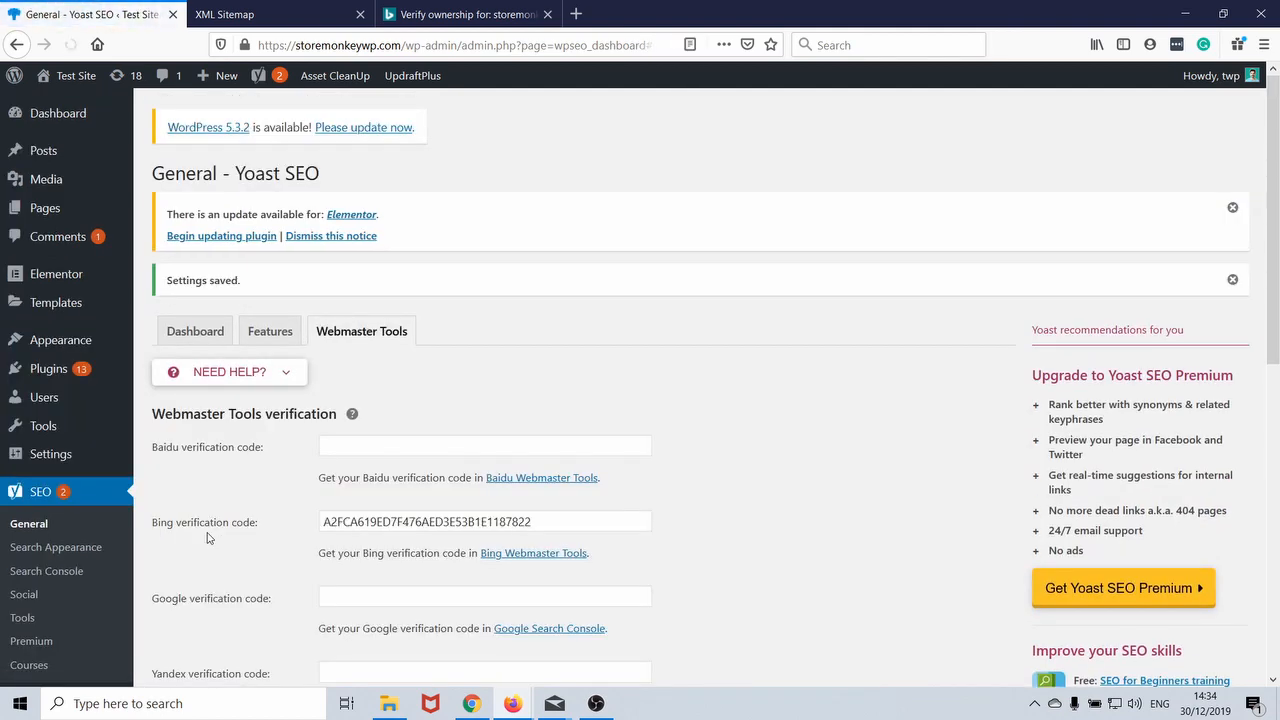
pyautogui.click(280, 14)
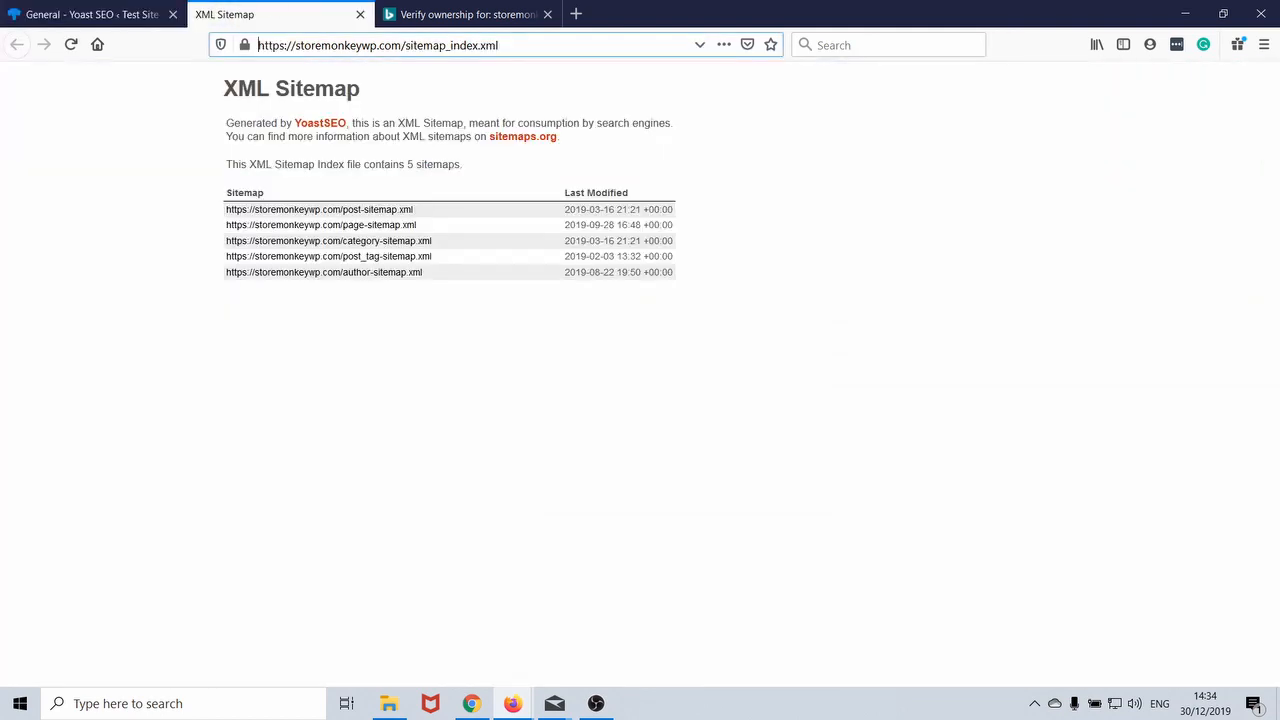
pyautogui.click(90, 14)
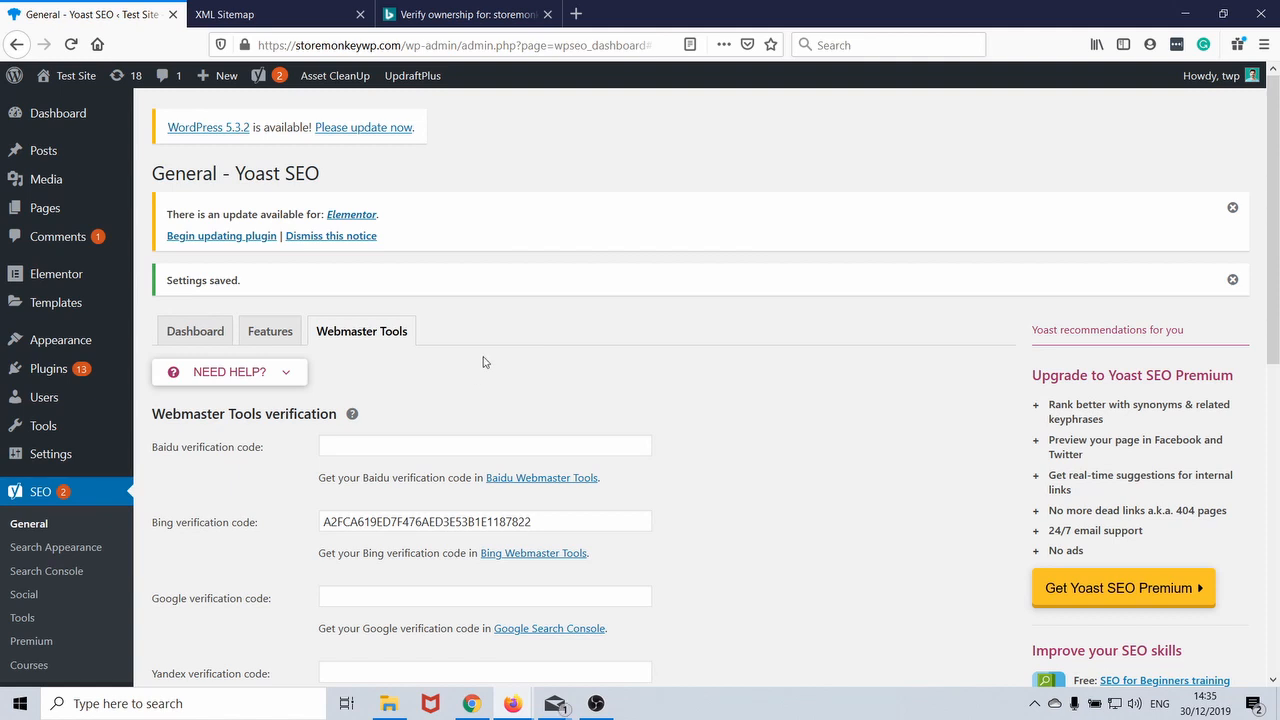
# Step: Verify storemonkeywp.com ownership via the meta tag and check sitemap_index.xml shows Success with 5 URLs
pyautogui.click(473, 14)
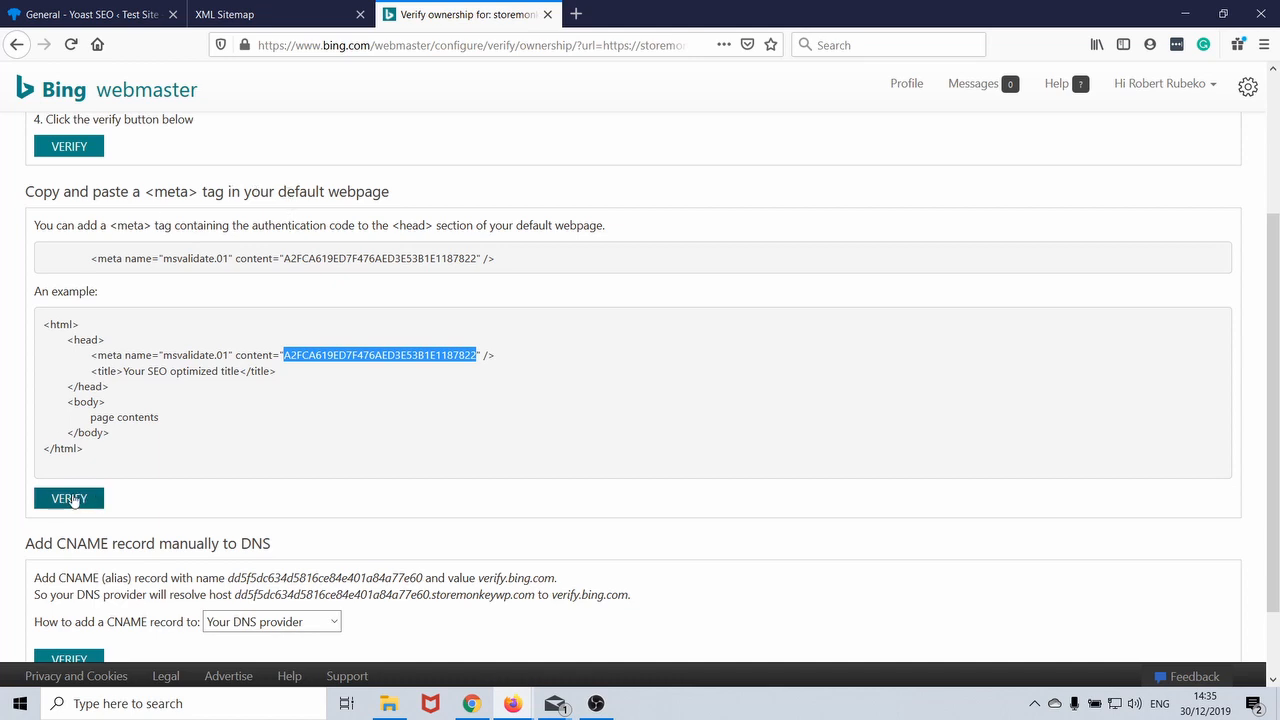
pyautogui.click(68, 498)
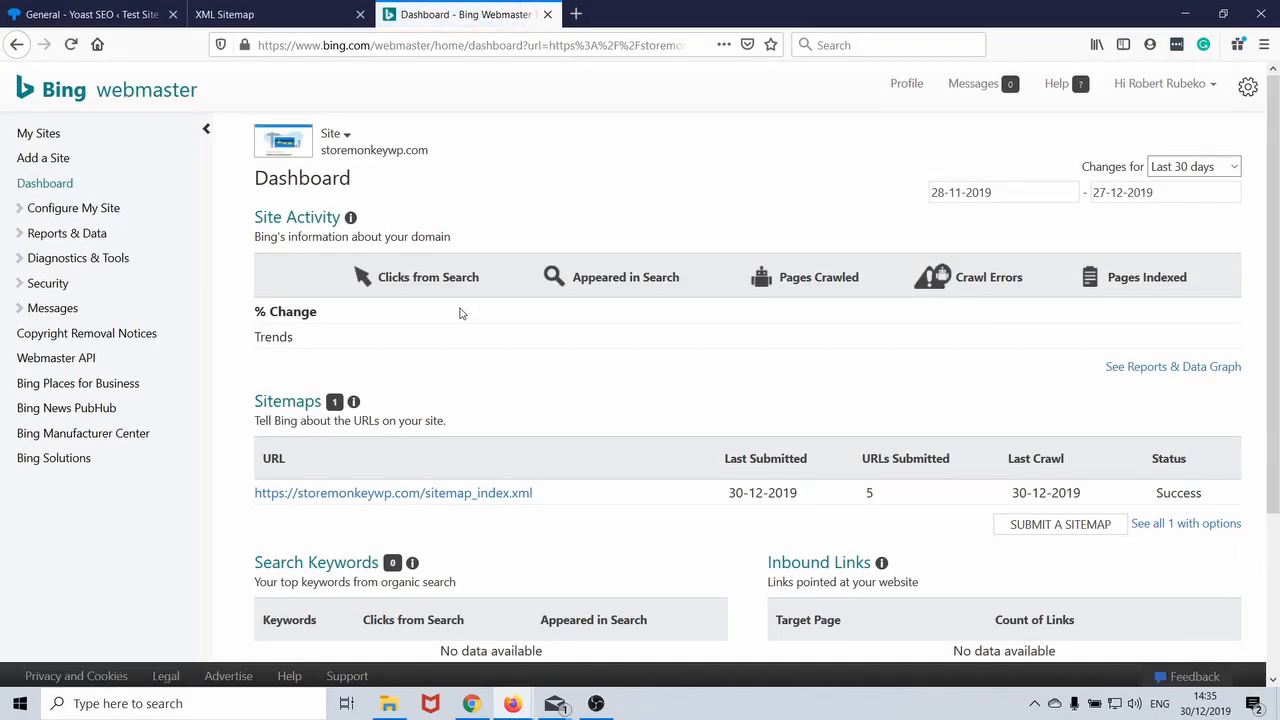
pyautogui.scroll(-3)
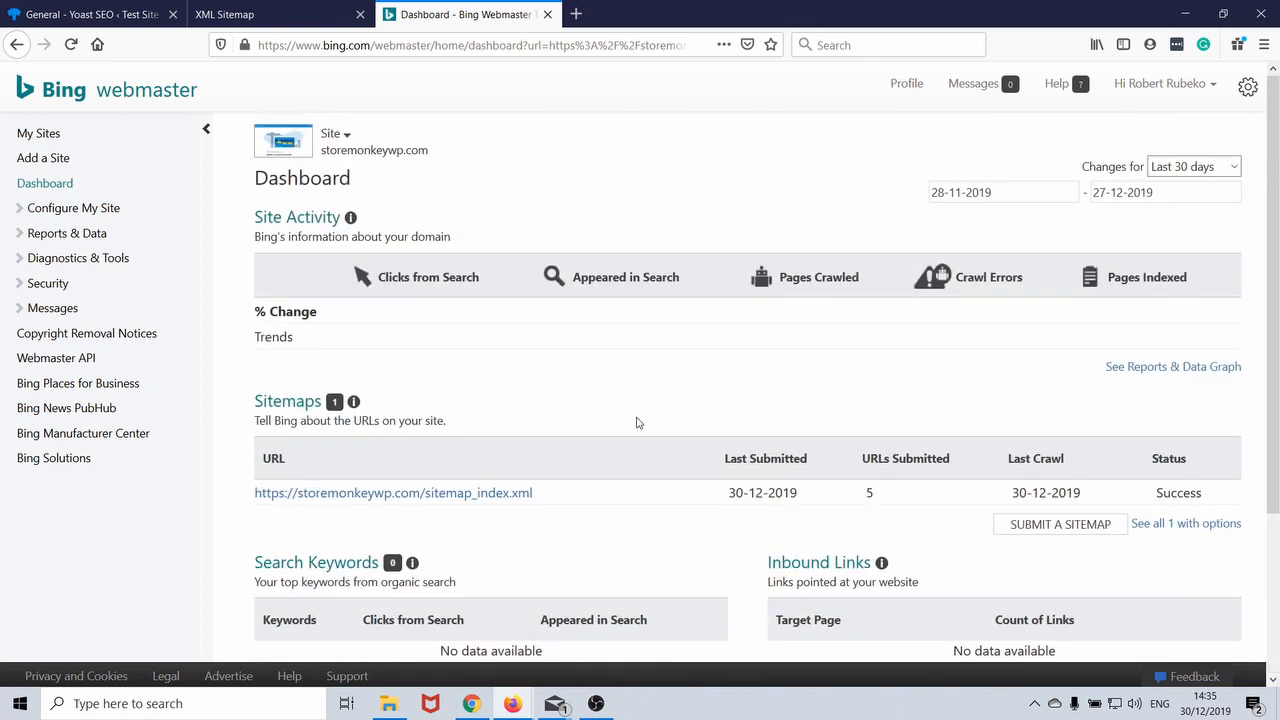
pyautogui.moveTo(718, 358)
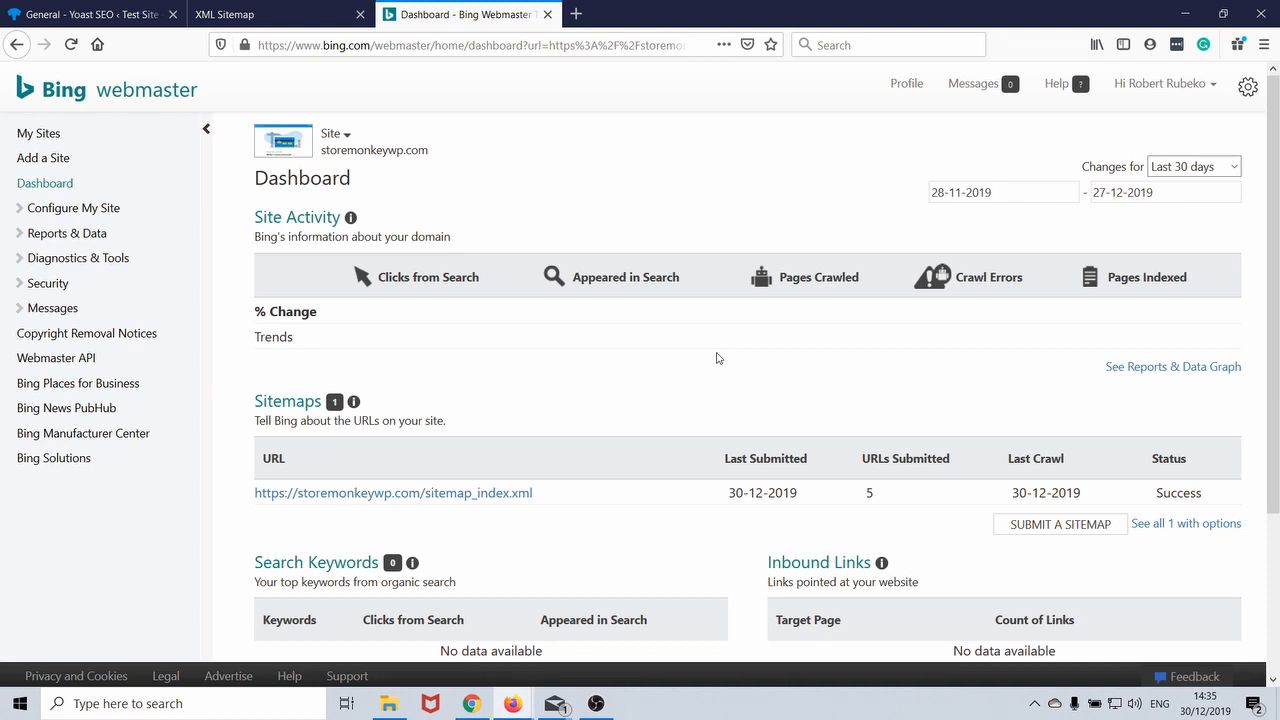
pyautogui.scroll(-3)
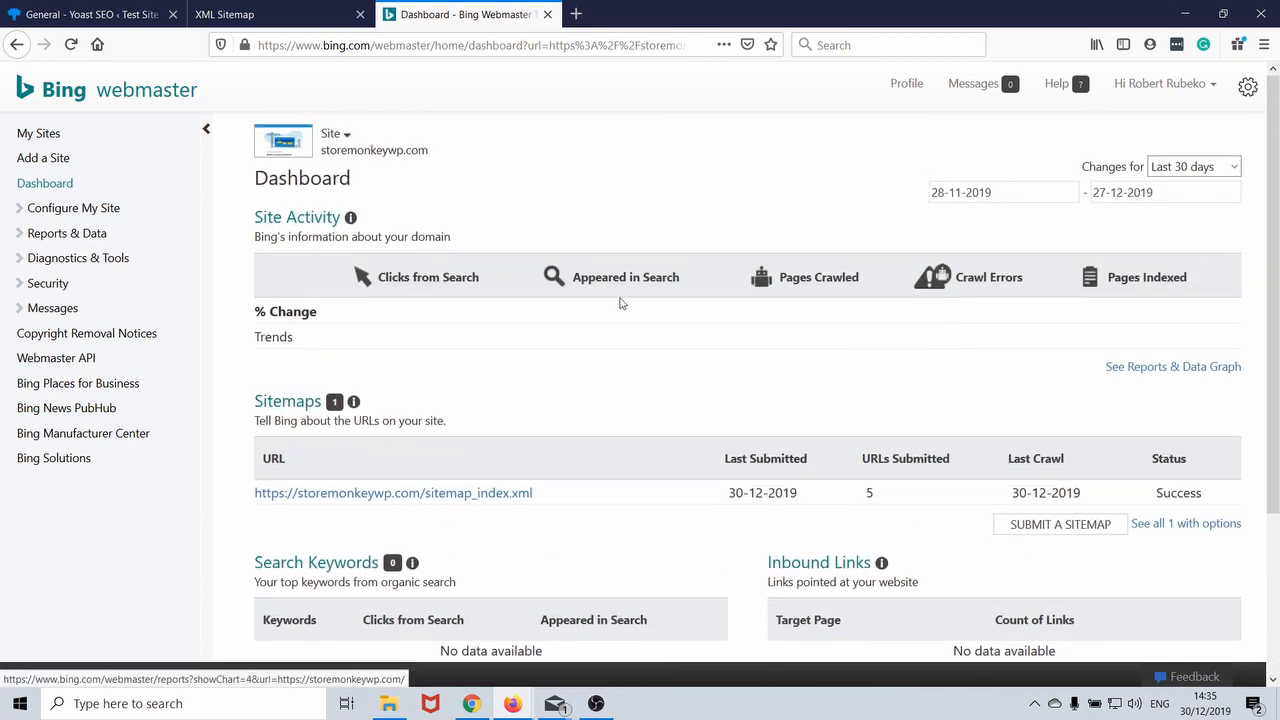
# Step: In a new tab on bing.com, run a site:storemonkeywp.com search to list indexed pages
pyautogui.click(582, 14)
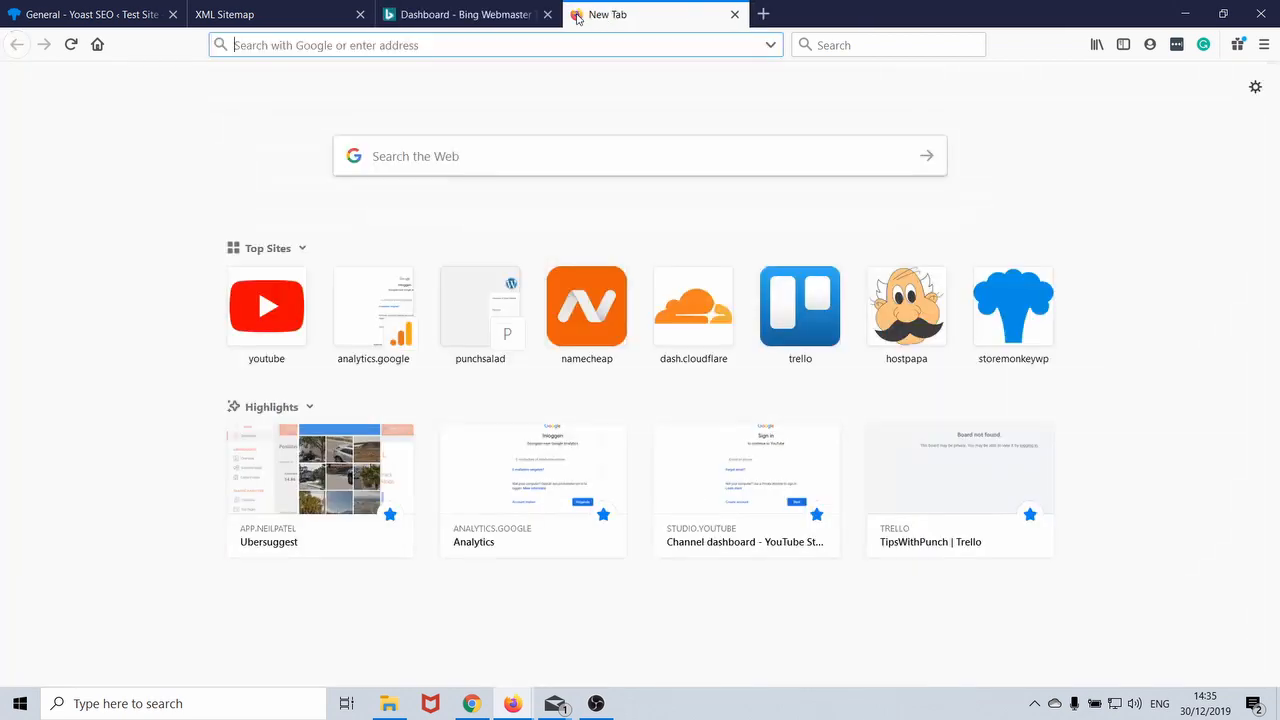
pyautogui.write('bing.c')
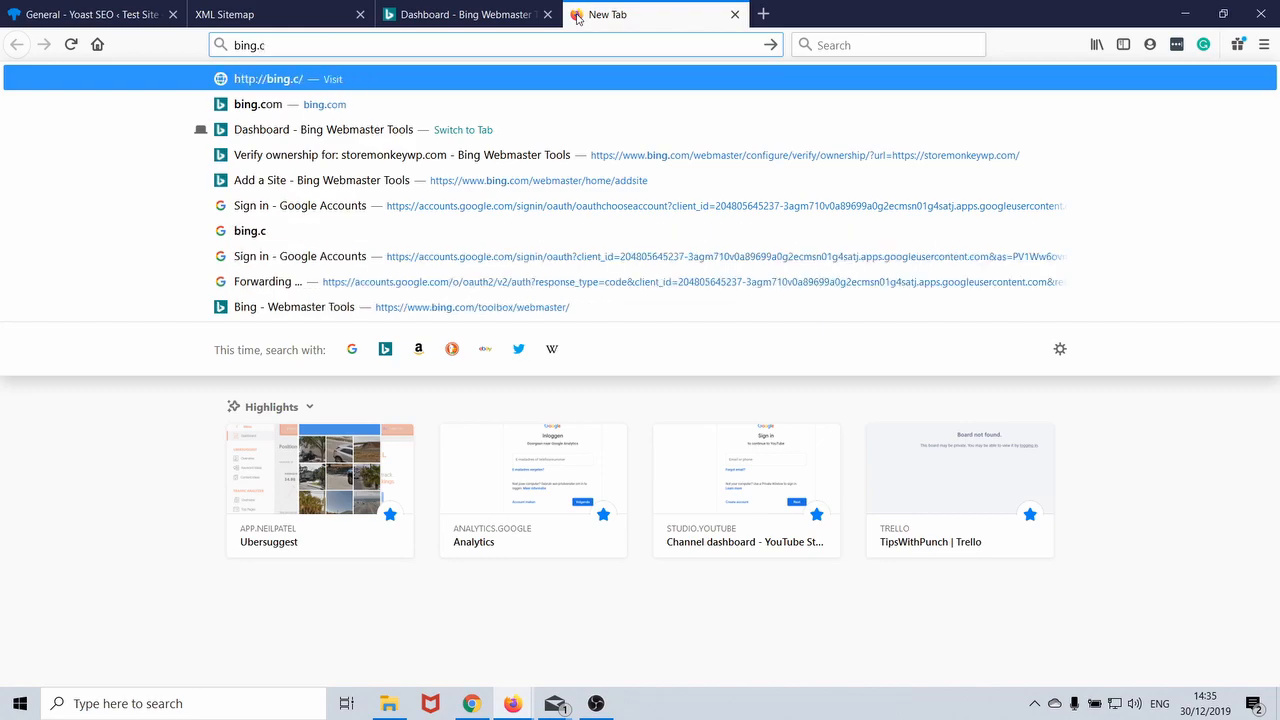
pyautogui.click(272, 78)
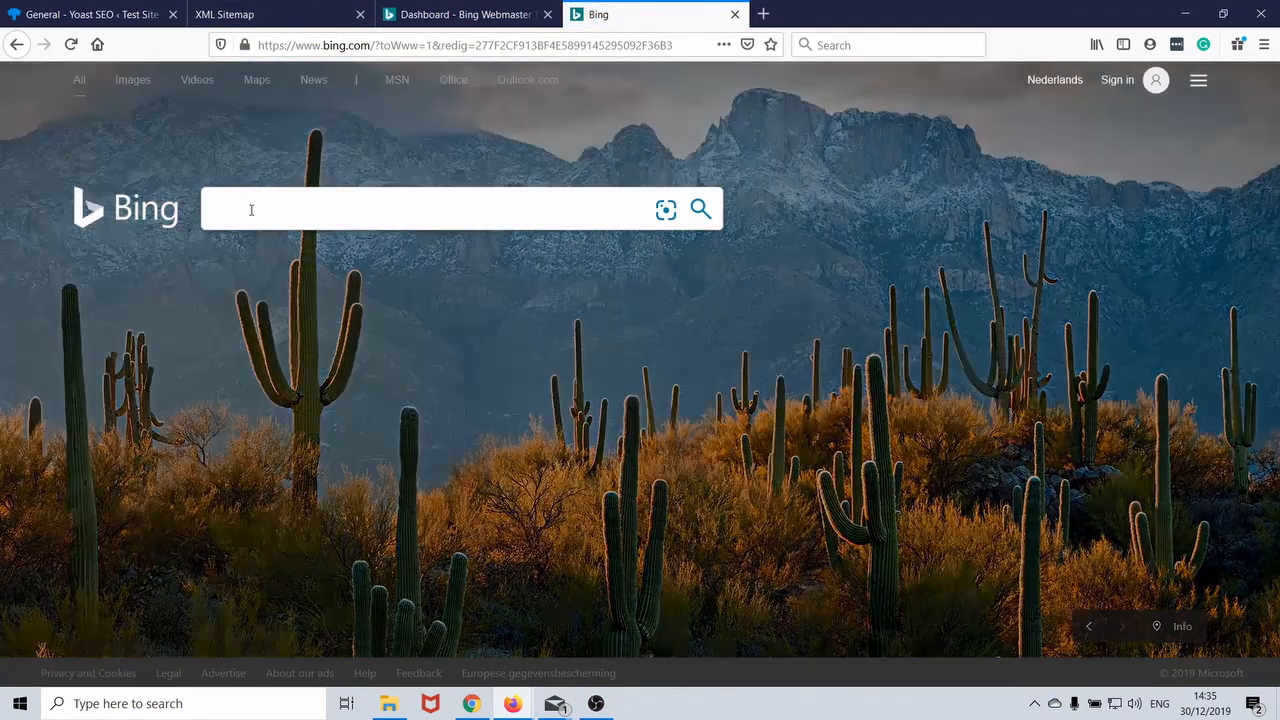
pyautogui.write('siteL')
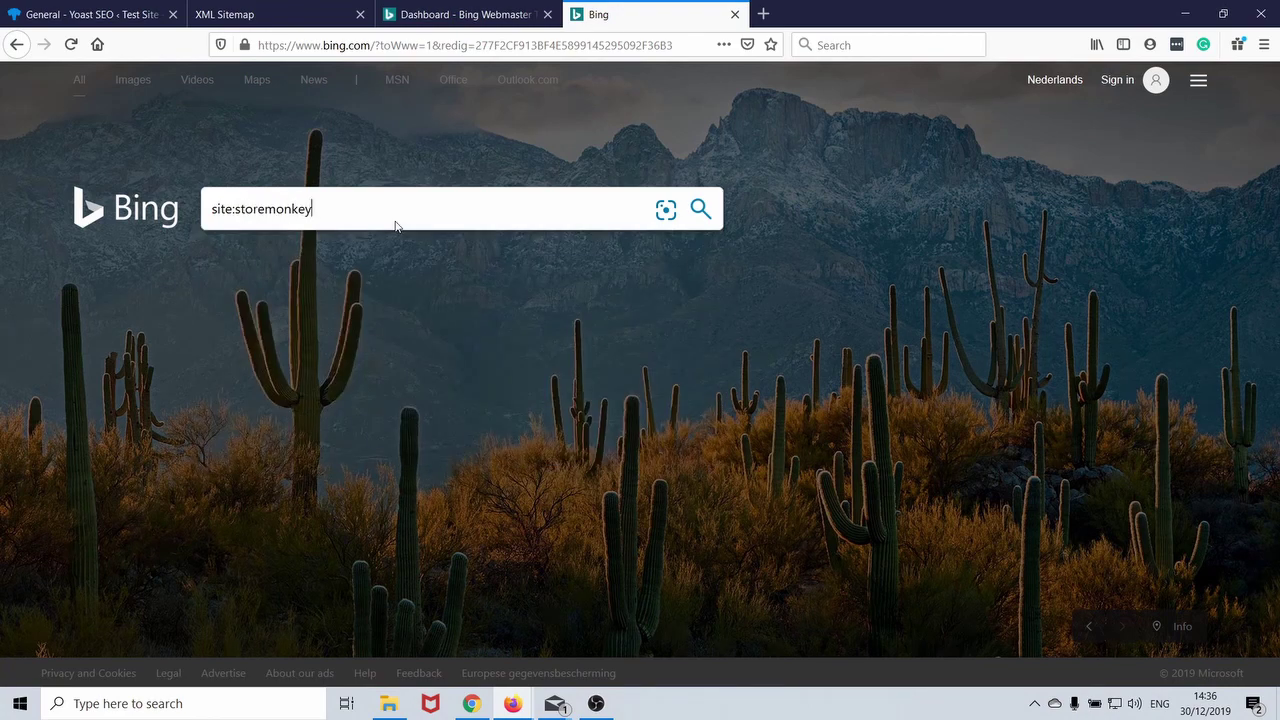
pyautogui.write('wp.com')
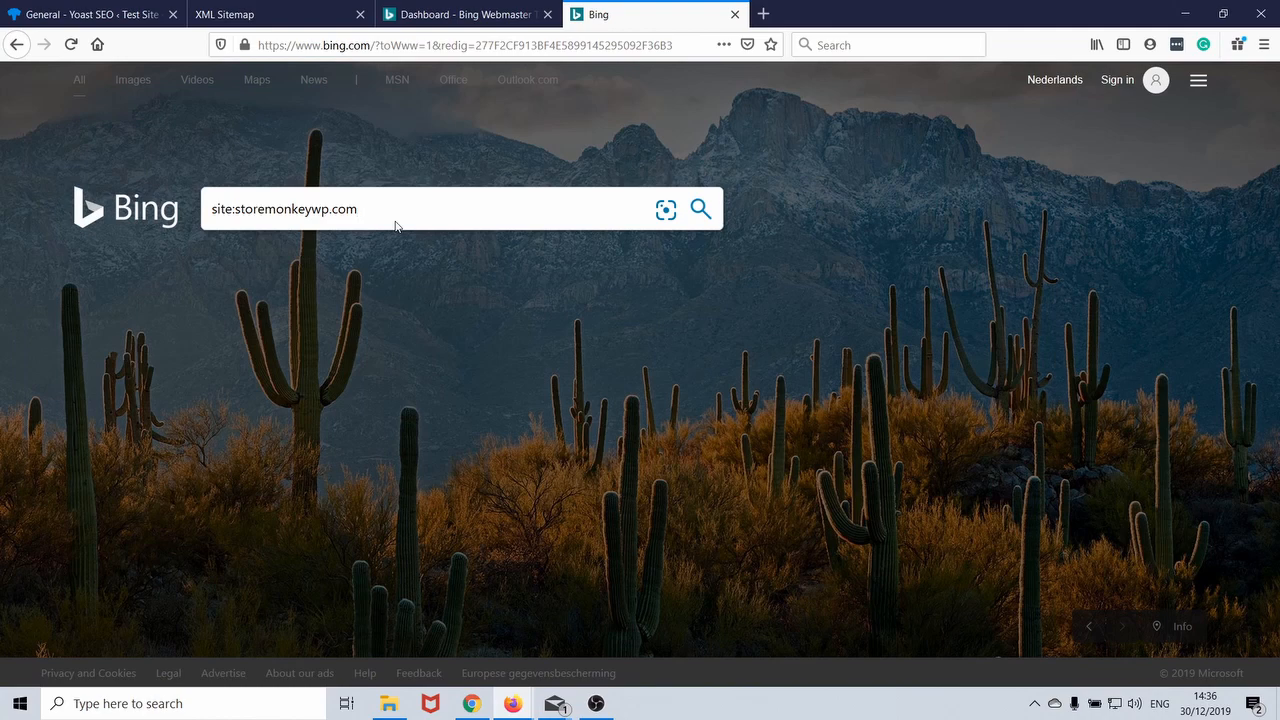
pyautogui.click(701, 209)
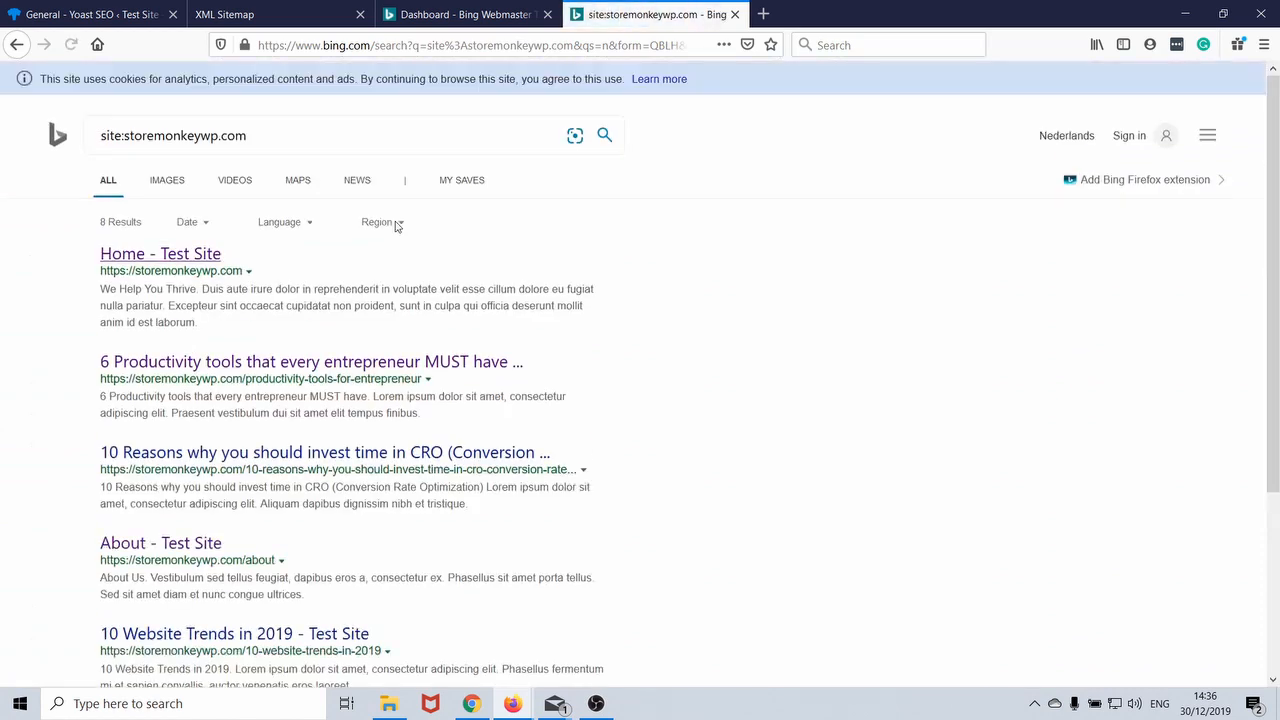
pyautogui.moveTo(285, 289)
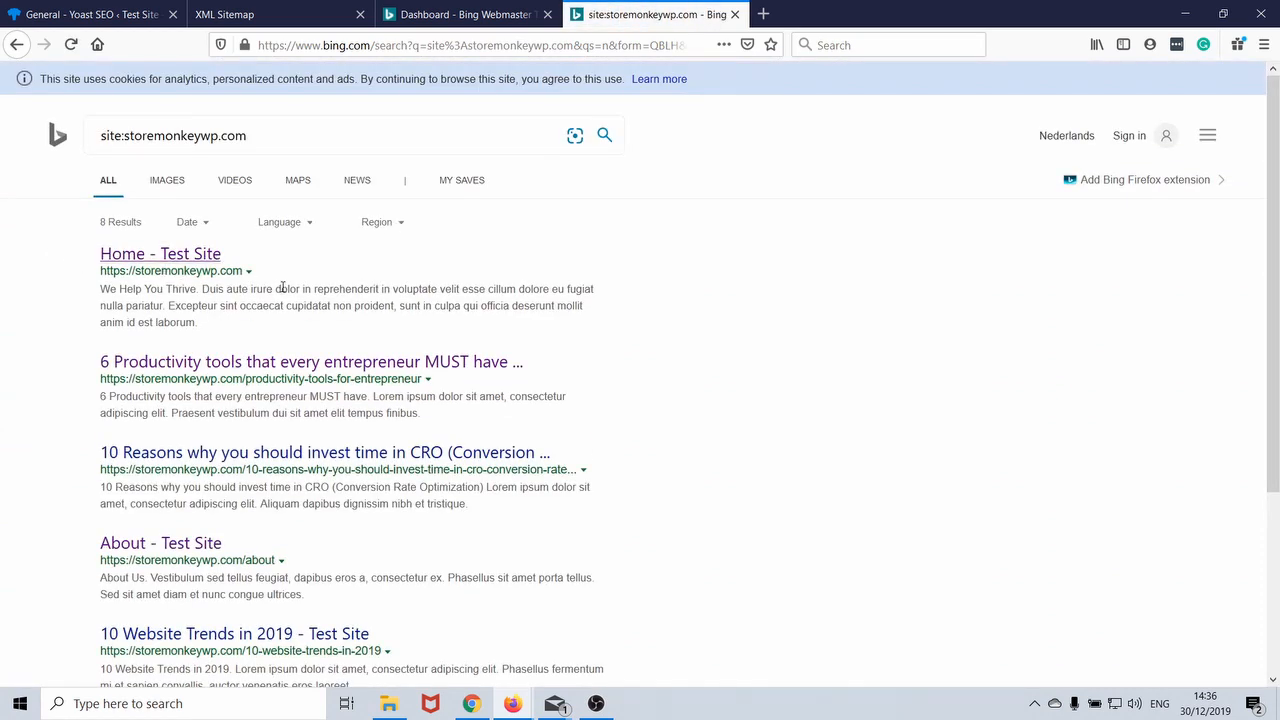
pyautogui.moveTo(297, 375)
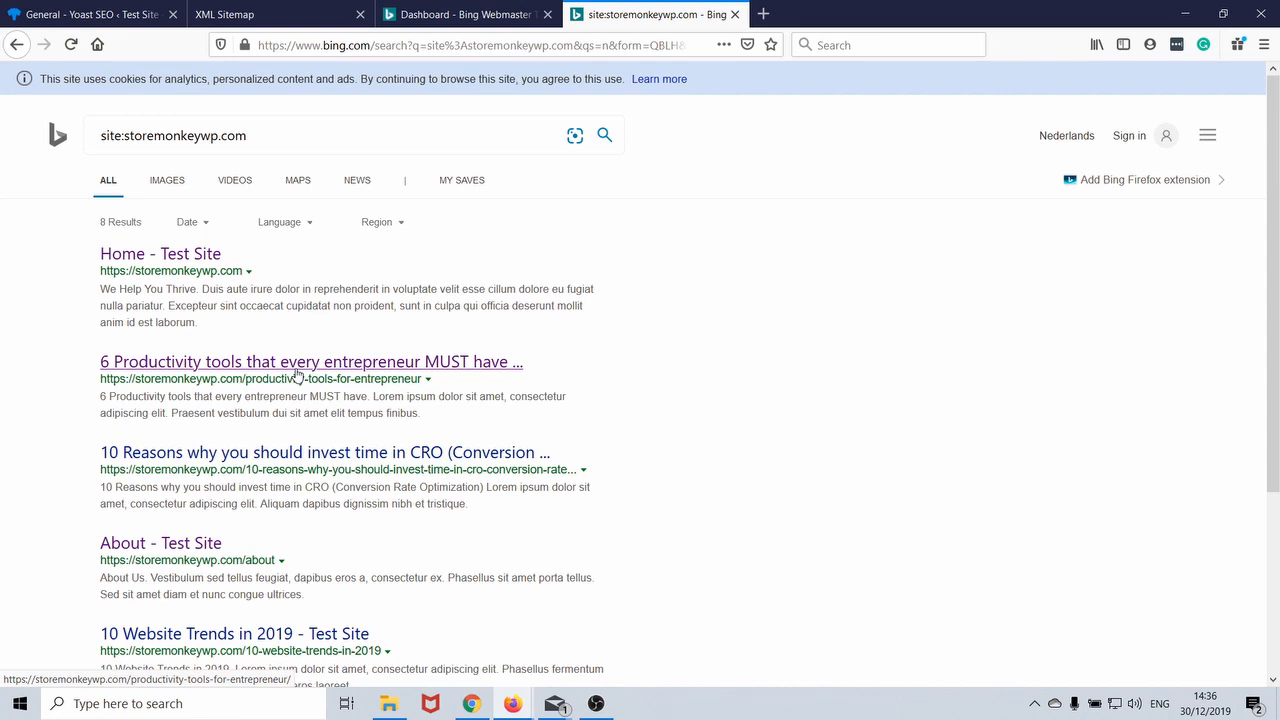
pyautogui.moveTo(227, 233)
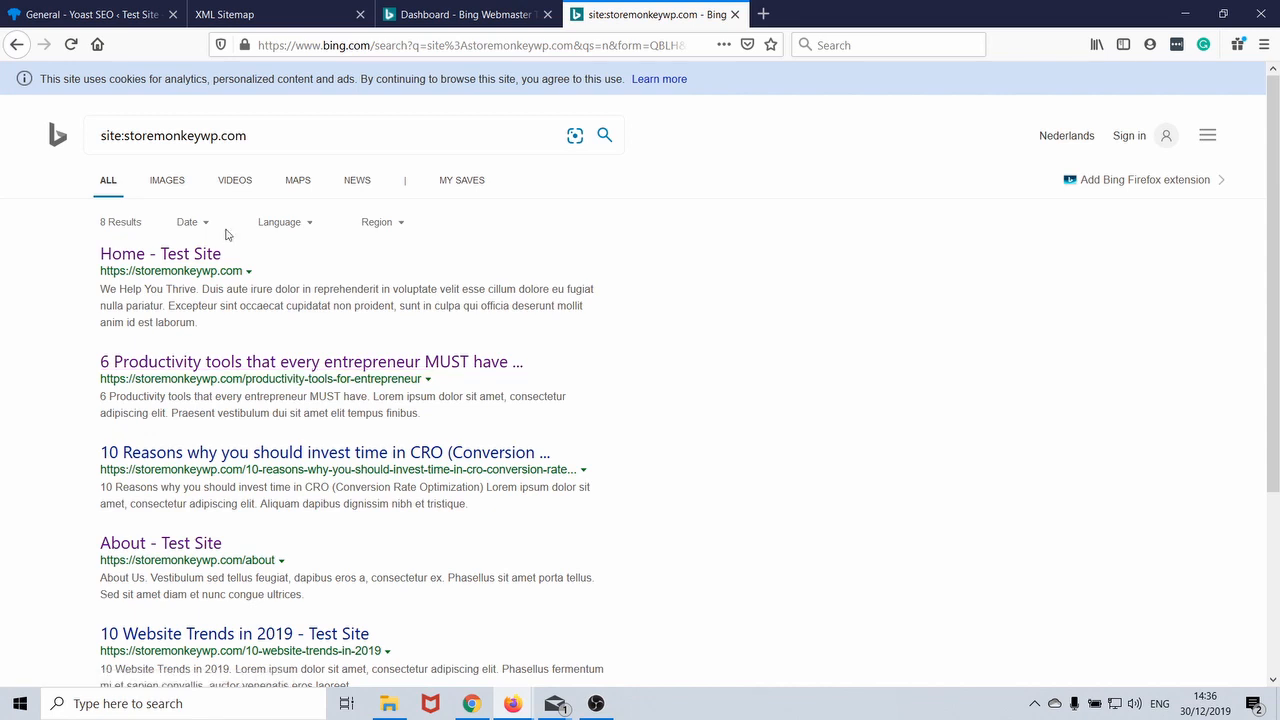
pyautogui.moveTo(633, 247)
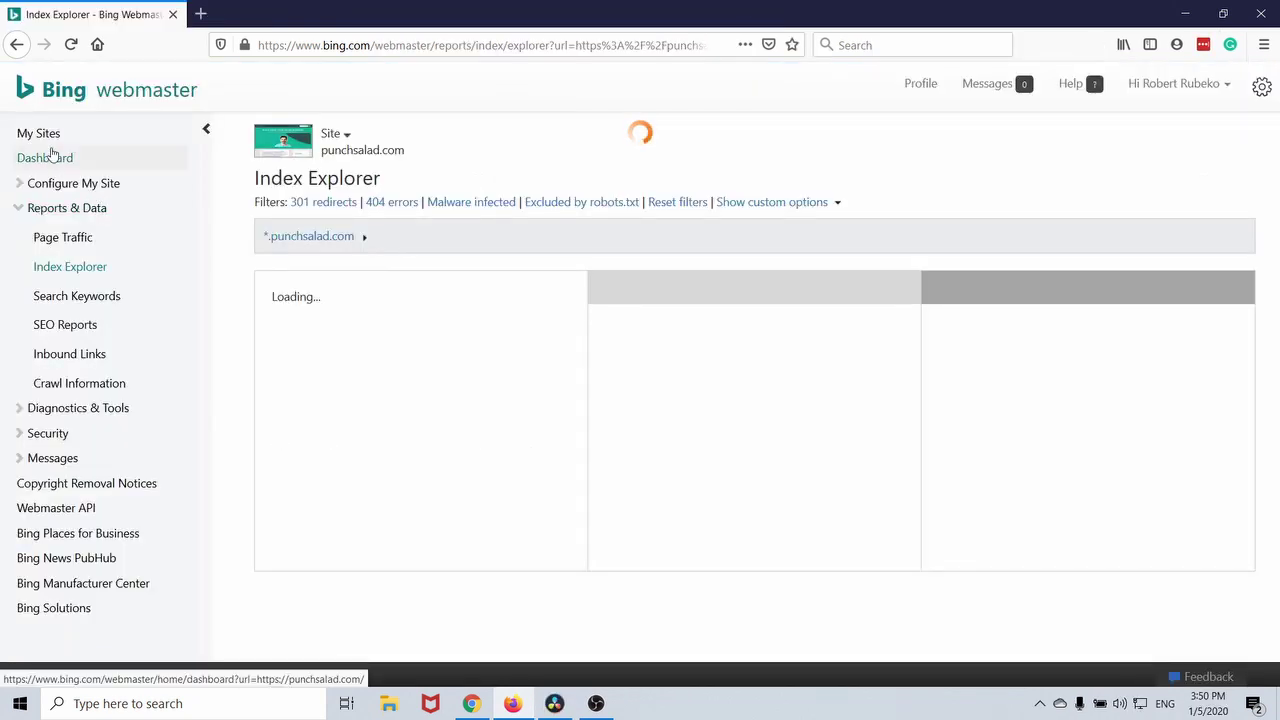
# Step: Return to the punchsalad.com dashboard overview from the left sidebar
pyautogui.click(44, 157)
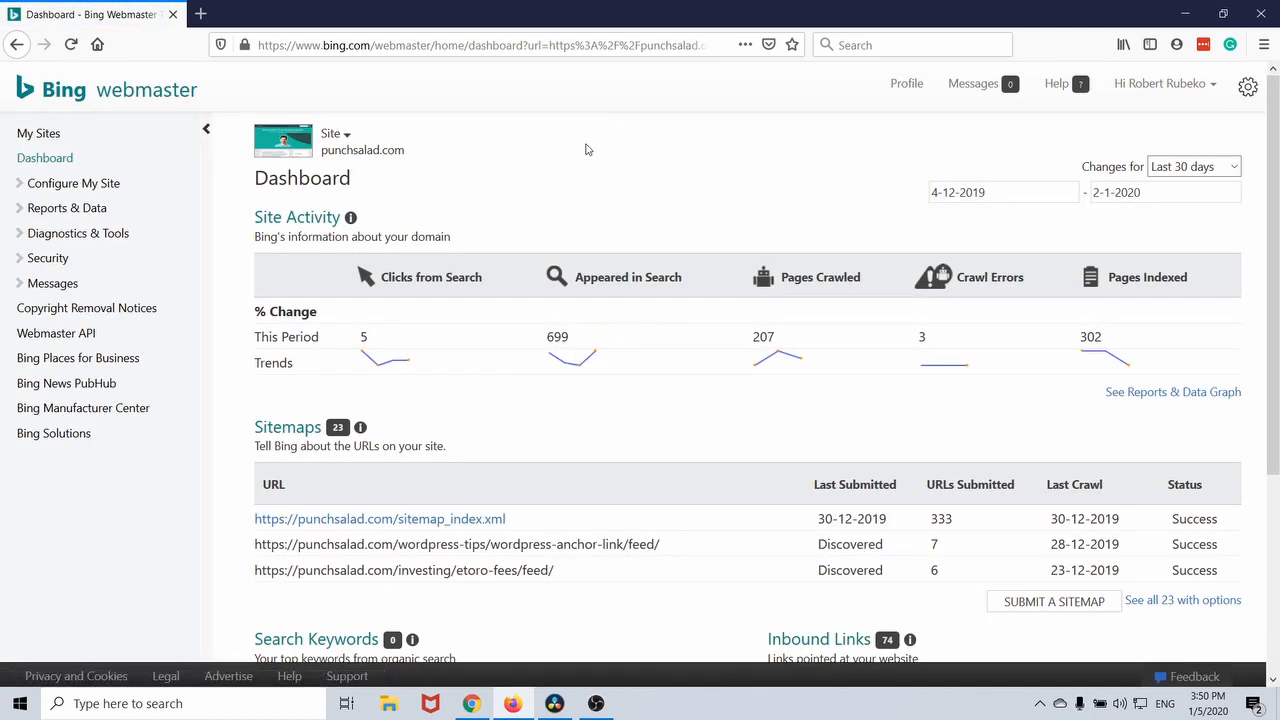
pyautogui.moveTo(594, 391)
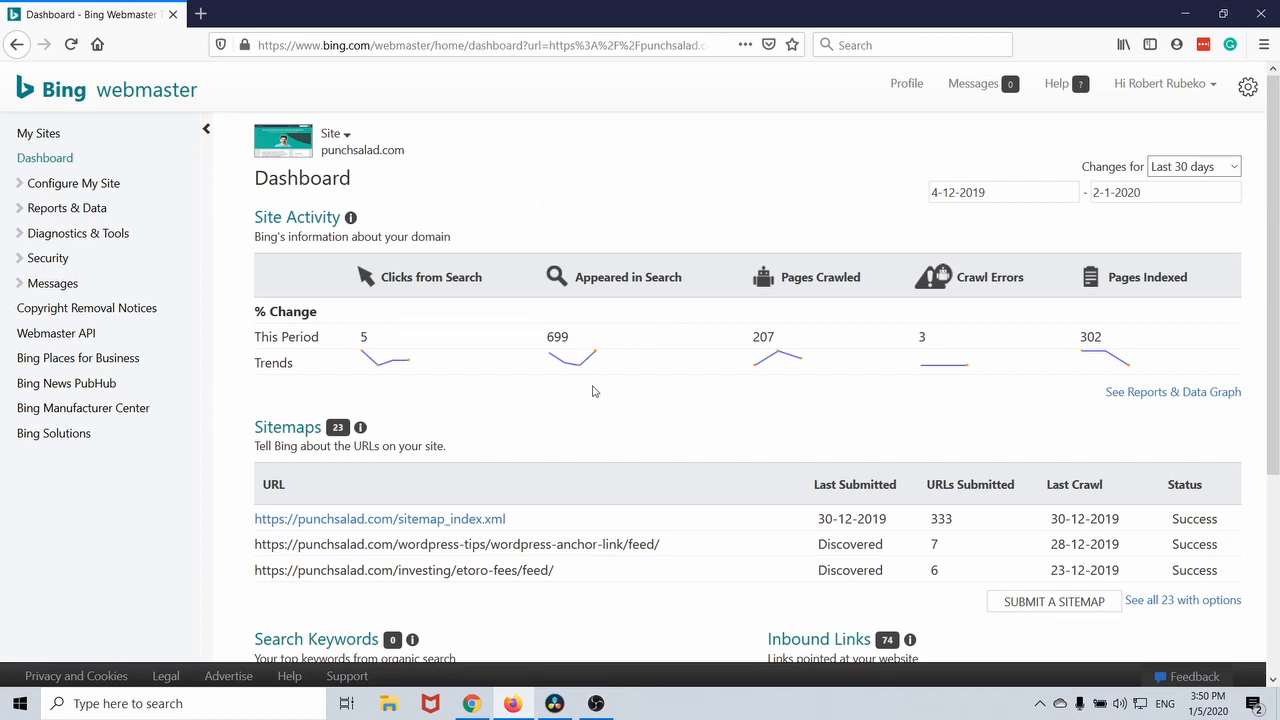
pyautogui.moveTo(638, 360)
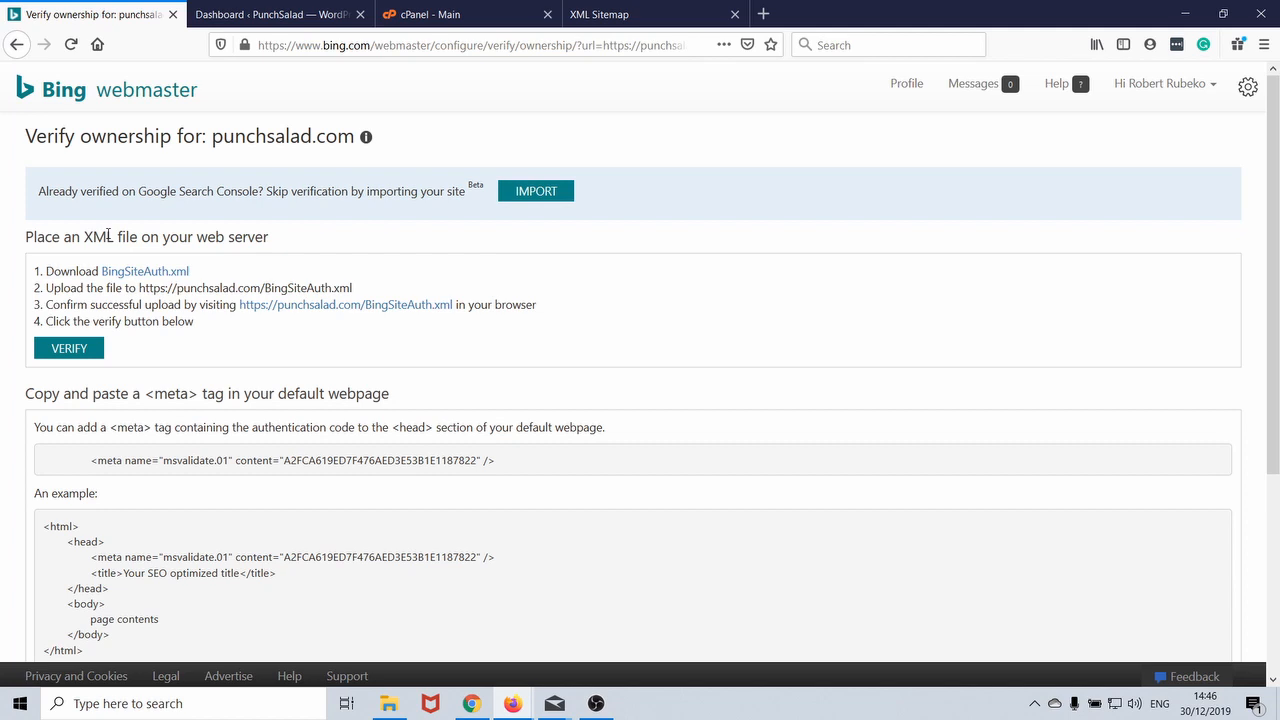
pyautogui.moveTo(148, 237)
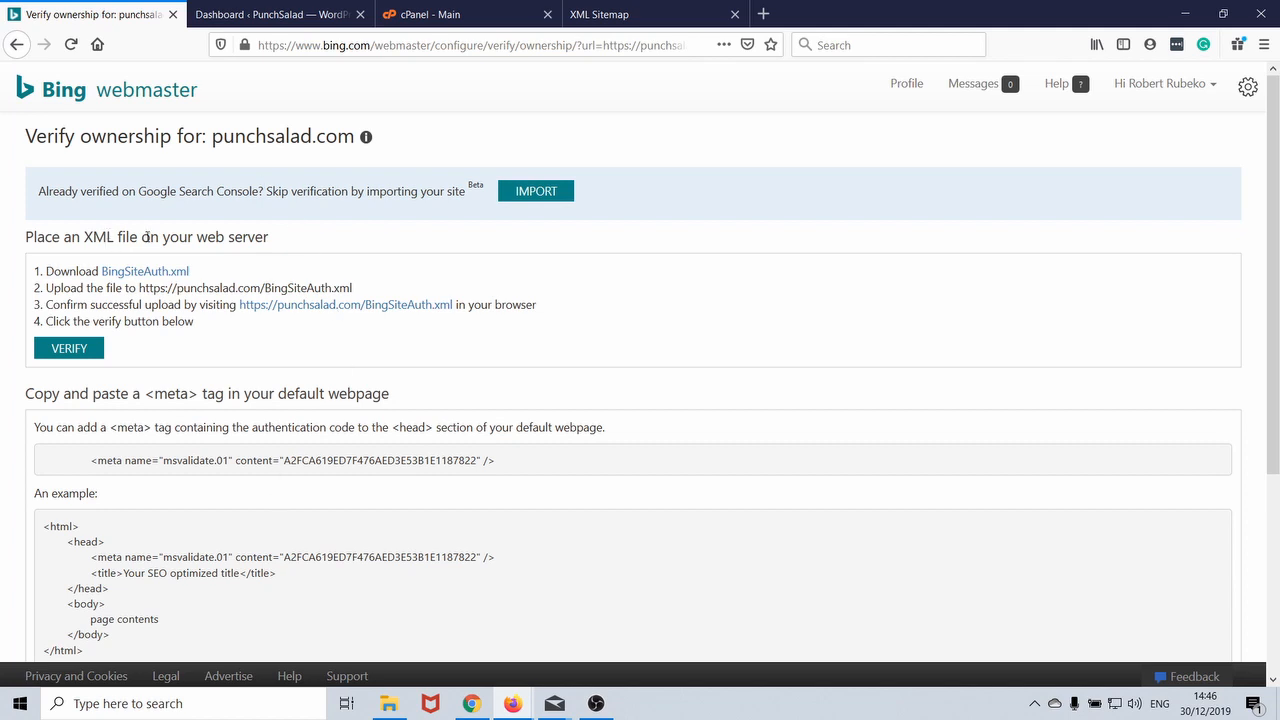
pyautogui.moveTo(196, 204)
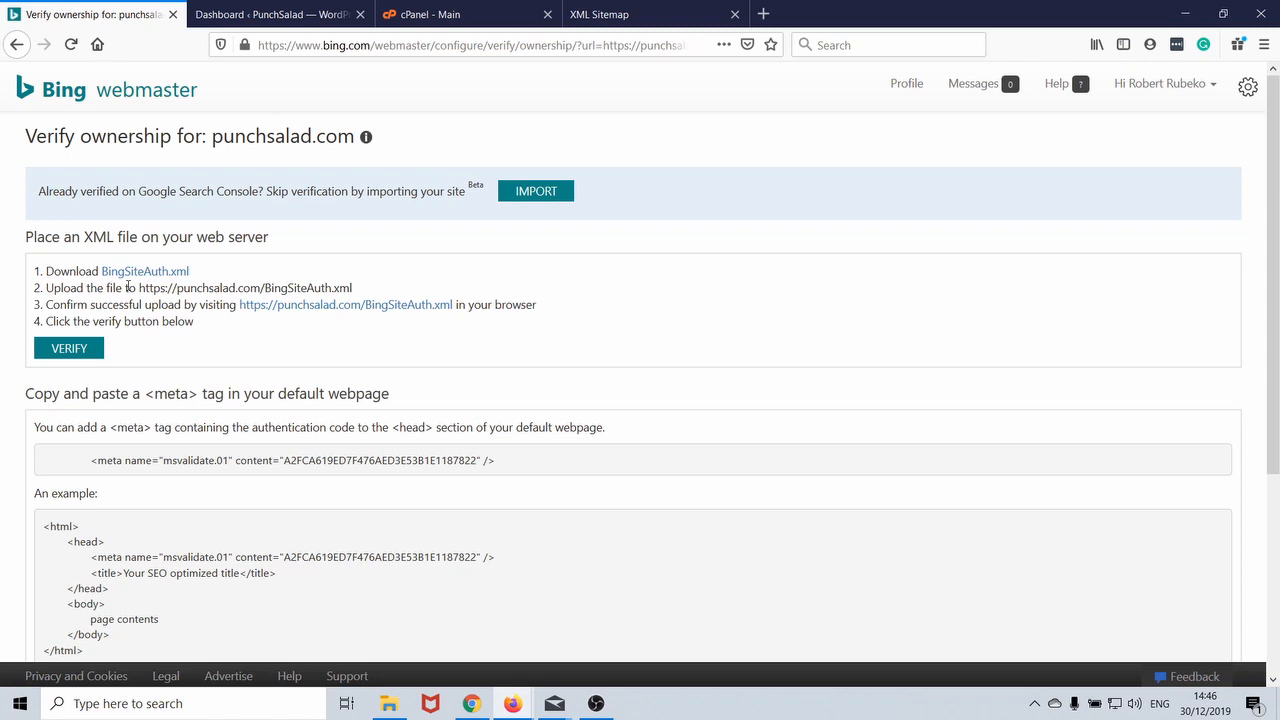
pyautogui.moveTo(144, 271)
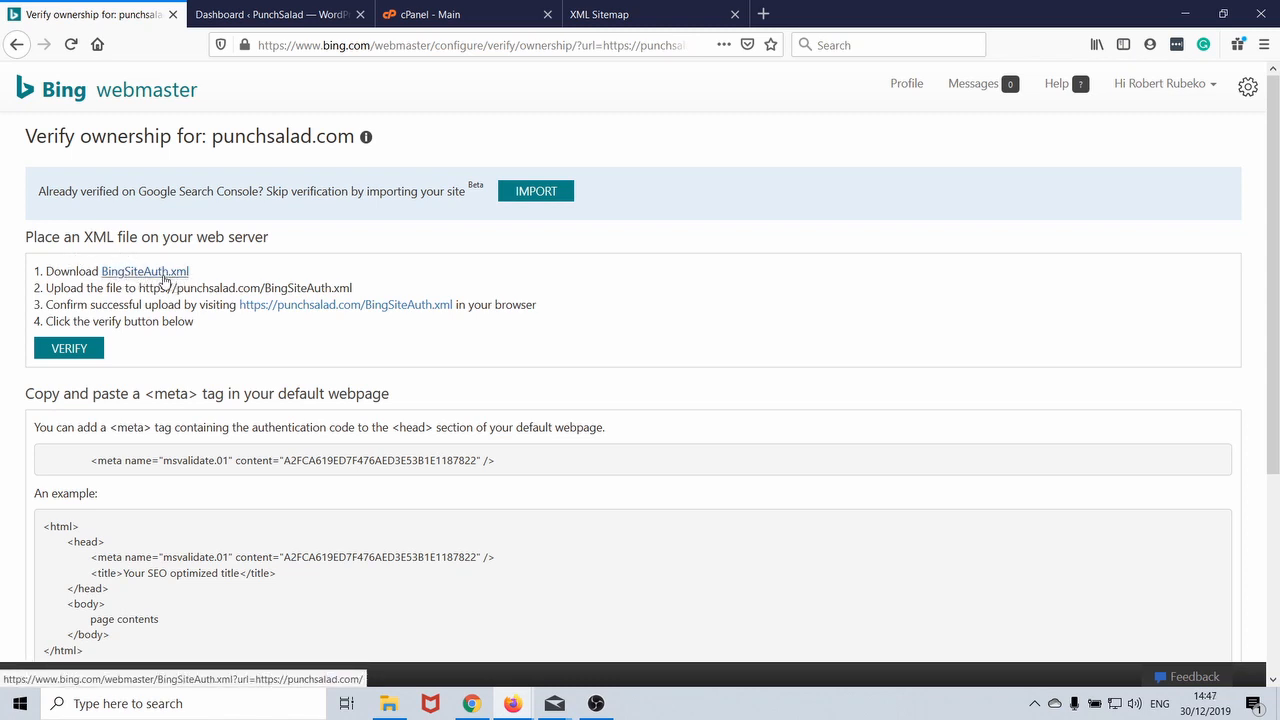
# Step: Download the BingSiteAuth.xml verification file for punchsalad.com and save it
pyautogui.click(145, 271)
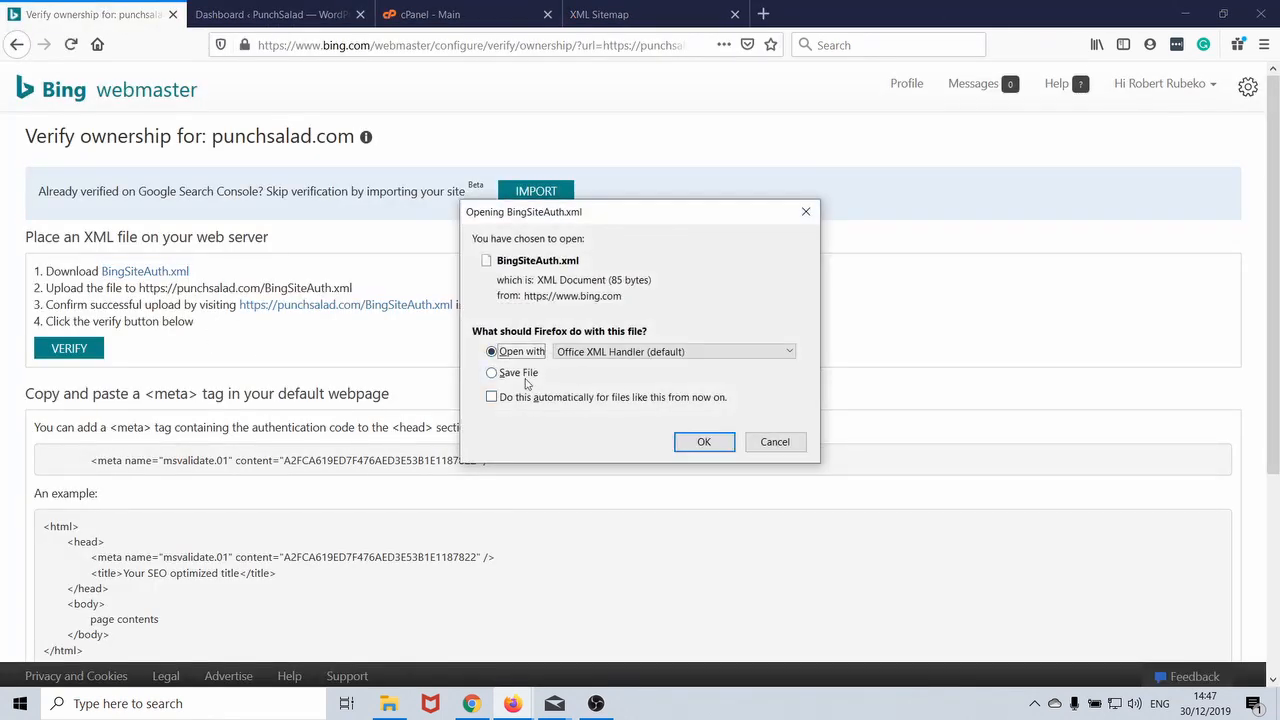
pyautogui.click(704, 442)
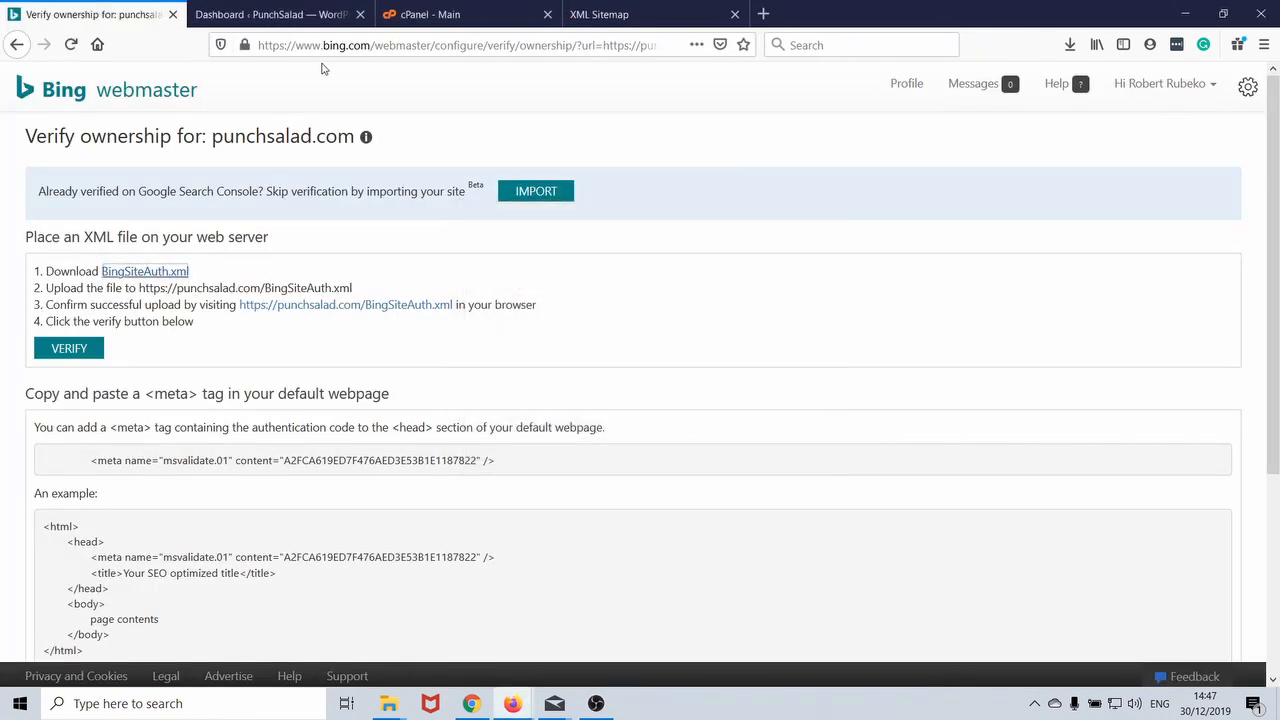
# Step: Bring up the cPanel File Manager on the hosting account's home directory
pyautogui.click(465, 14)
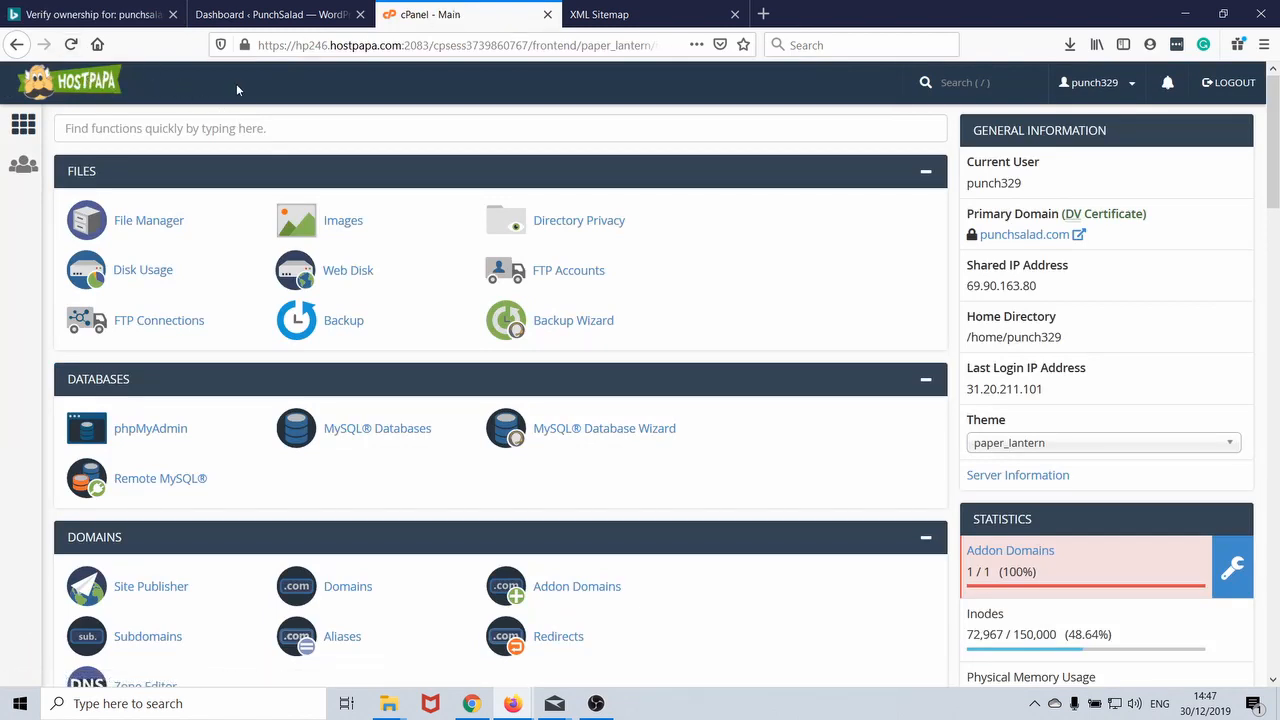
pyautogui.moveTo(132, 228)
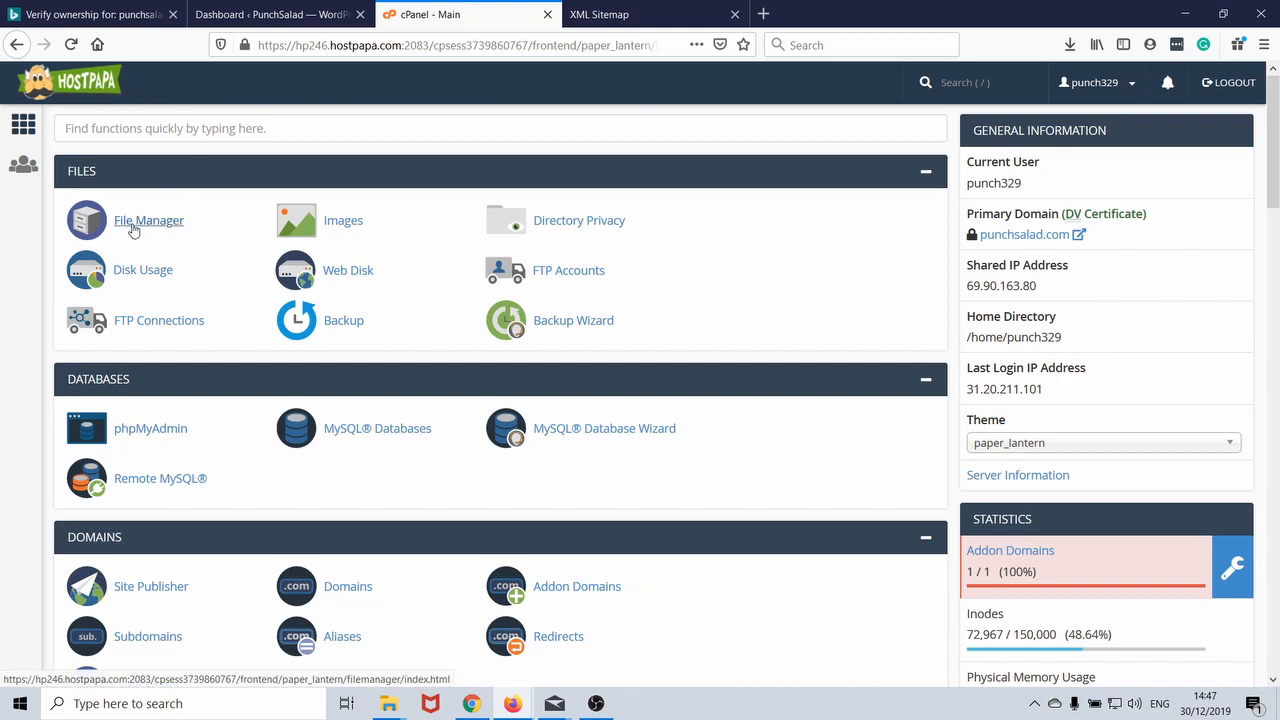
pyautogui.click(149, 220)
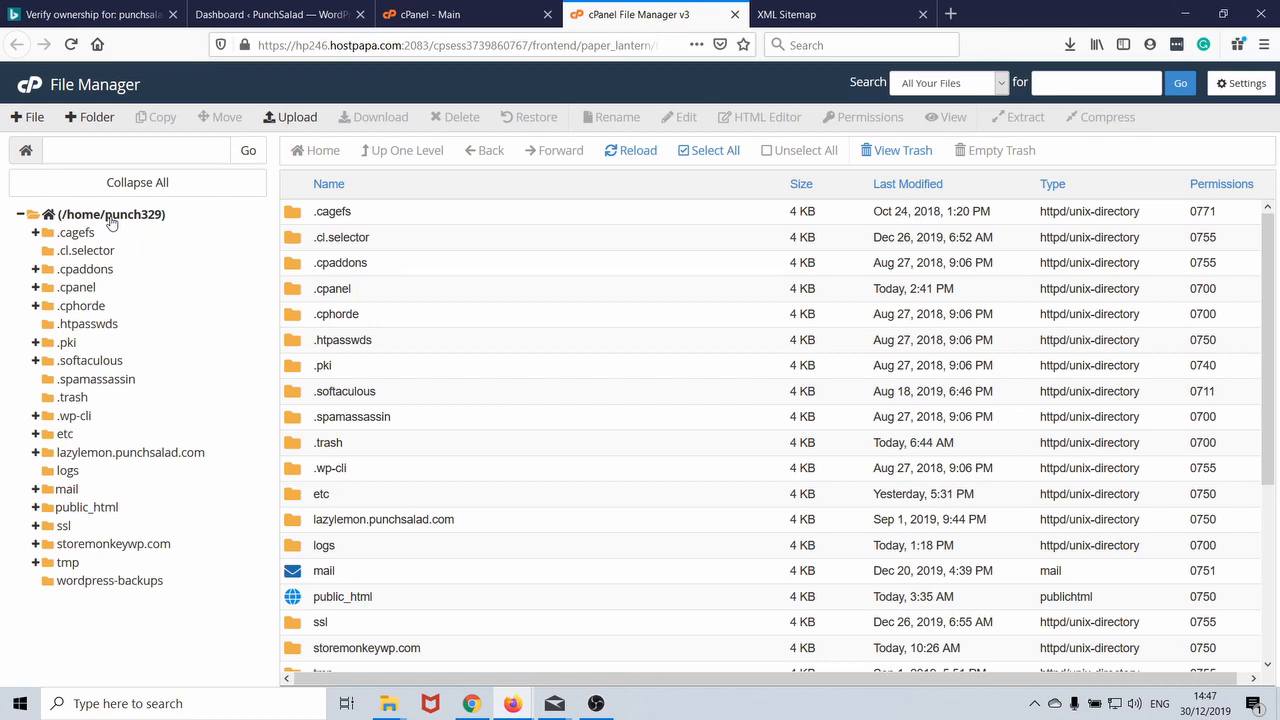
pyautogui.moveTo(86, 507)
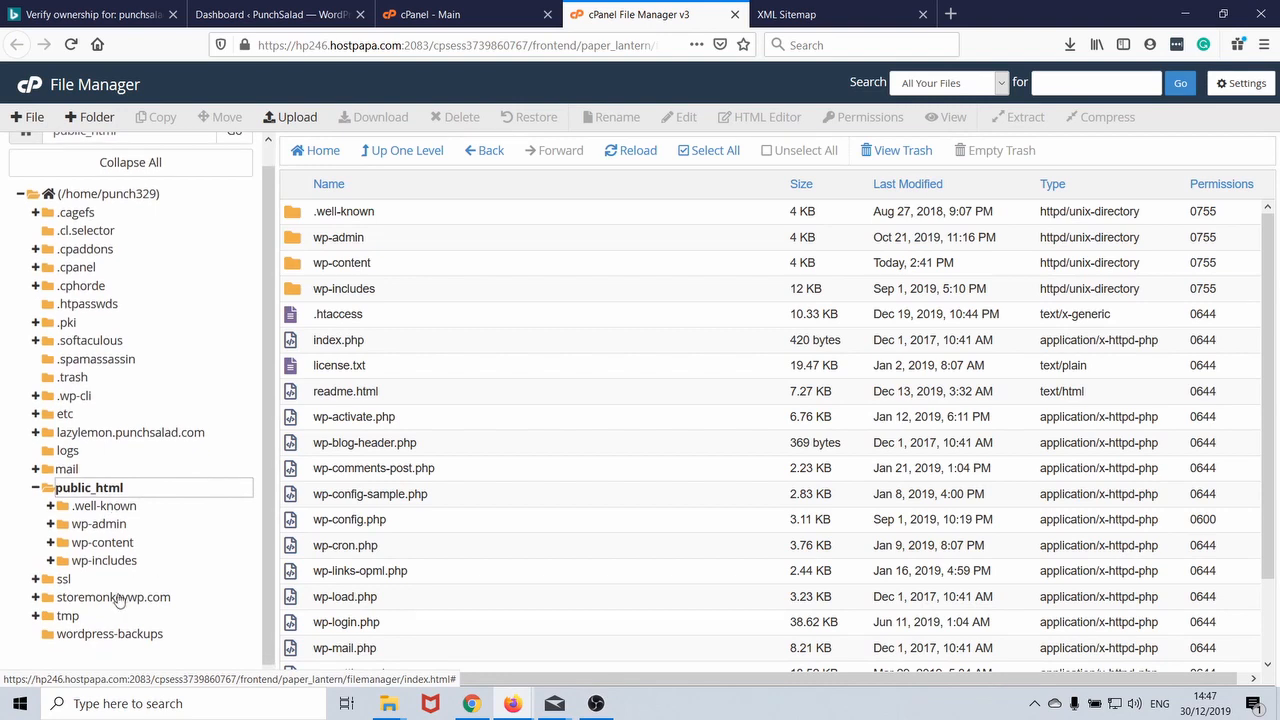
pyautogui.moveTo(117, 598)
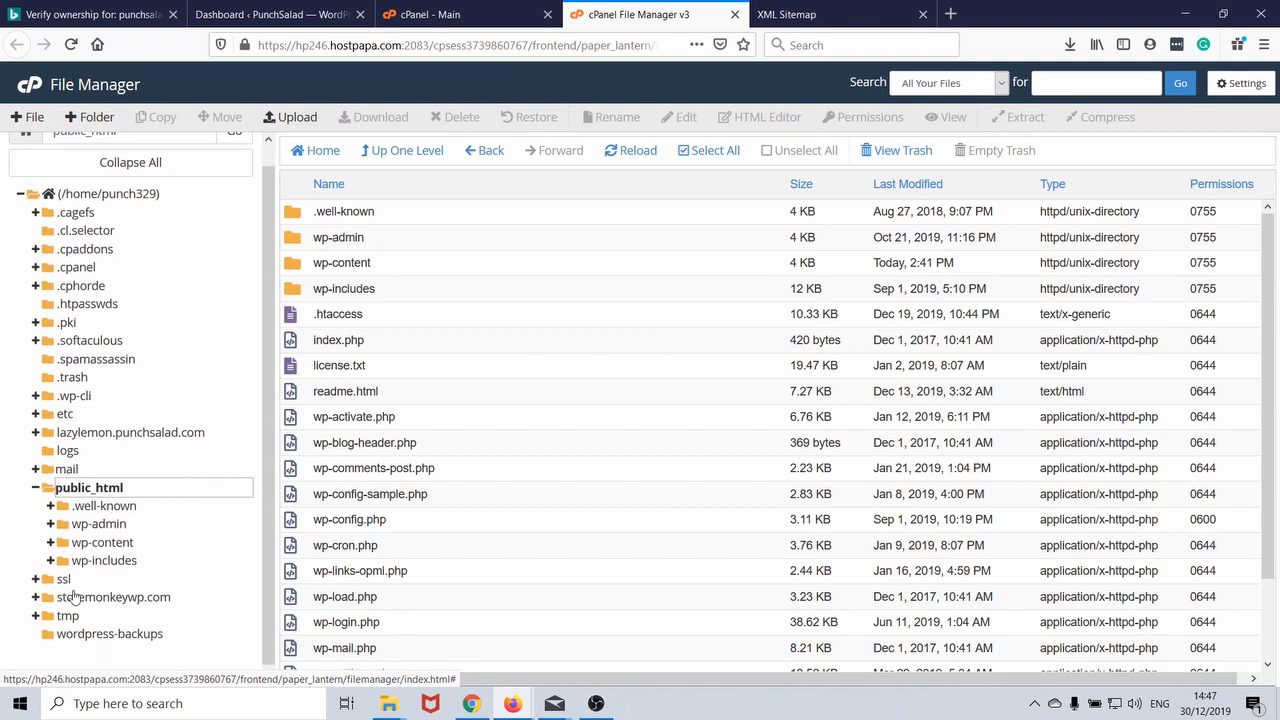
pyautogui.moveTo(94, 606)
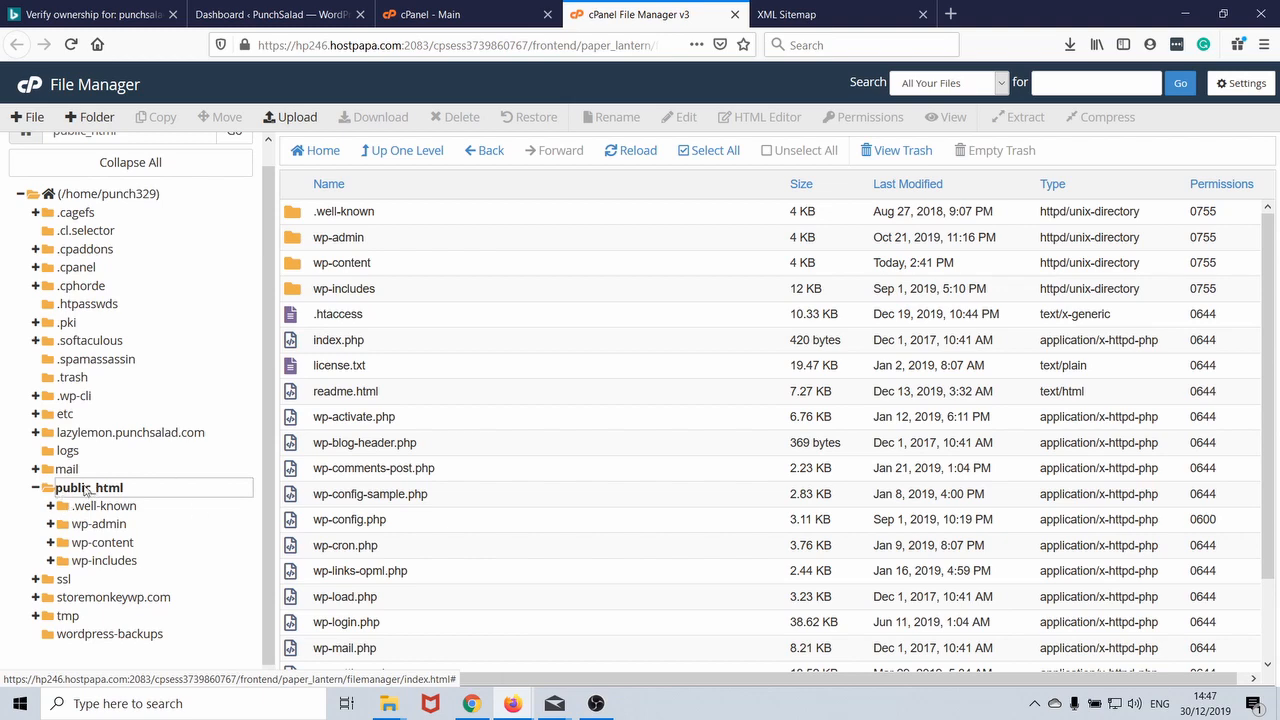
pyautogui.moveTo(256, 456)
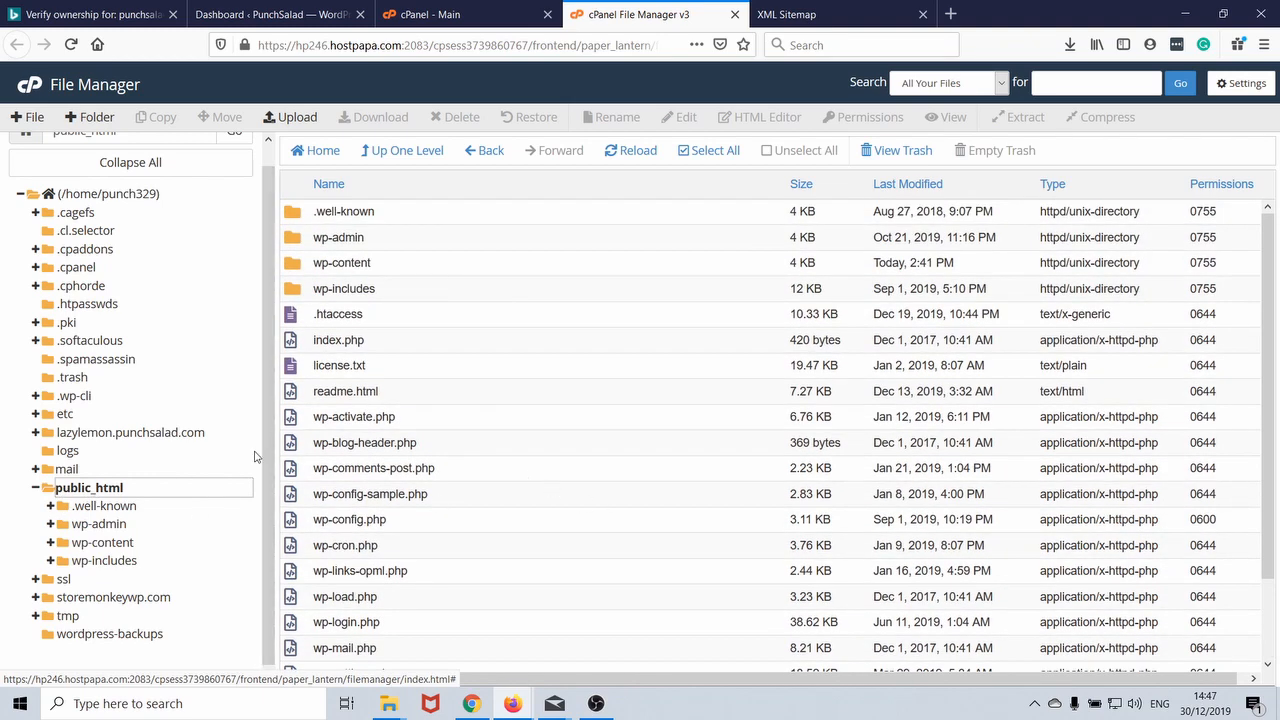
pyautogui.moveTo(143, 500)
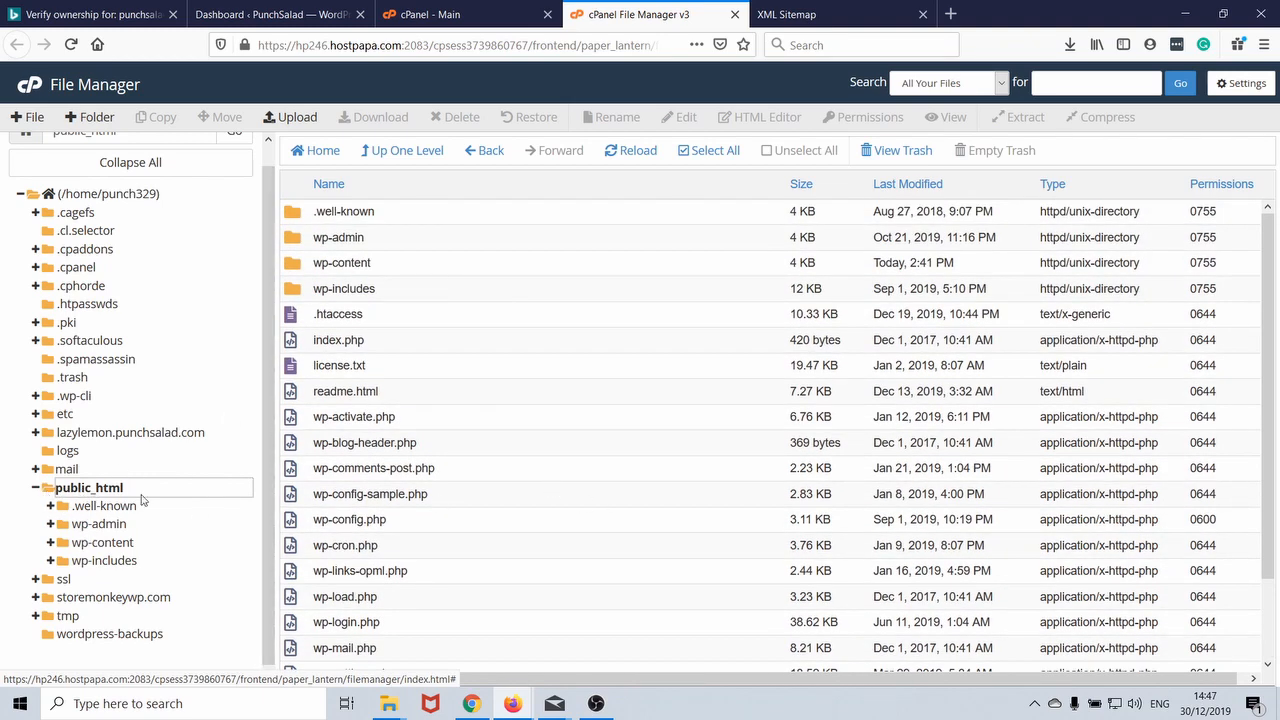
pyautogui.moveTo(362, 391)
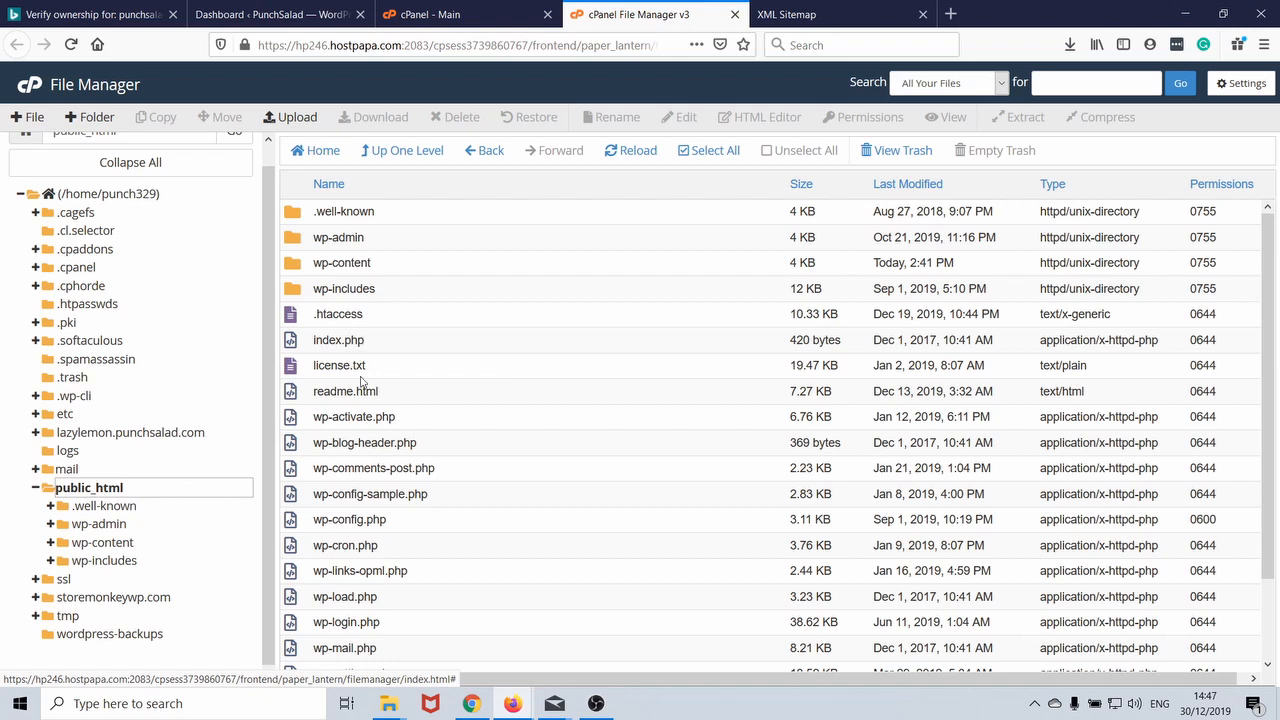
pyautogui.moveTo(309, 362)
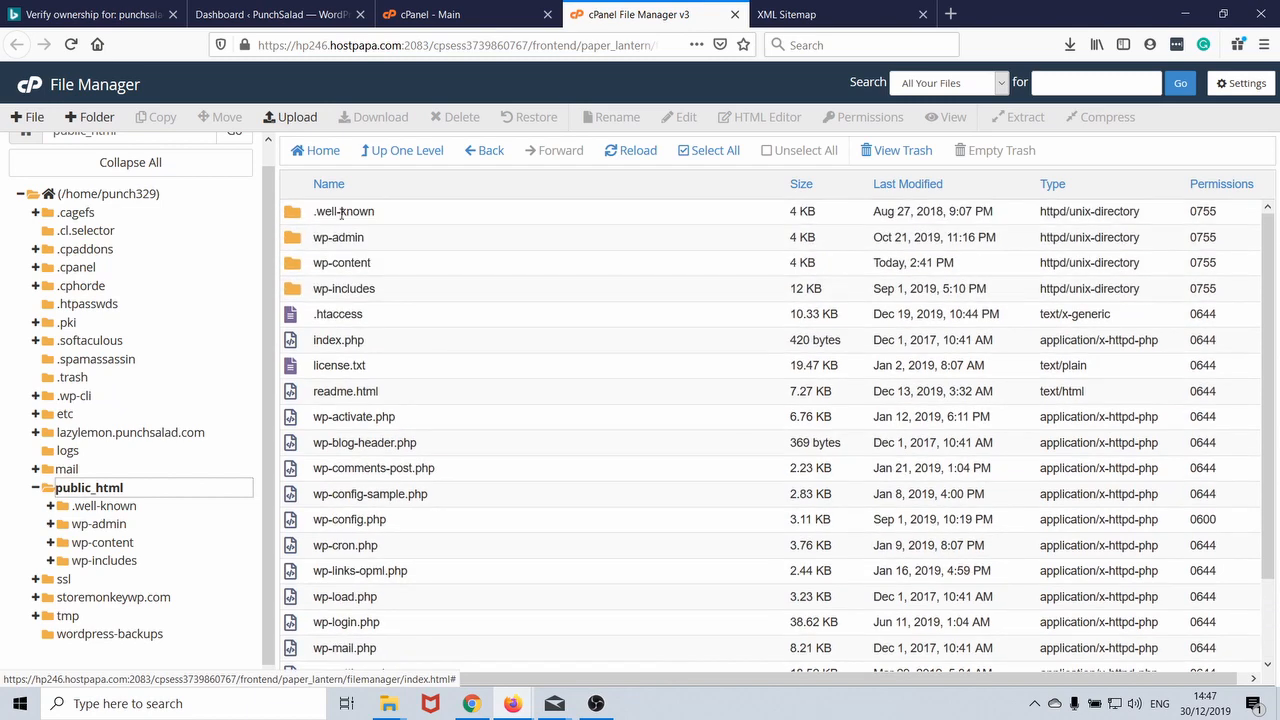
pyautogui.moveTo(322, 262)
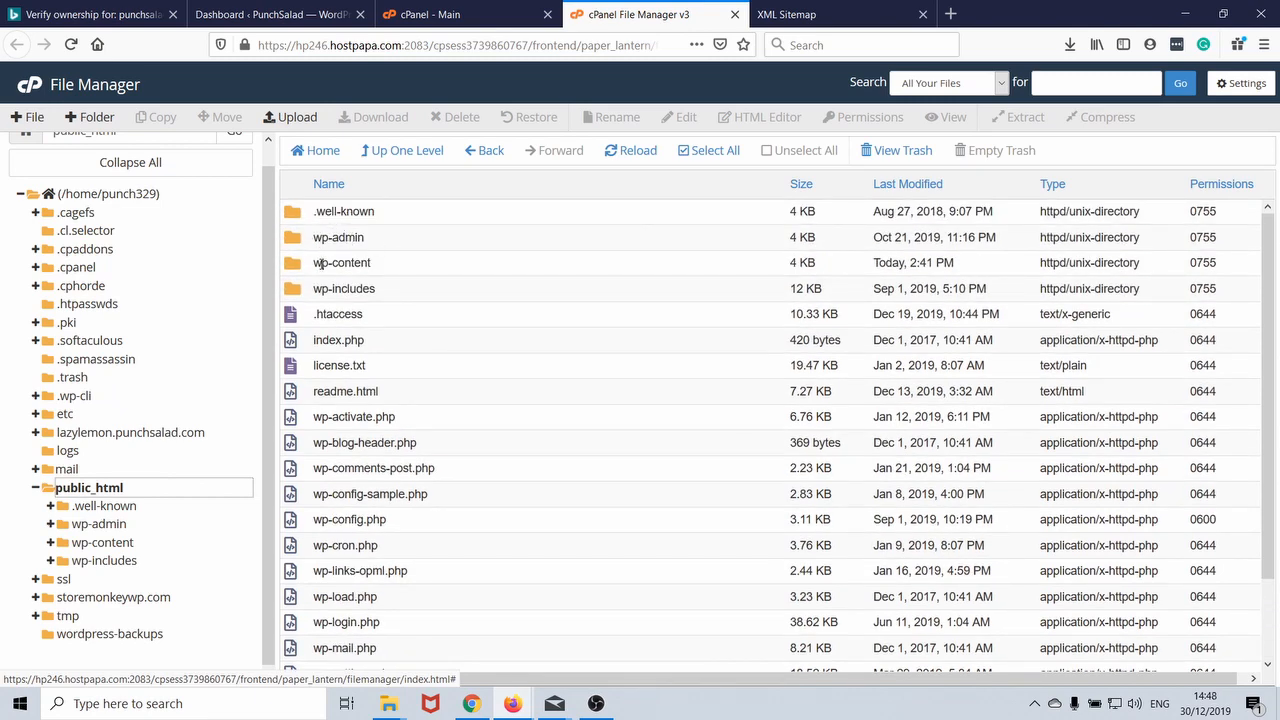
pyautogui.moveTo(411, 403)
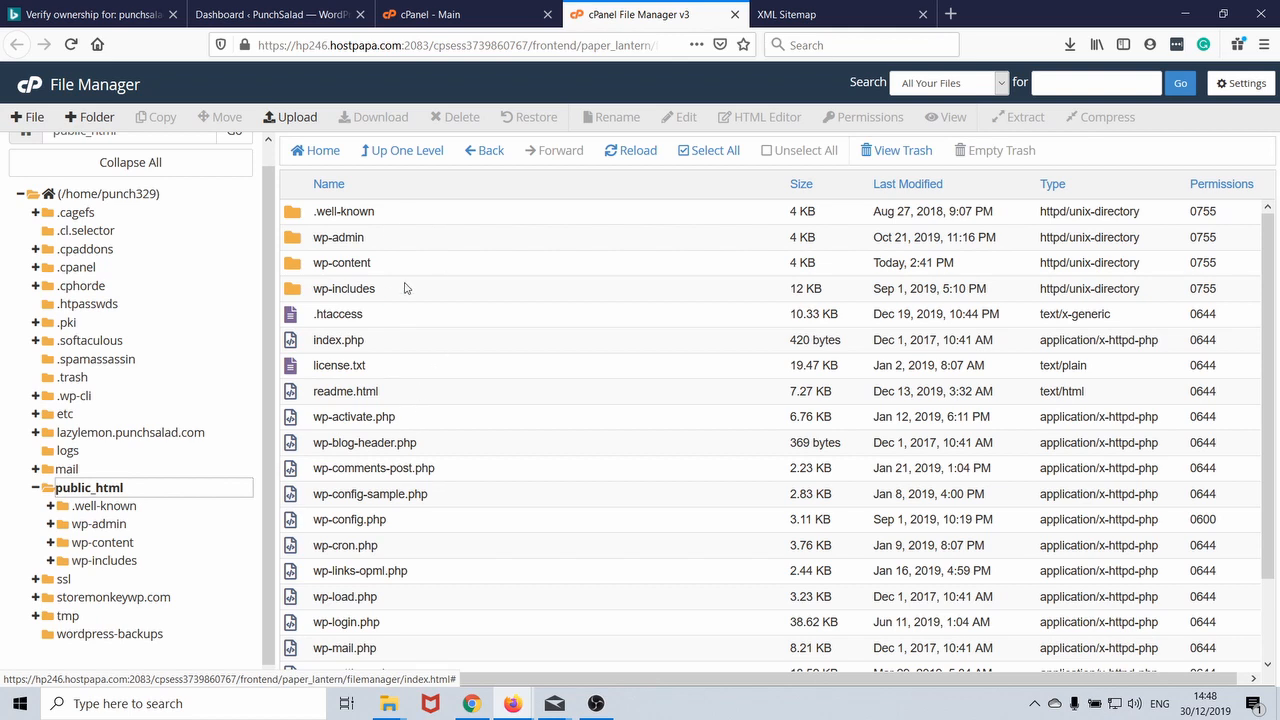
pyautogui.moveTo(395, 250)
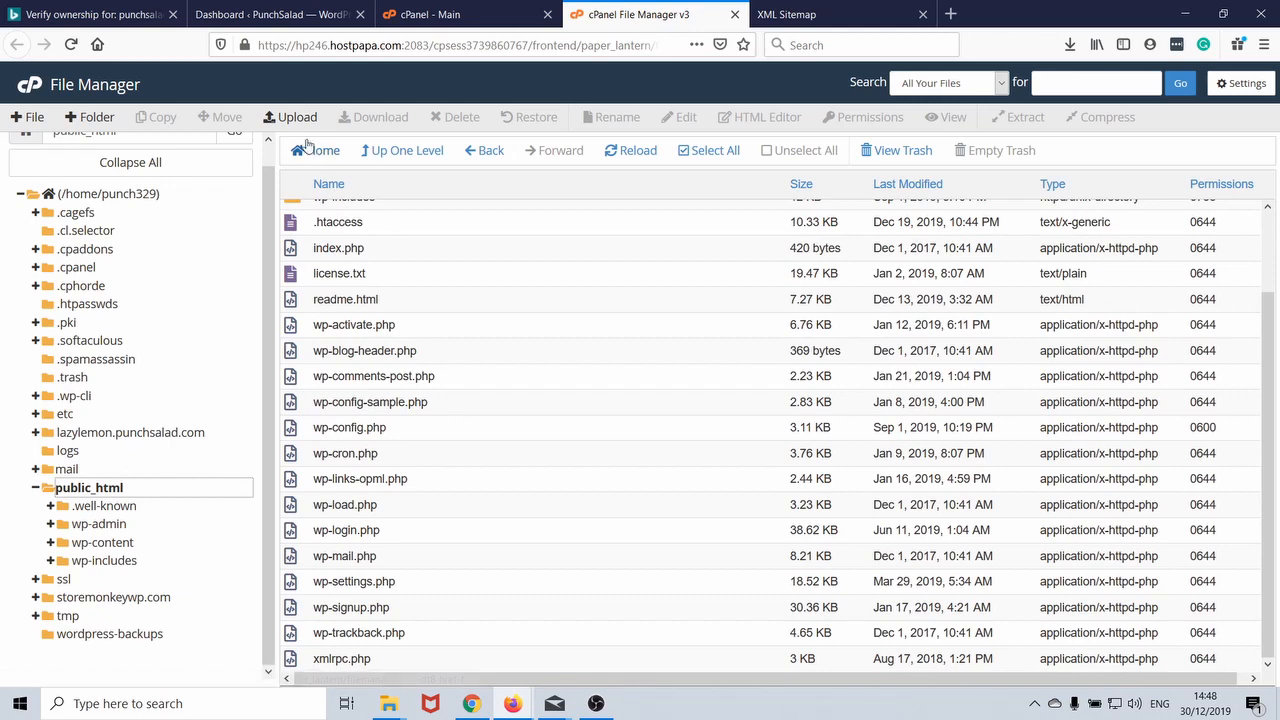
# Step: Upload BingSiteAuth.xml from Downloads into /home/punch329/public_html, reaching 100% (85 bytes)
pyautogui.click(291, 117)
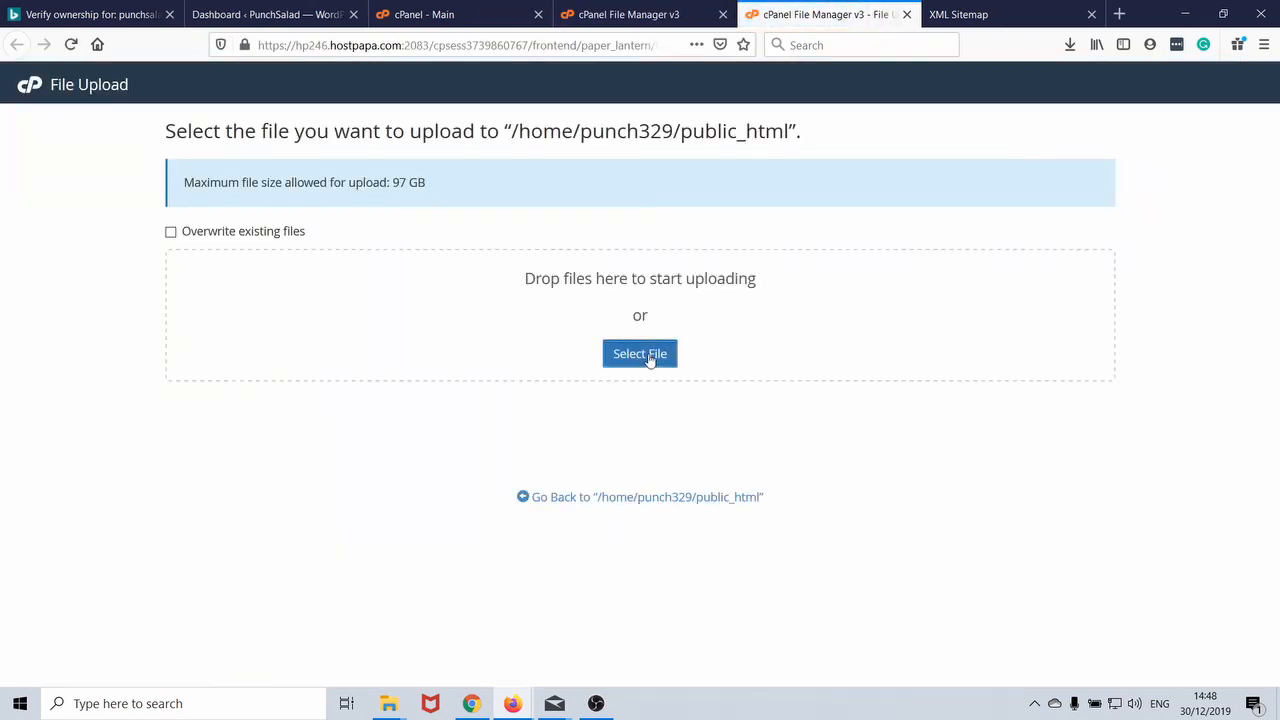
pyautogui.click(639, 353)
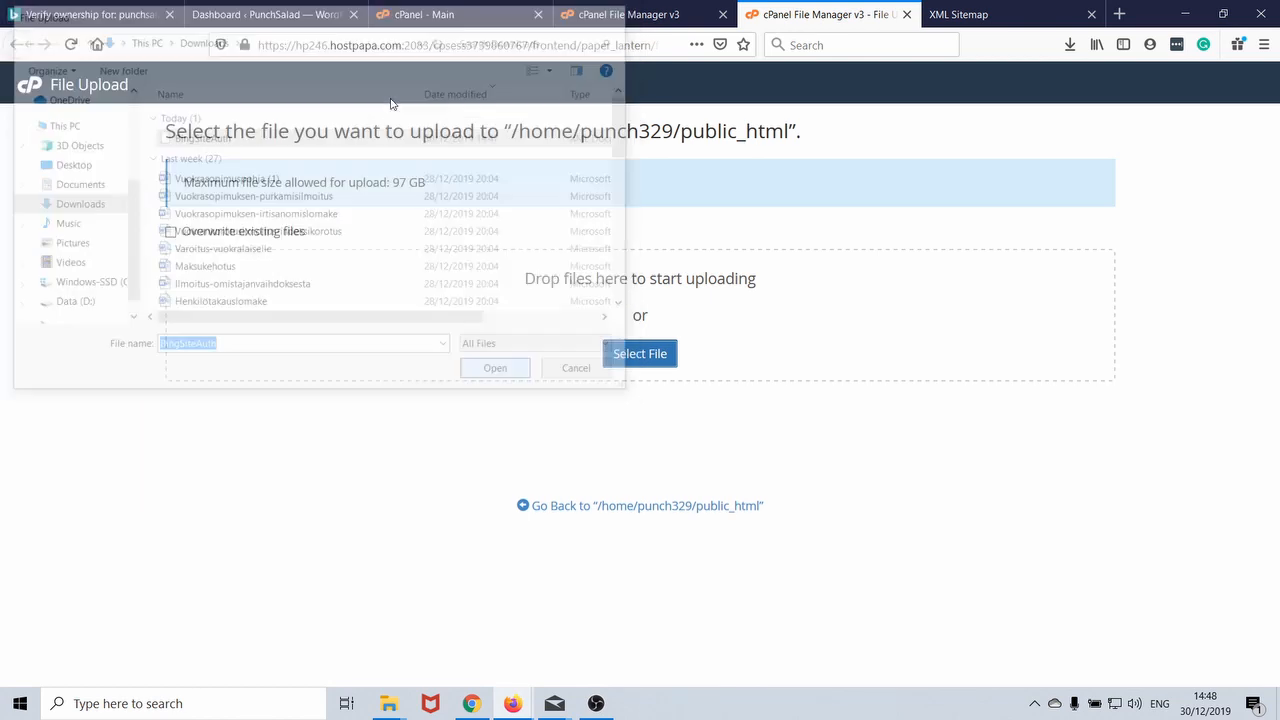
pyautogui.click(495, 368)
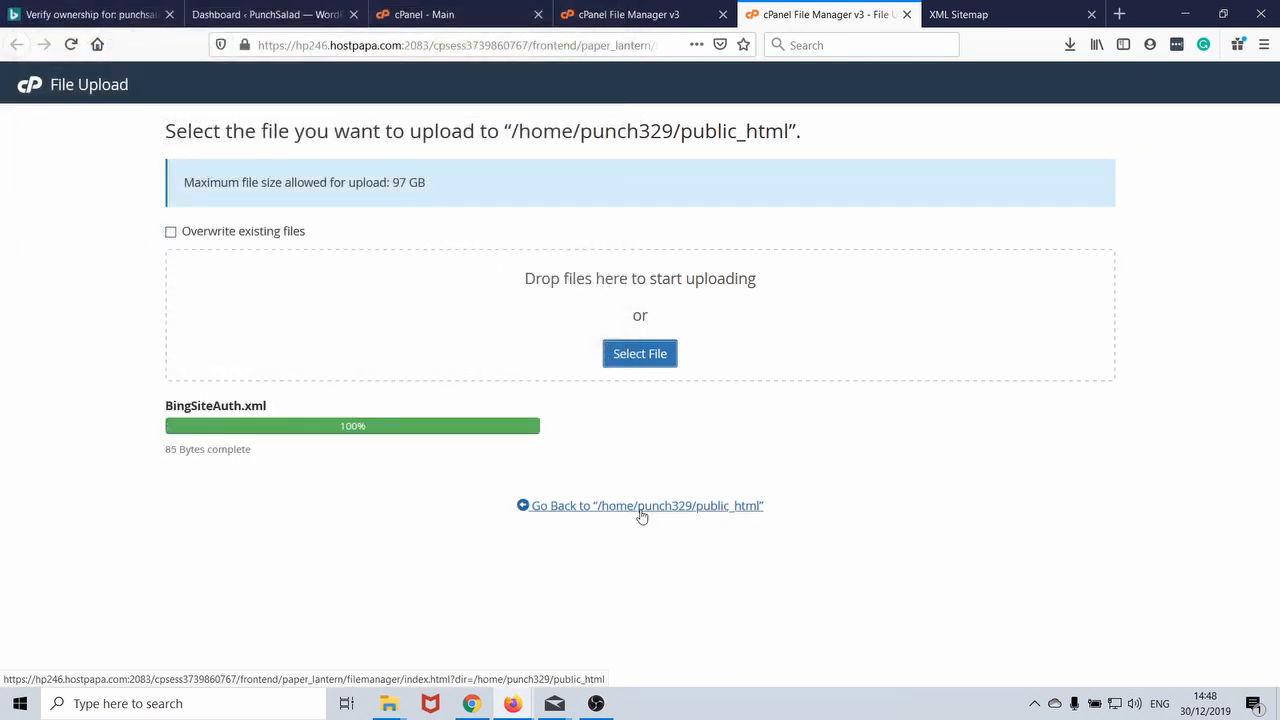
pyautogui.moveTo(625, 376)
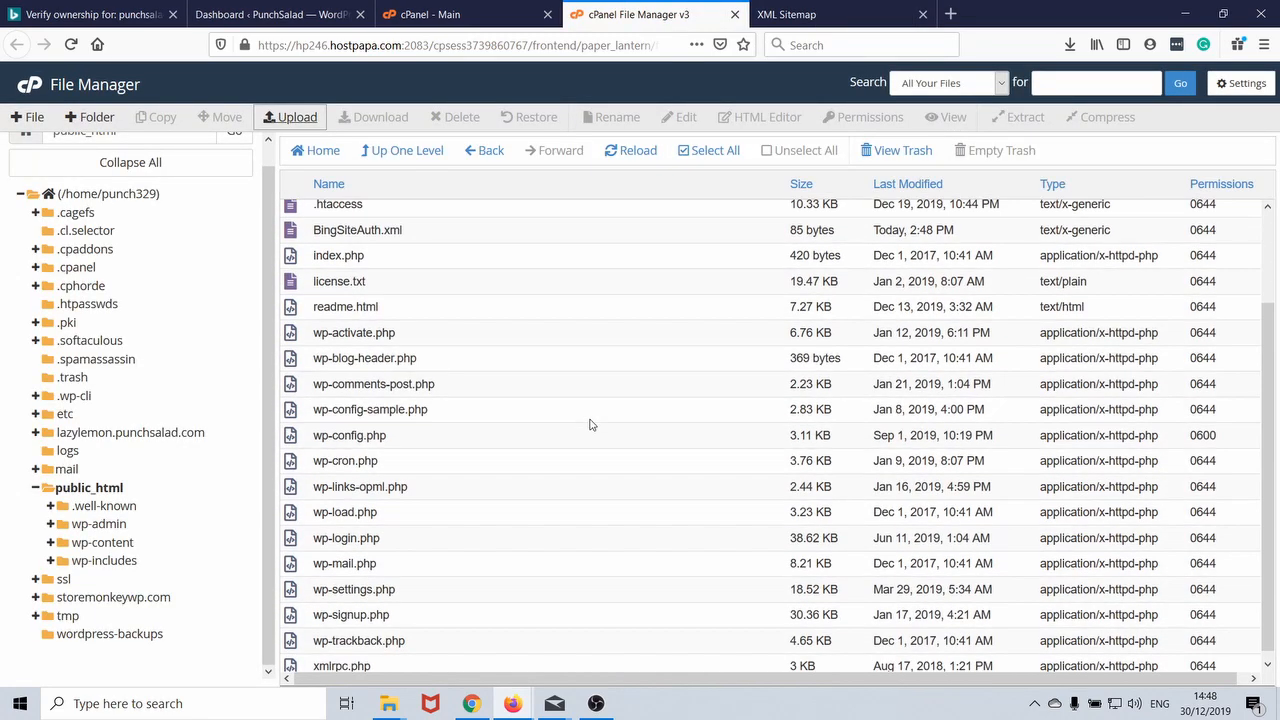
# Step: Confirm public_html now lists BingSiteAuth.xml at 85 bytes, modified today 2:48 PM
pyautogui.click(357, 339)
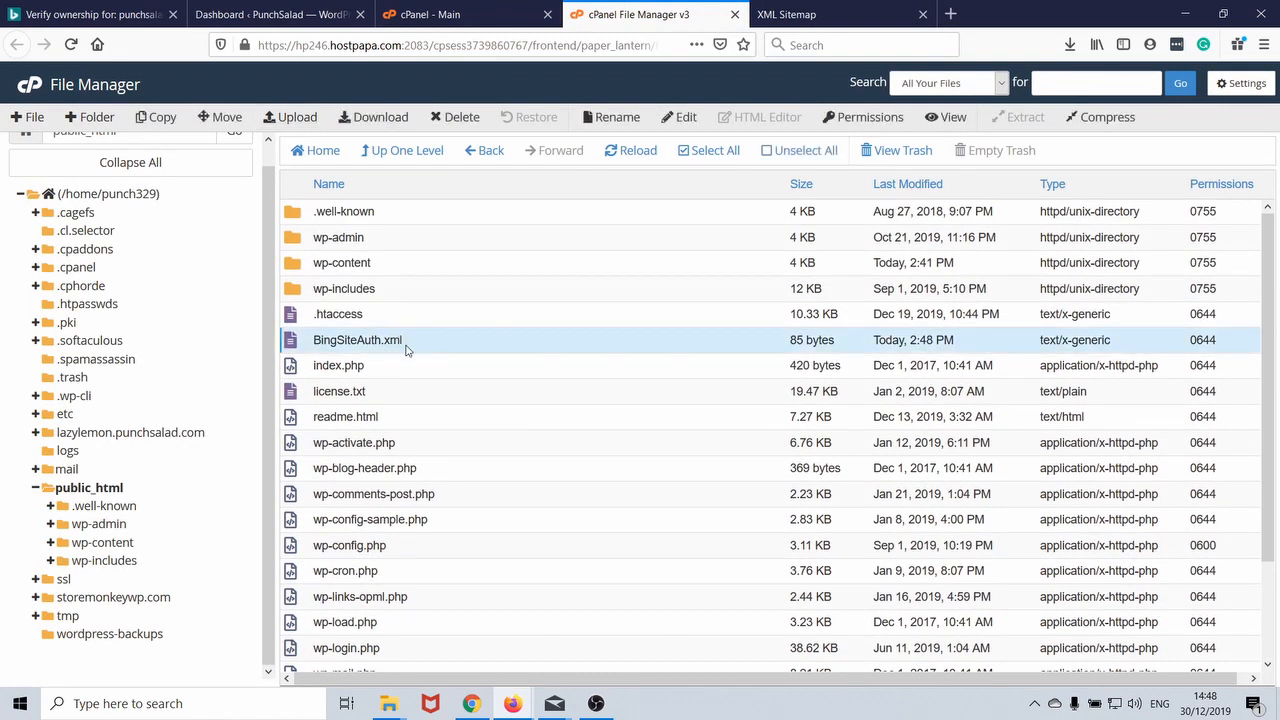
pyautogui.moveTo(488, 390)
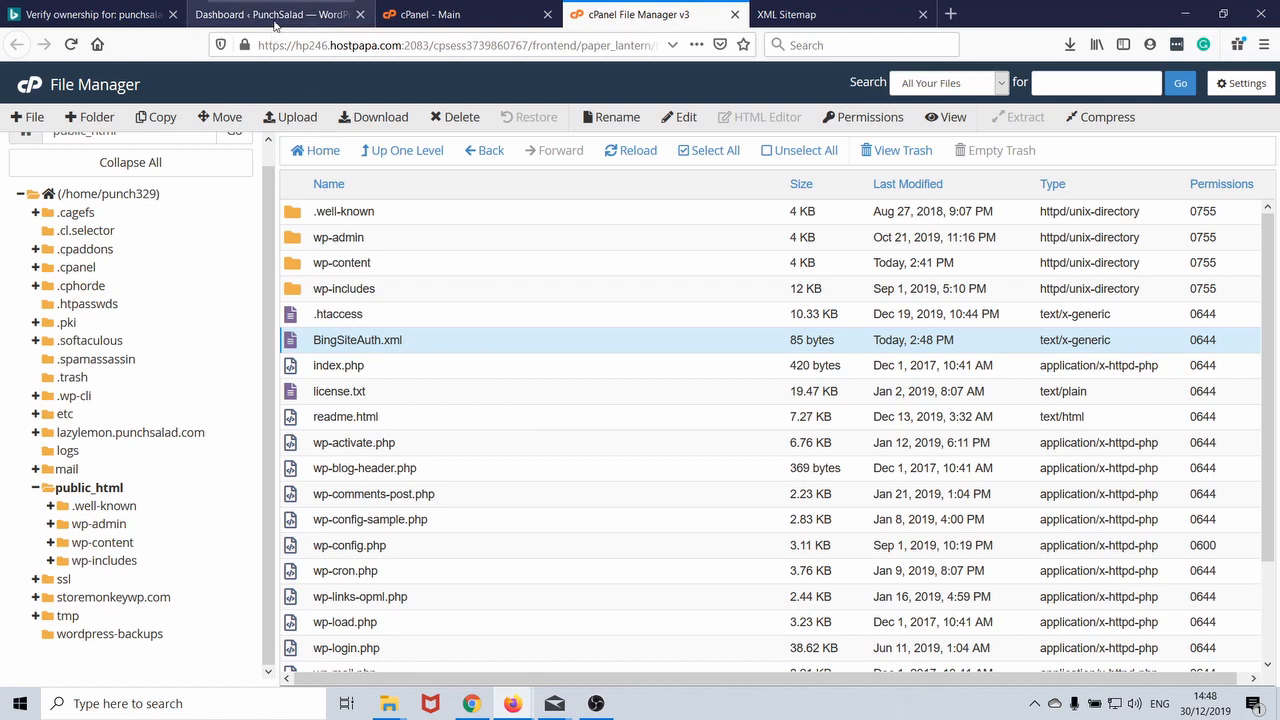
# Step: Purge the PunchSalad page cache via Performance > Purge Modules, then return to Bing verification
pyautogui.click(290, 14)
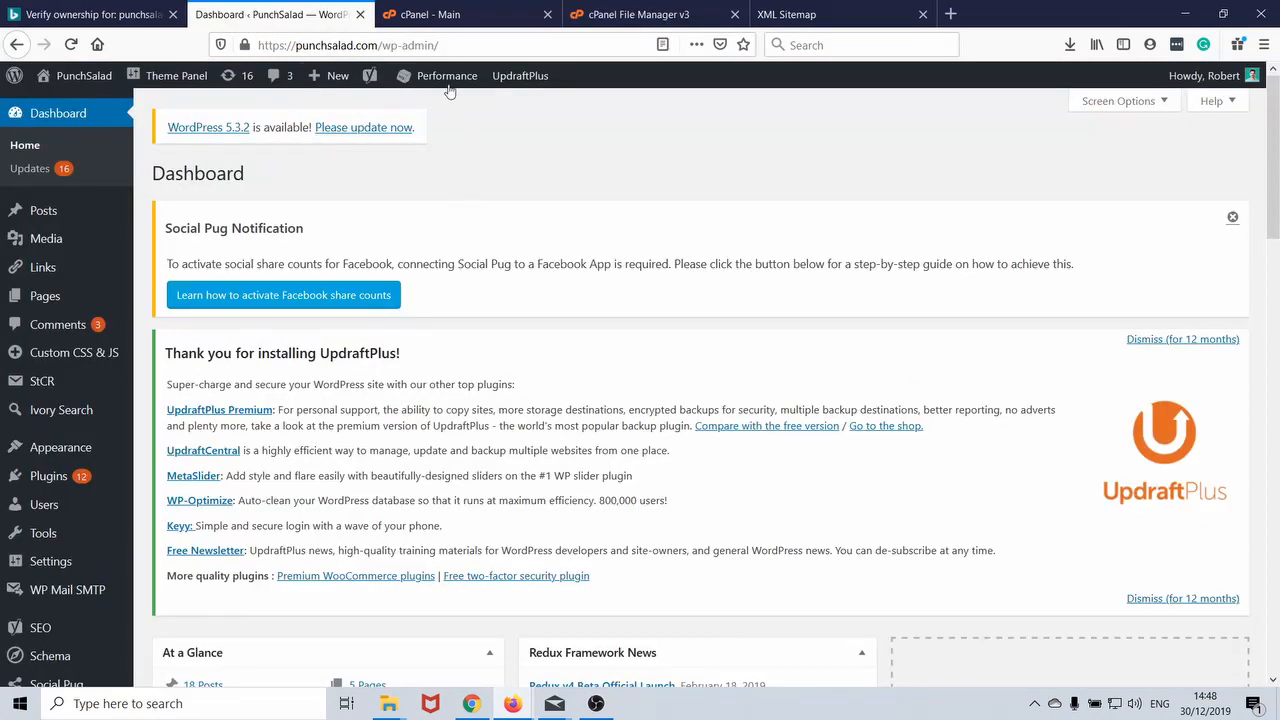
pyautogui.click(446, 75)
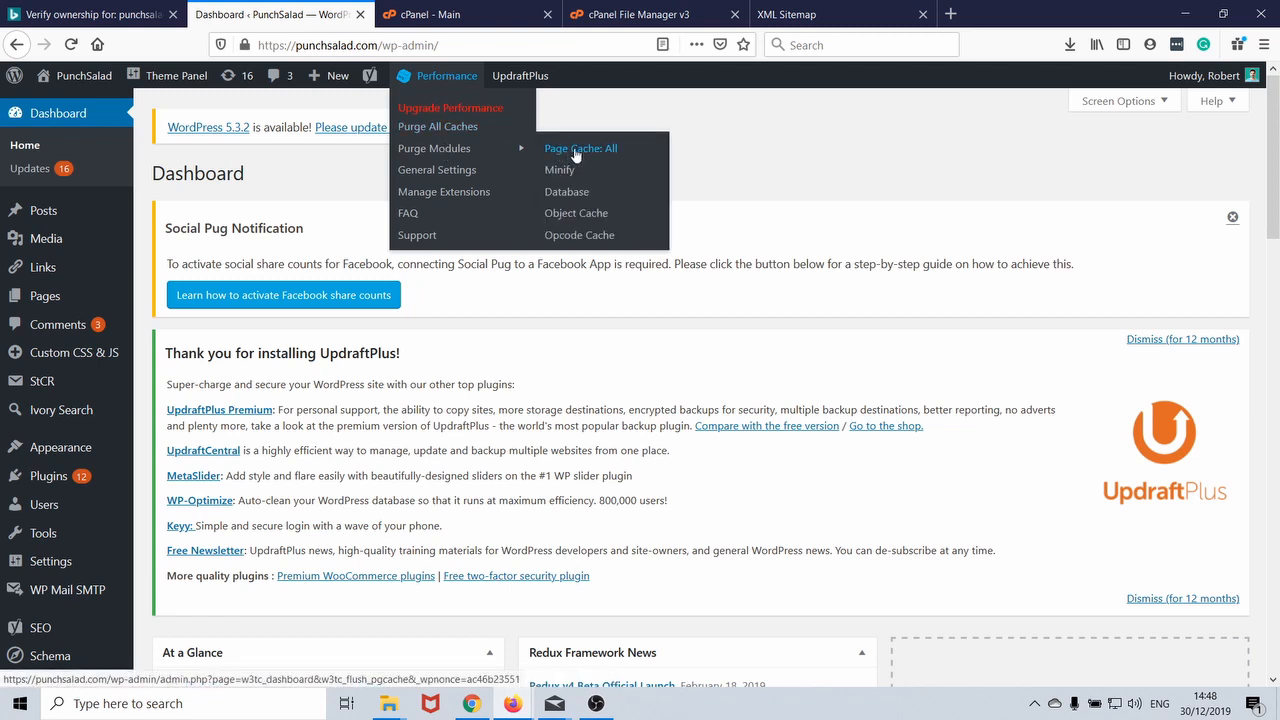
pyautogui.click(581, 148)
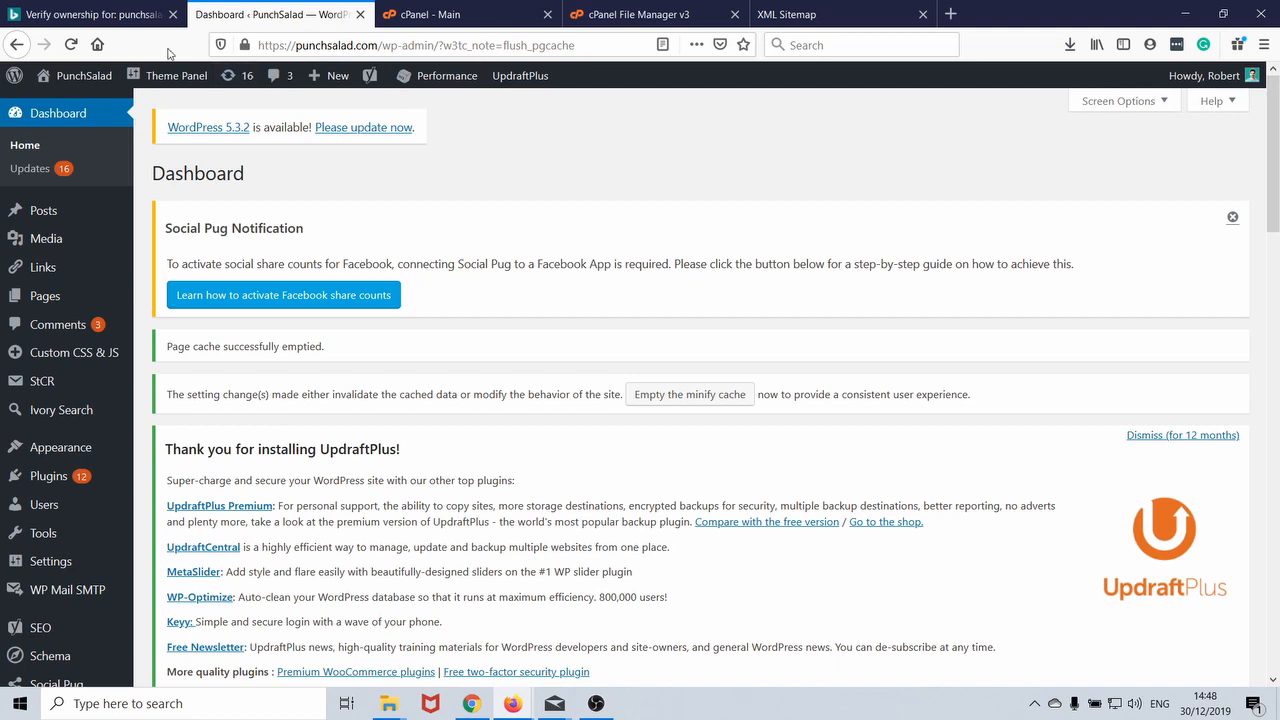
pyautogui.click(90, 14)
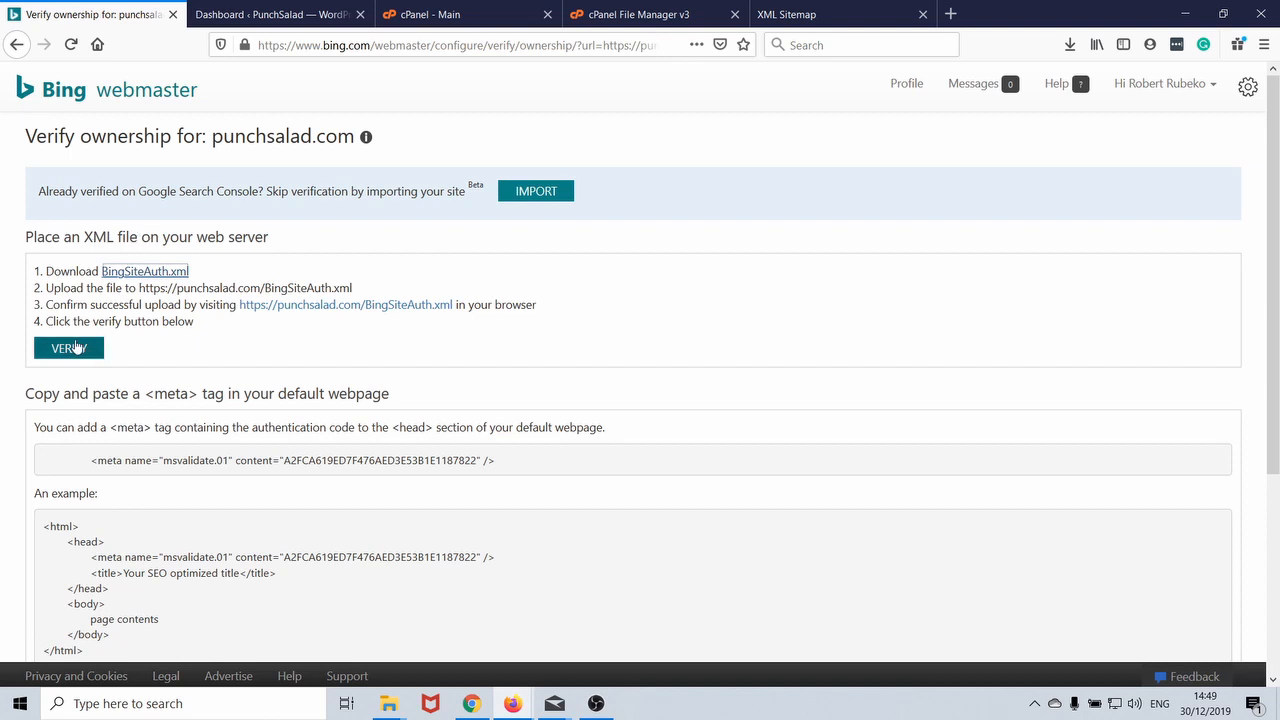
# Step: Verify ownership of punchsalad.com so My Sites lists it alongside storemonkeywp.com
pyautogui.click(68, 347)
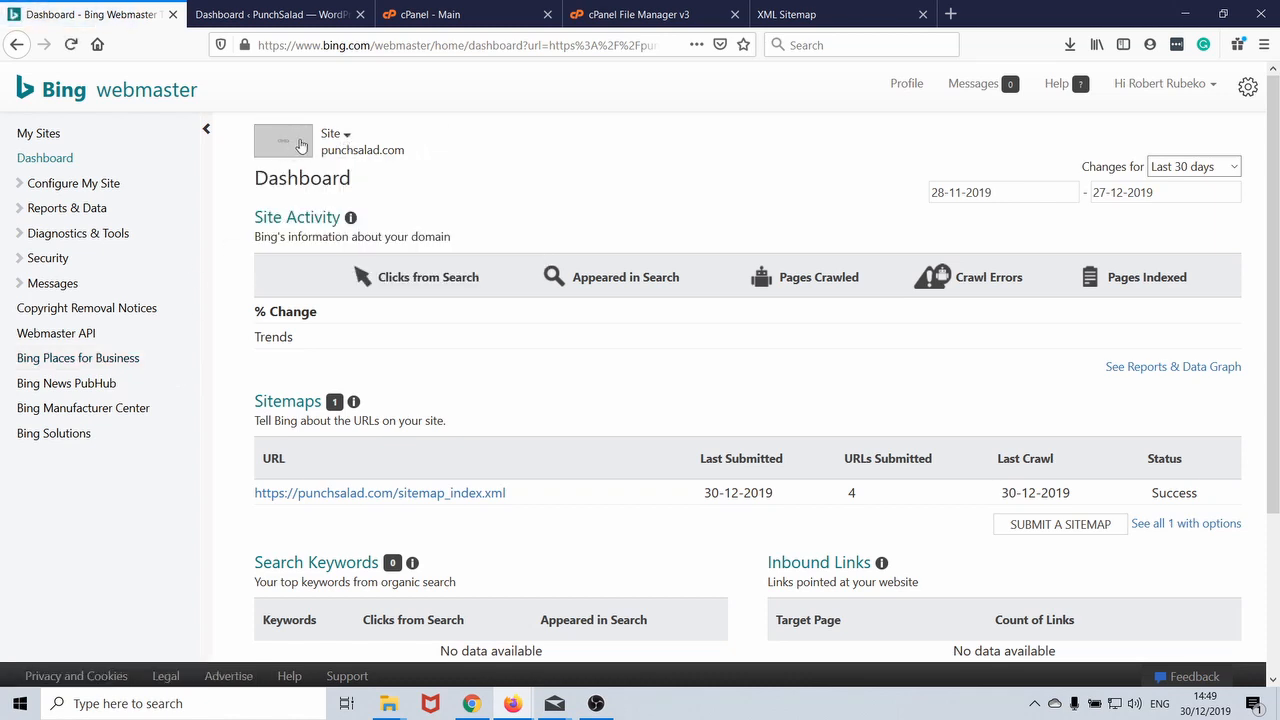
pyautogui.moveTo(524, 293)
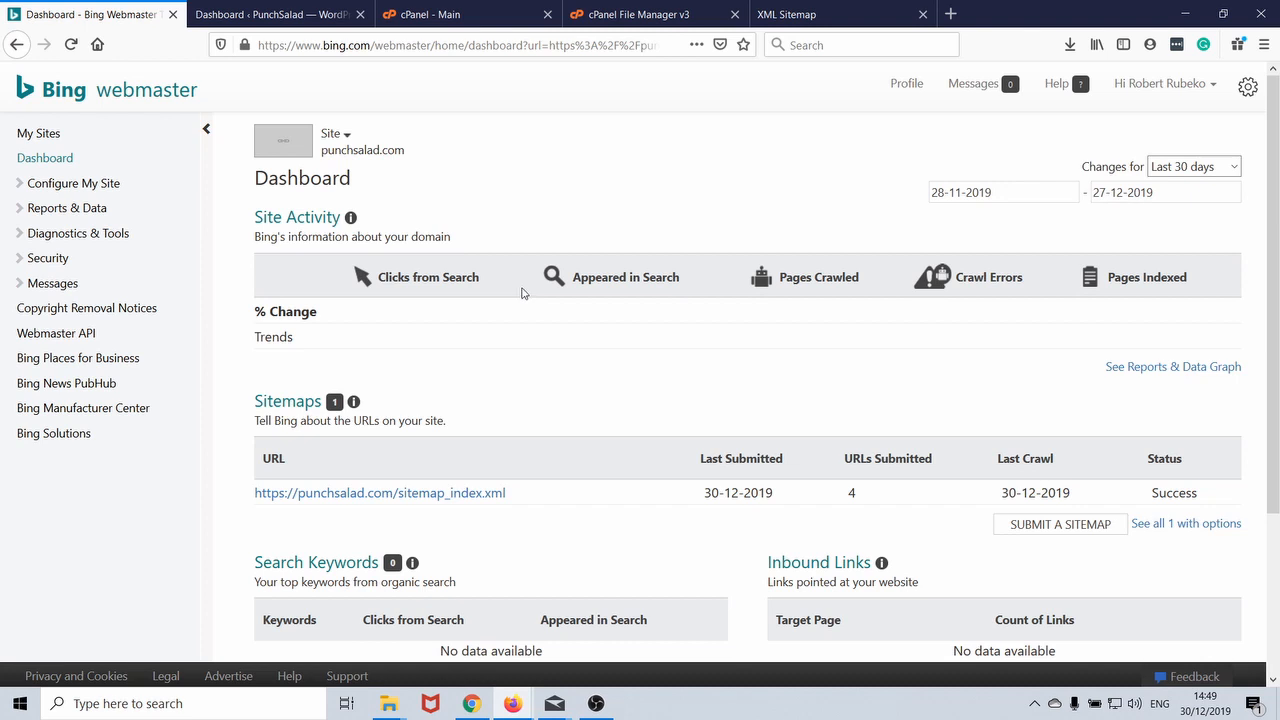
pyautogui.moveTo(715, 390)
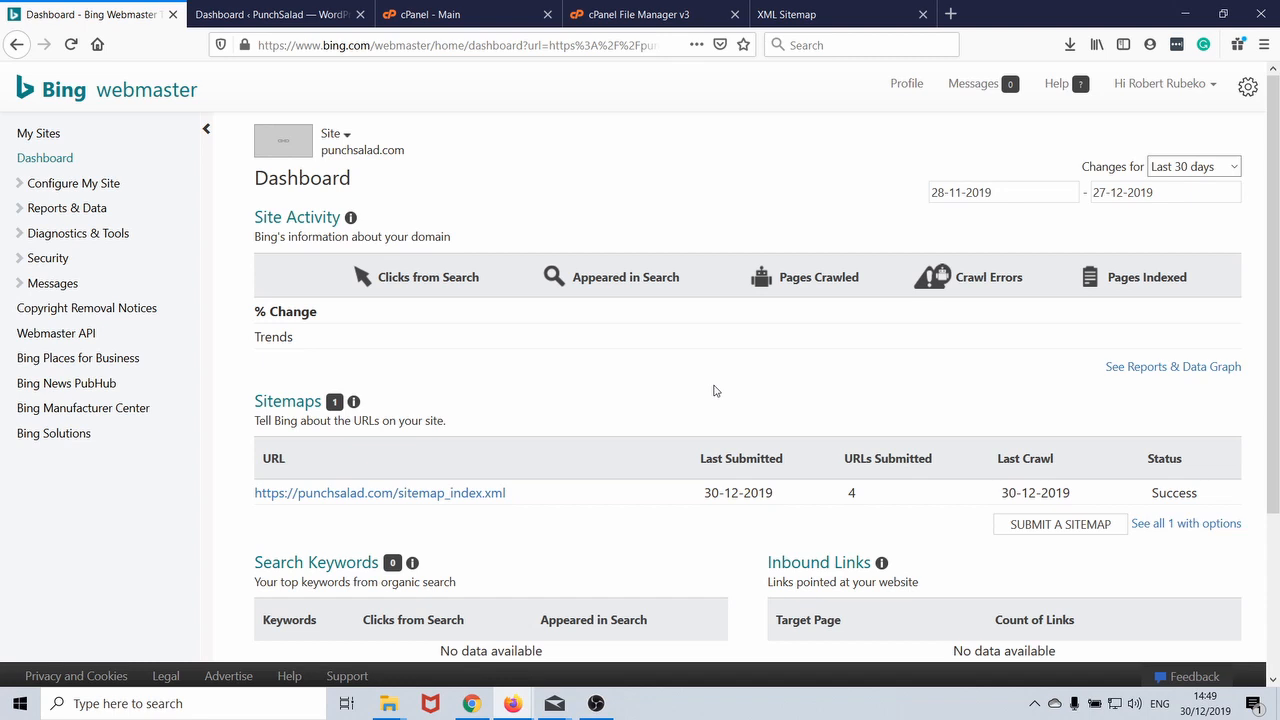
pyautogui.moveTo(740, 431)
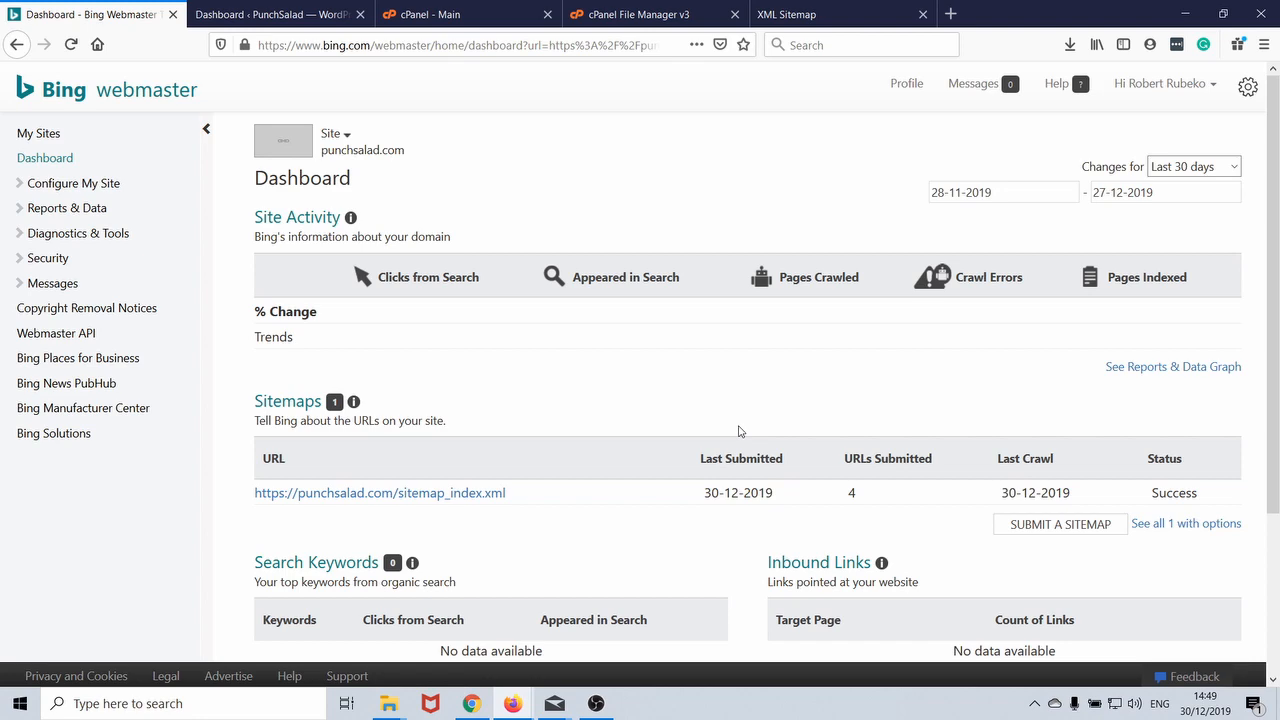
pyautogui.click(38, 132)
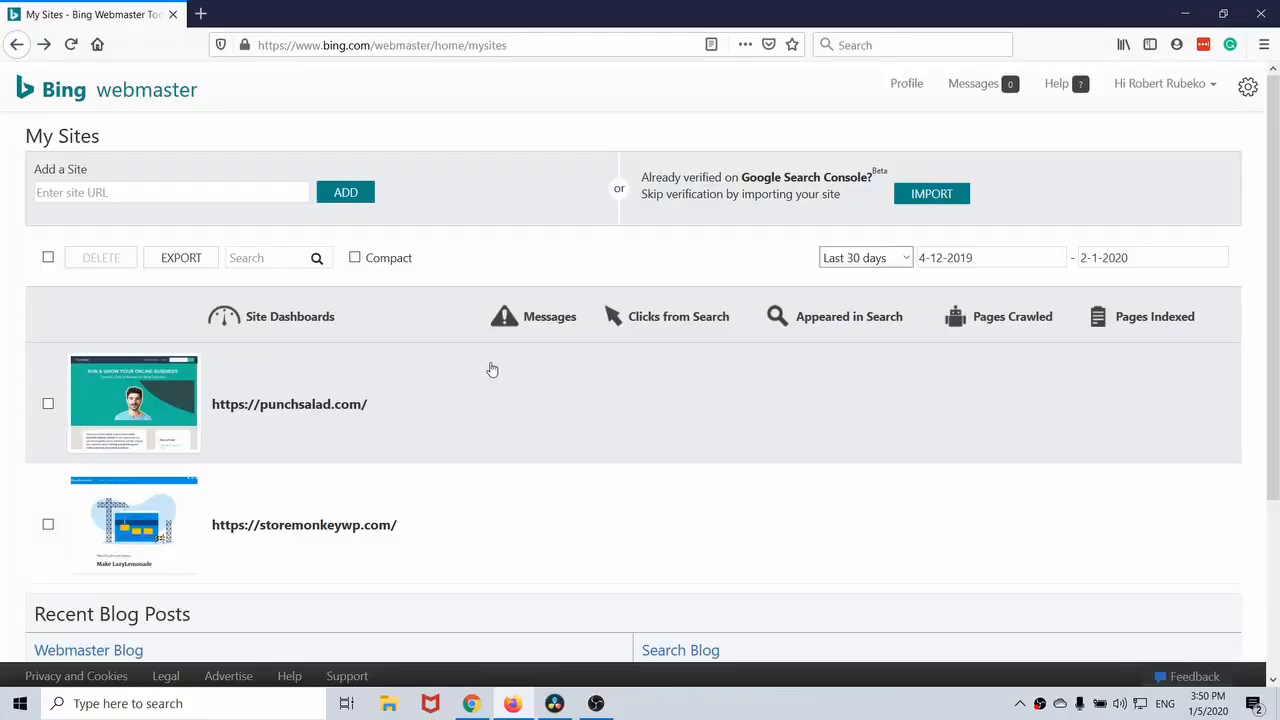
pyautogui.moveTo(344, 413)
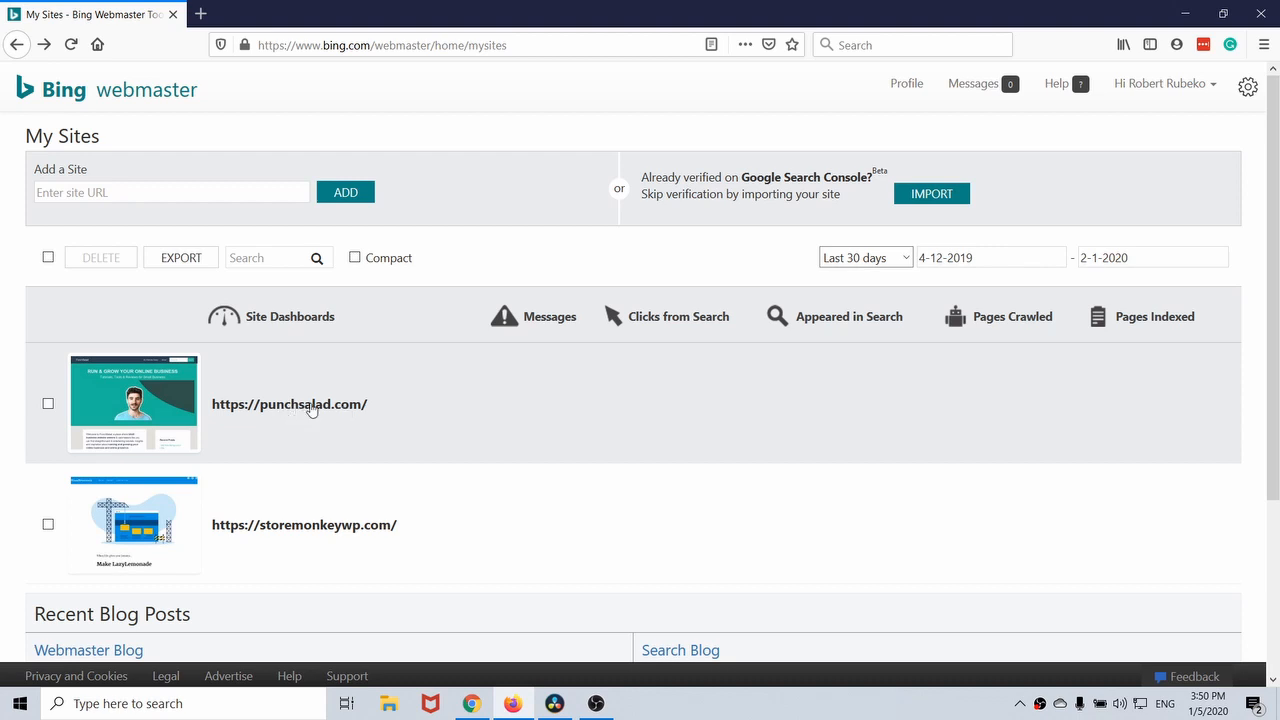
# Step: Review the punchsalad.com dashboard: 5 clicks, 699 appearances, 302 pages indexed, sitemaps listed
pyautogui.click(289, 404)
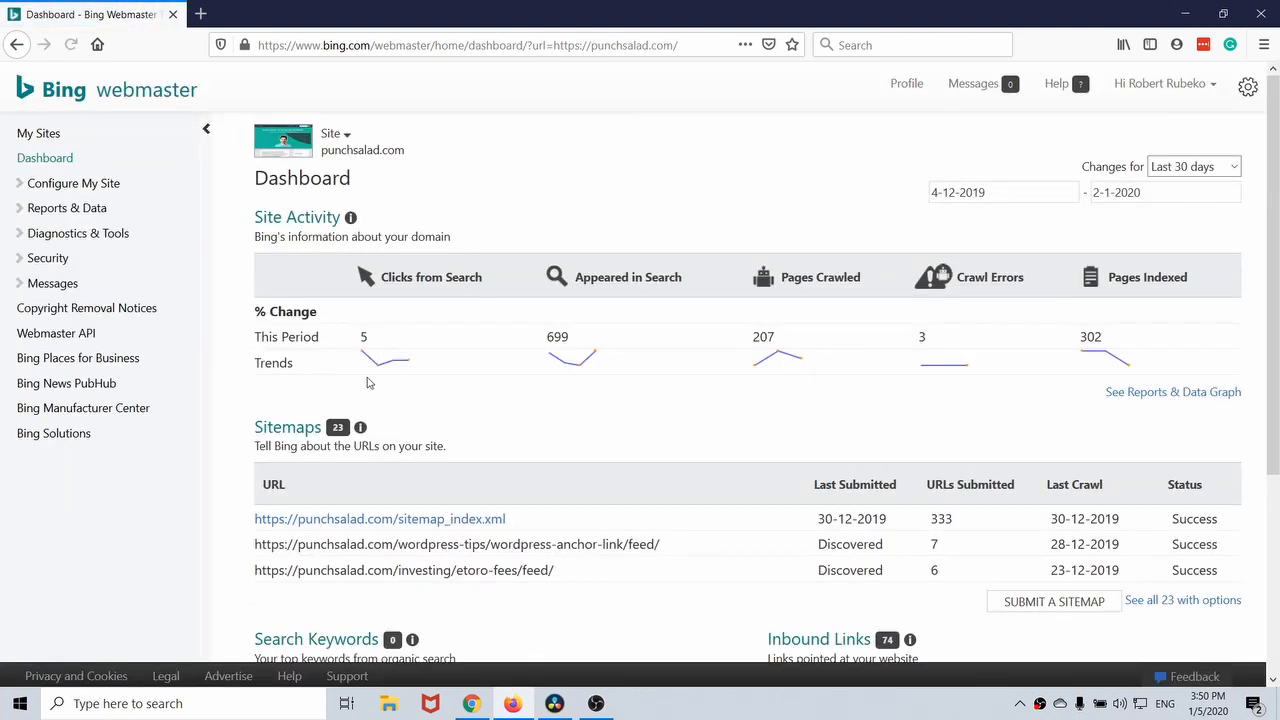
pyautogui.scroll(-3)
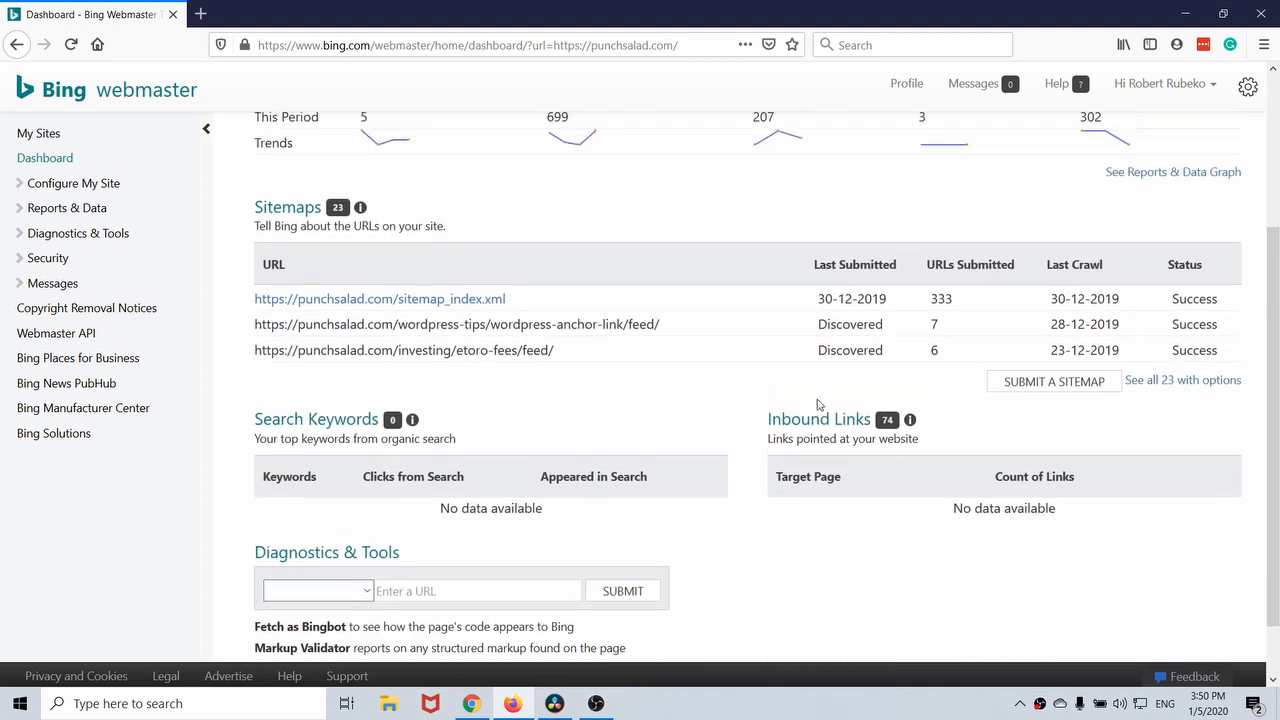
pyautogui.scroll(3)
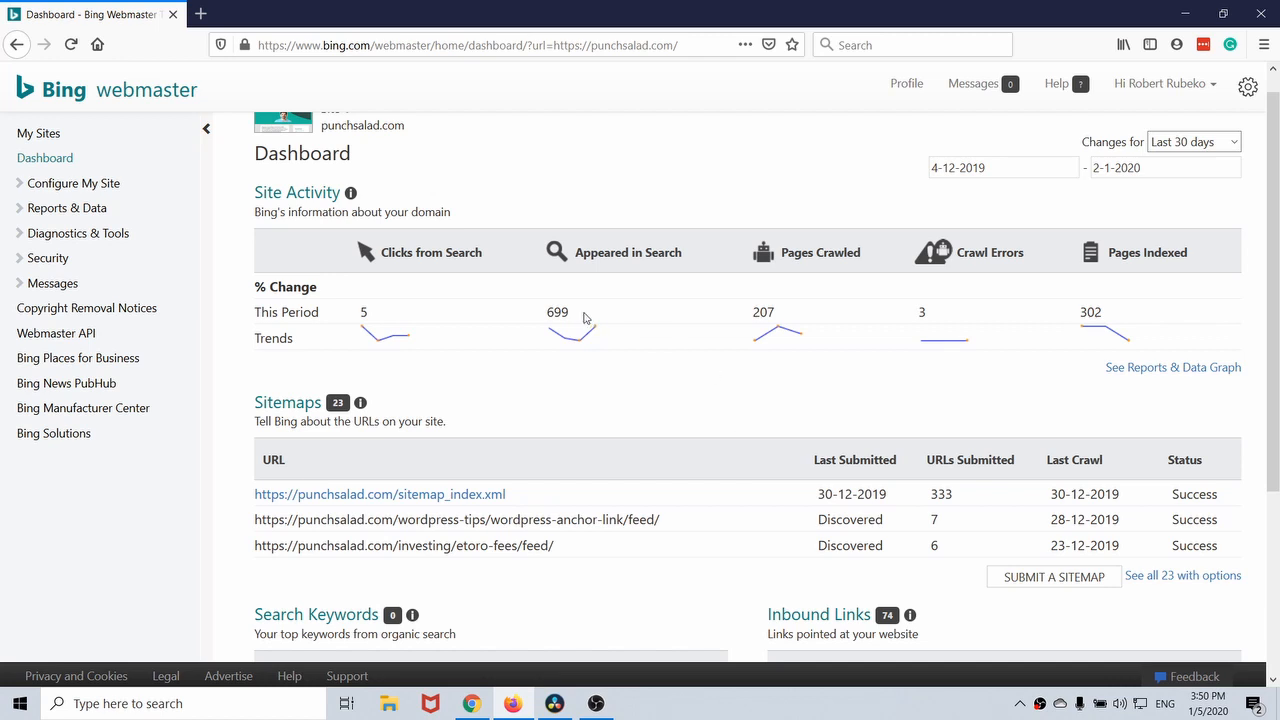
pyautogui.moveTo(981, 324)
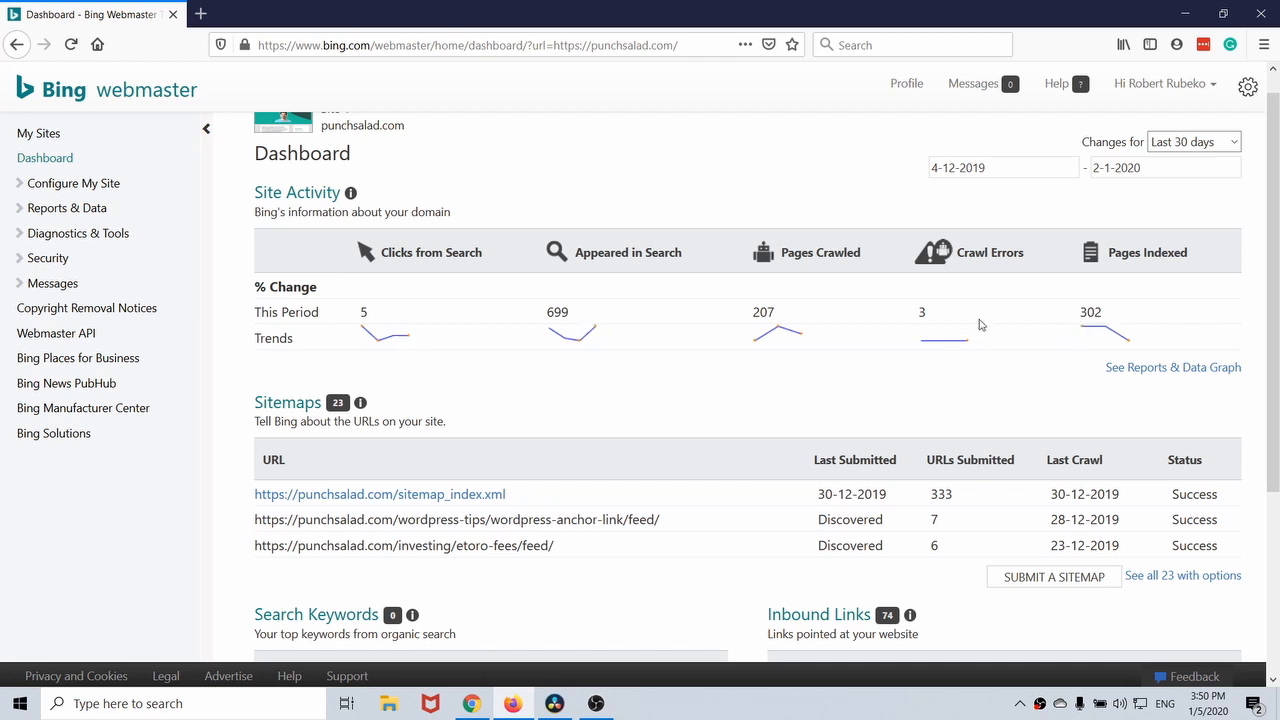
pyautogui.moveTo(575, 276)
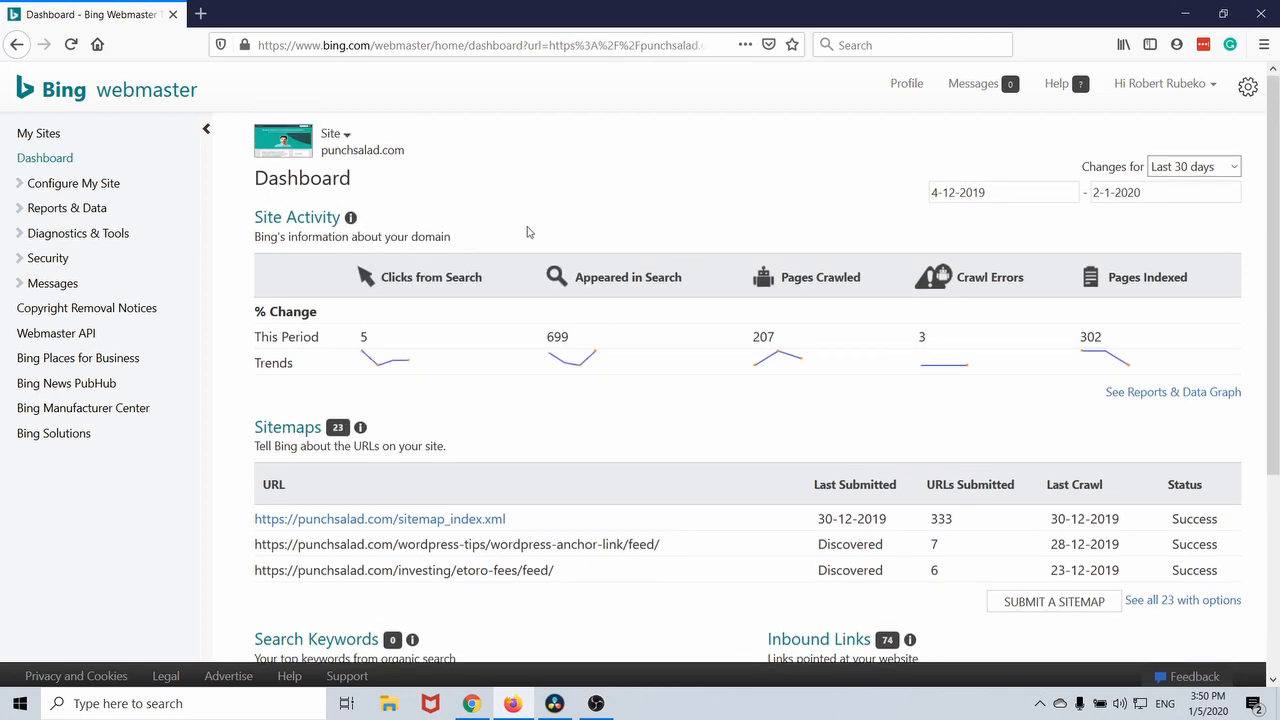
pyautogui.moveTo(607, 380)
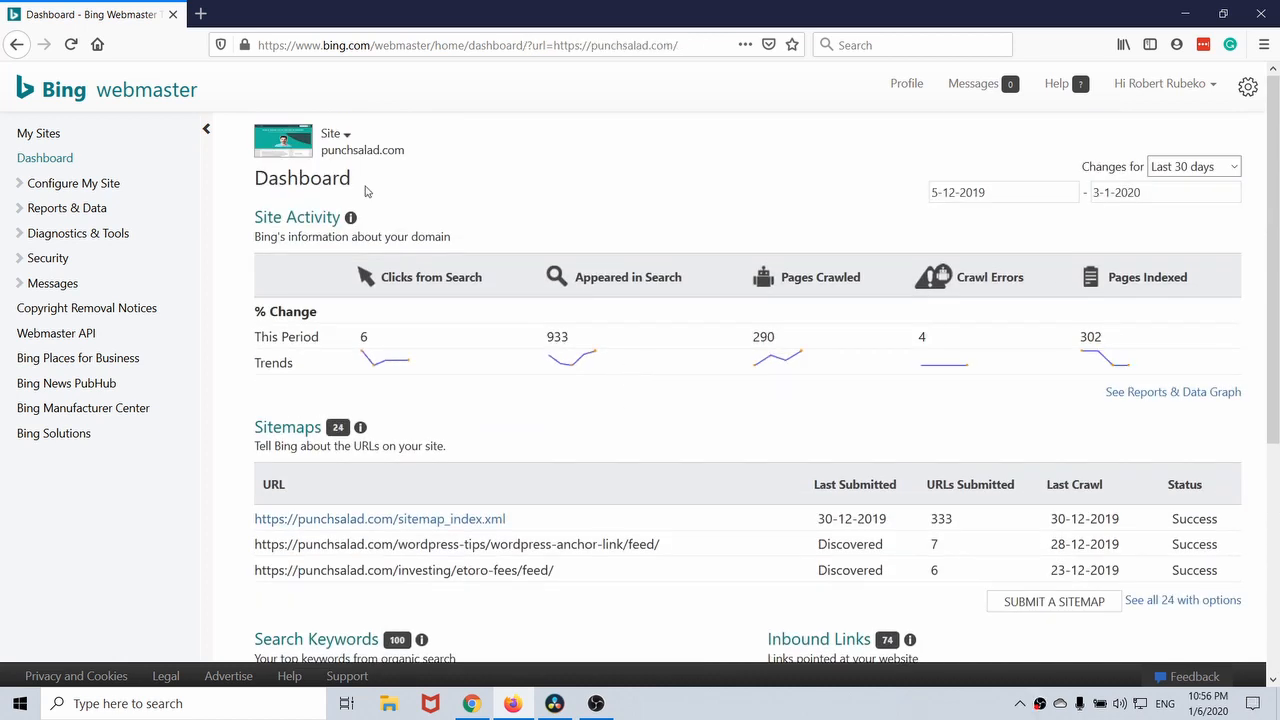
pyautogui.moveTo(60, 208)
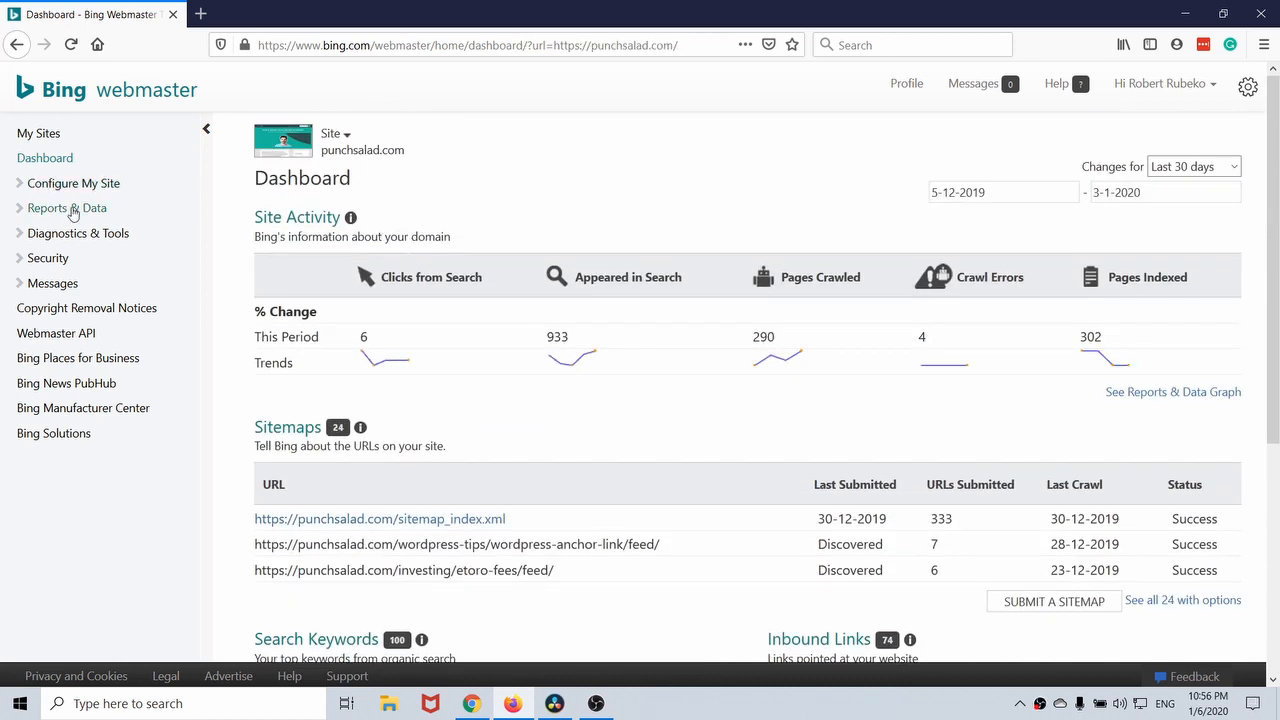
# Step: Add Appeared in Search to the Site Activity chart and review Page Traffic, Search Keywords and SEO Reports
pyautogui.click(66, 208)
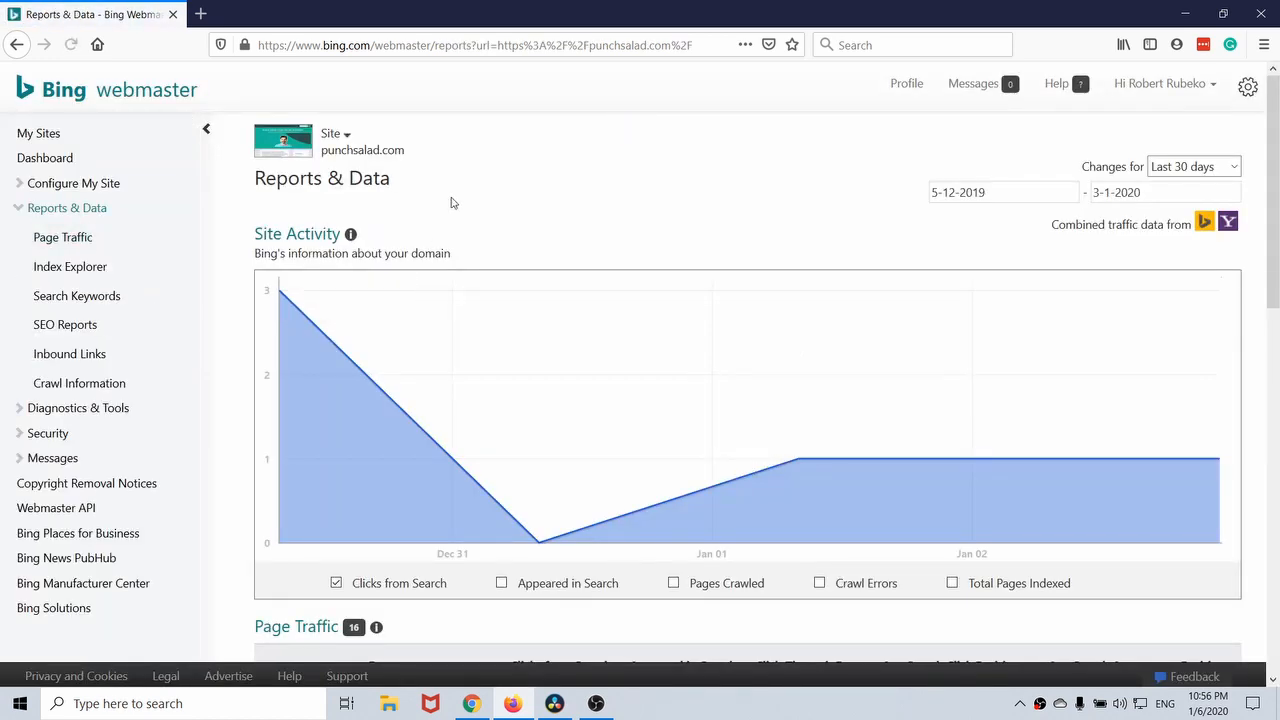
pyautogui.moveTo(553, 377)
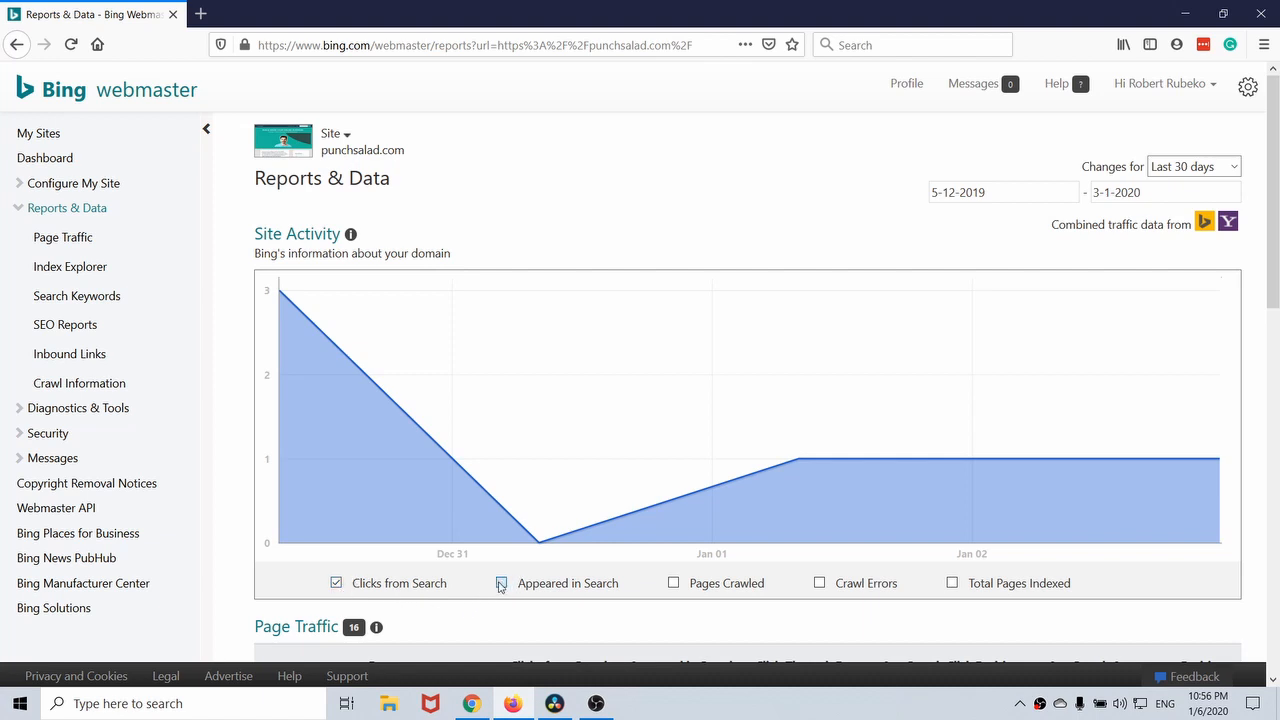
pyautogui.click(501, 583)
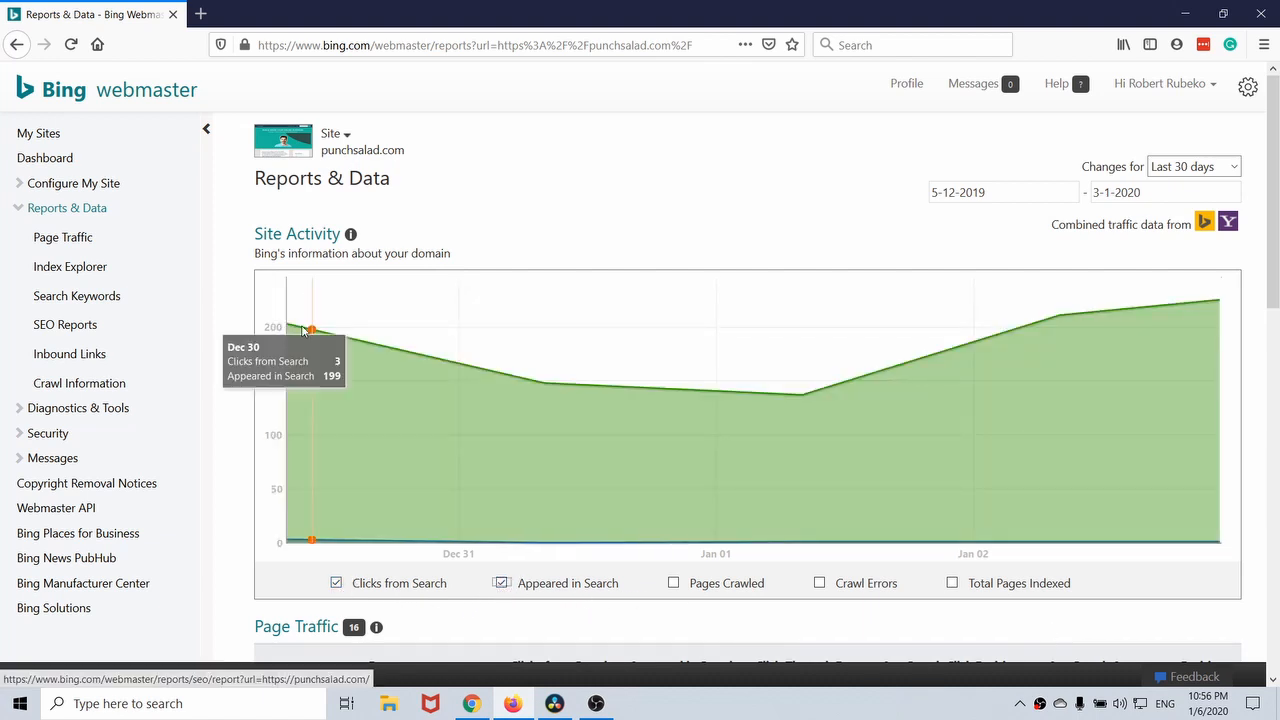
pyautogui.moveTo(1206, 302)
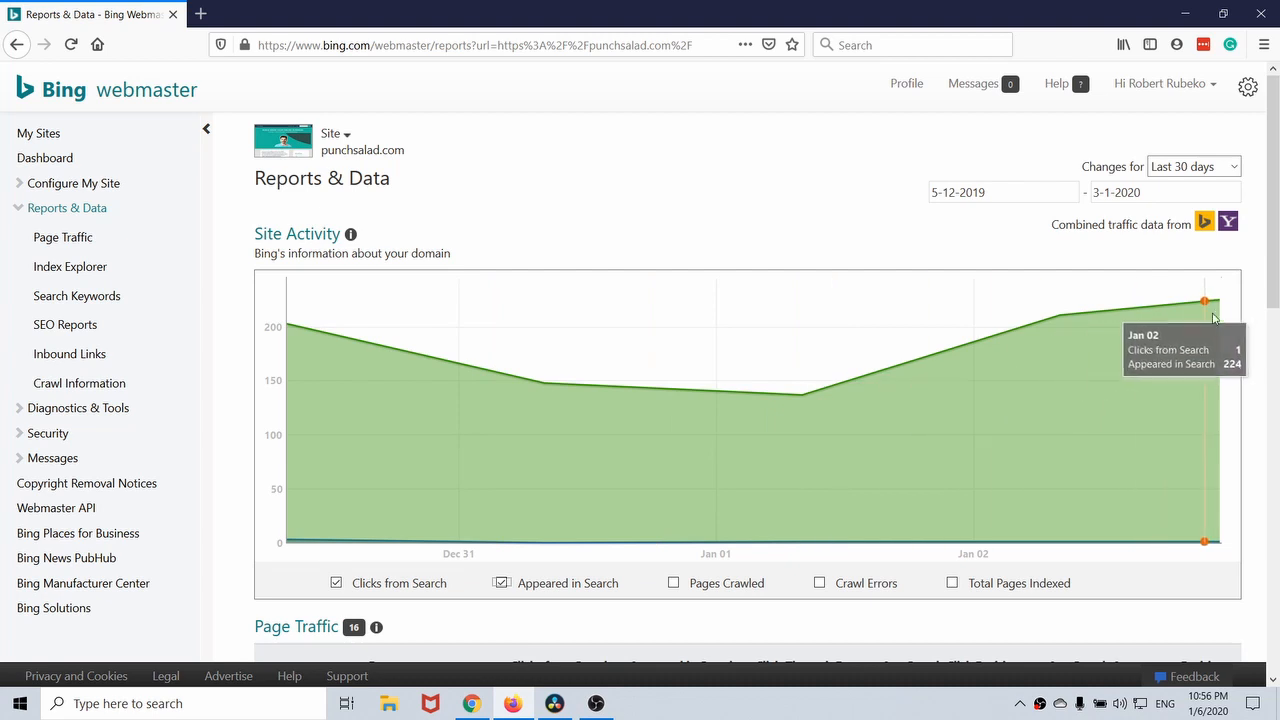
pyautogui.scroll(-3)
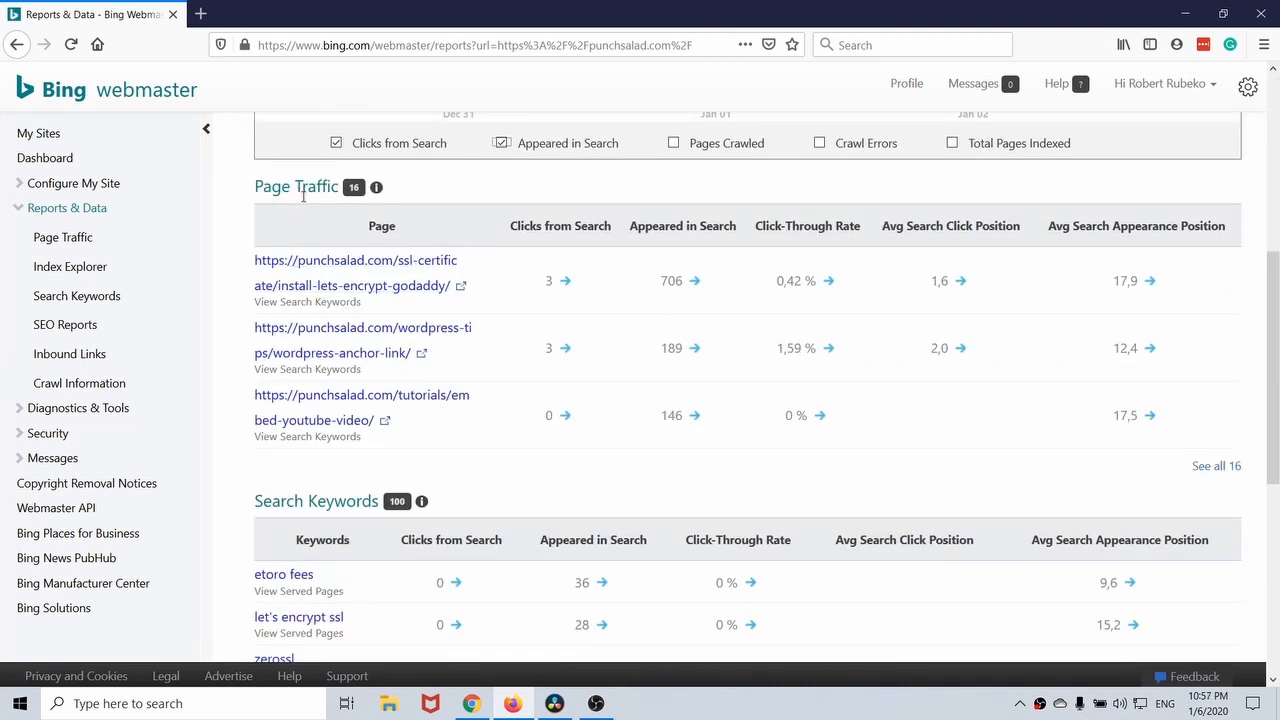
pyautogui.moveTo(693, 433)
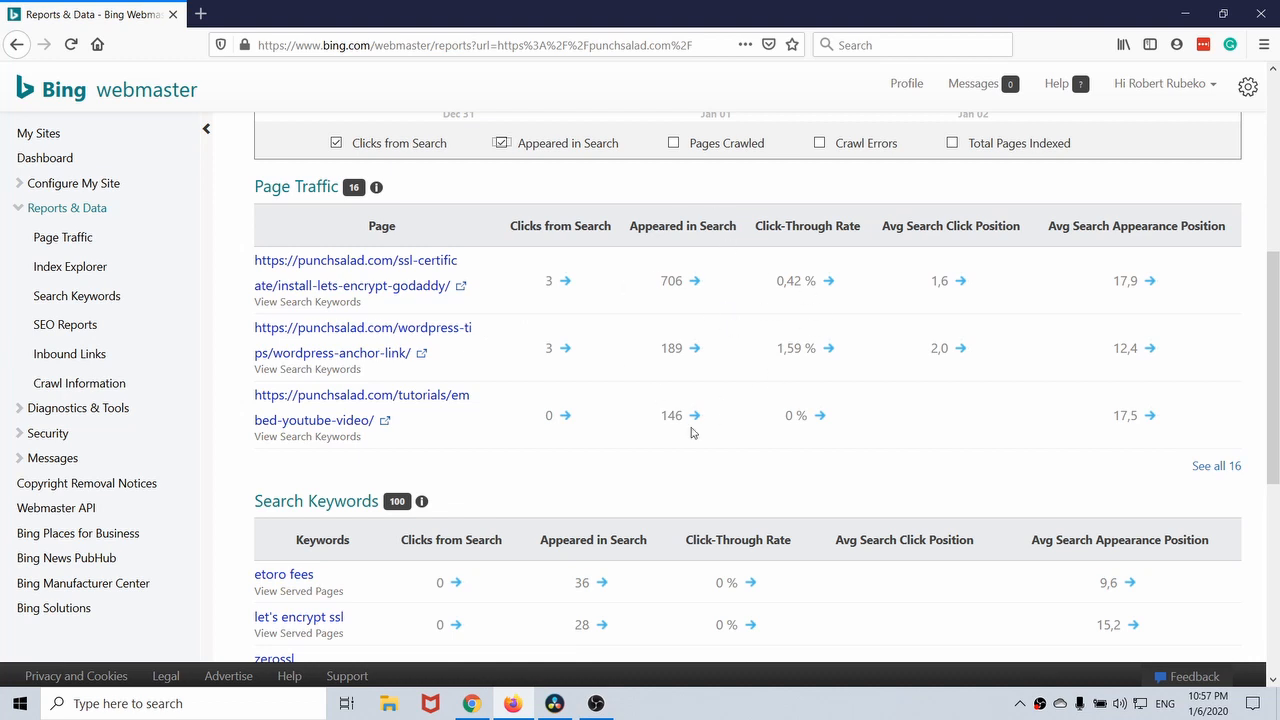
pyautogui.moveTo(1187, 338)
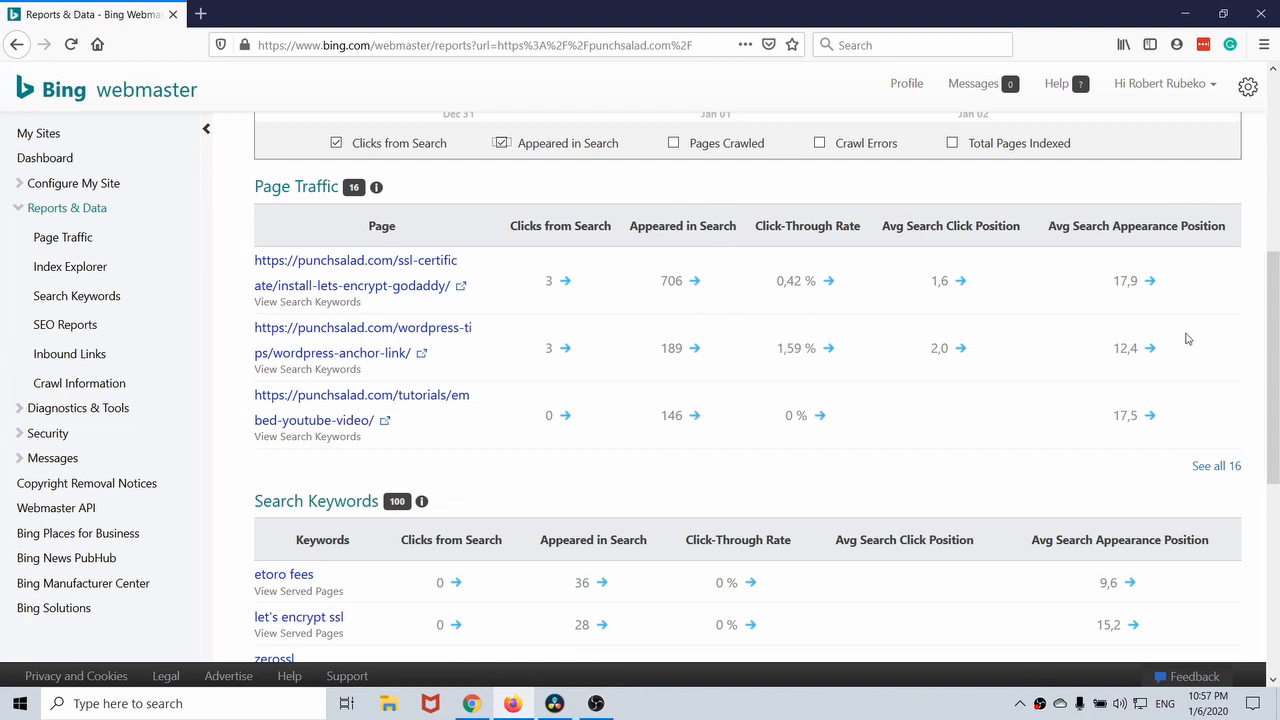
pyautogui.moveTo(1066, 300)
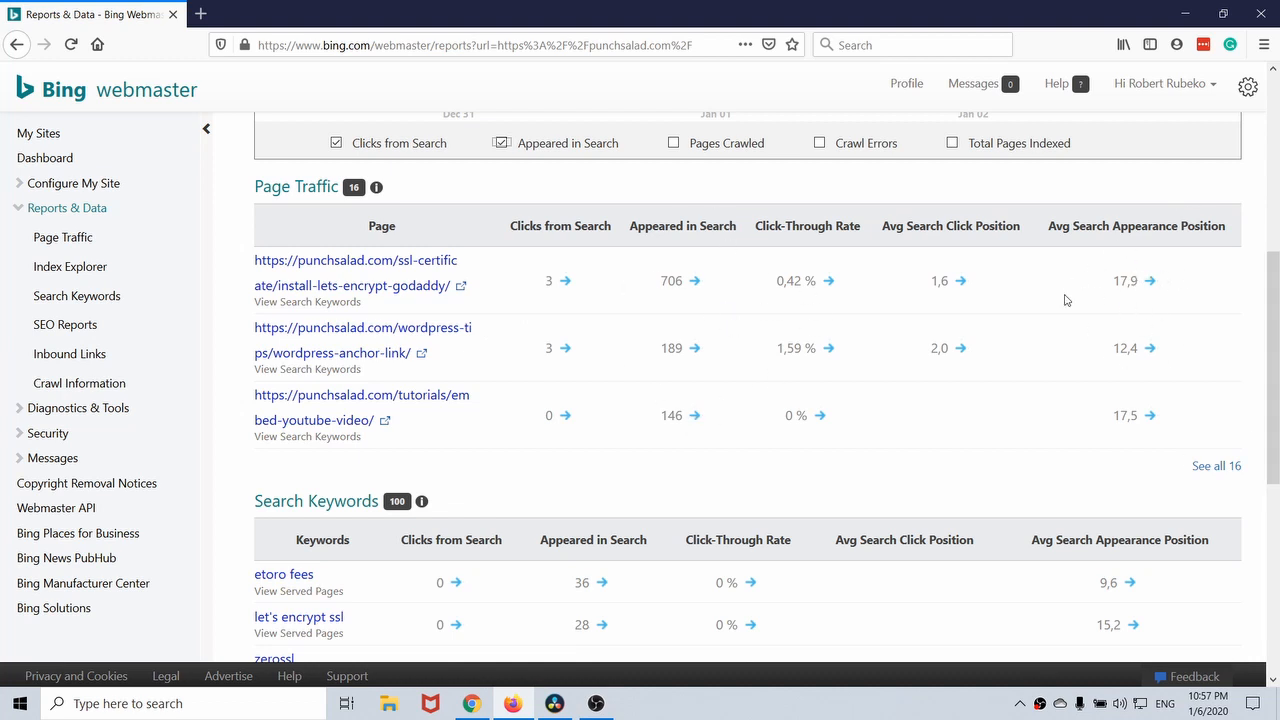
pyautogui.scroll(-3)
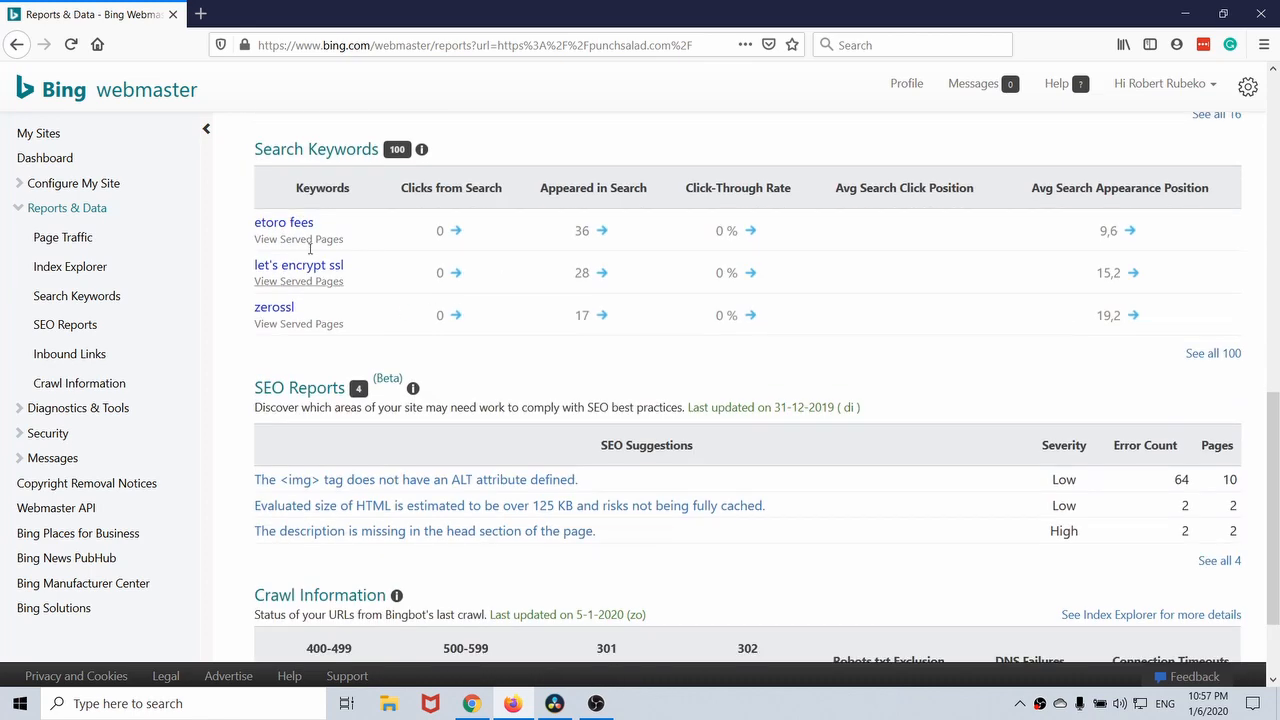
pyautogui.moveTo(664, 267)
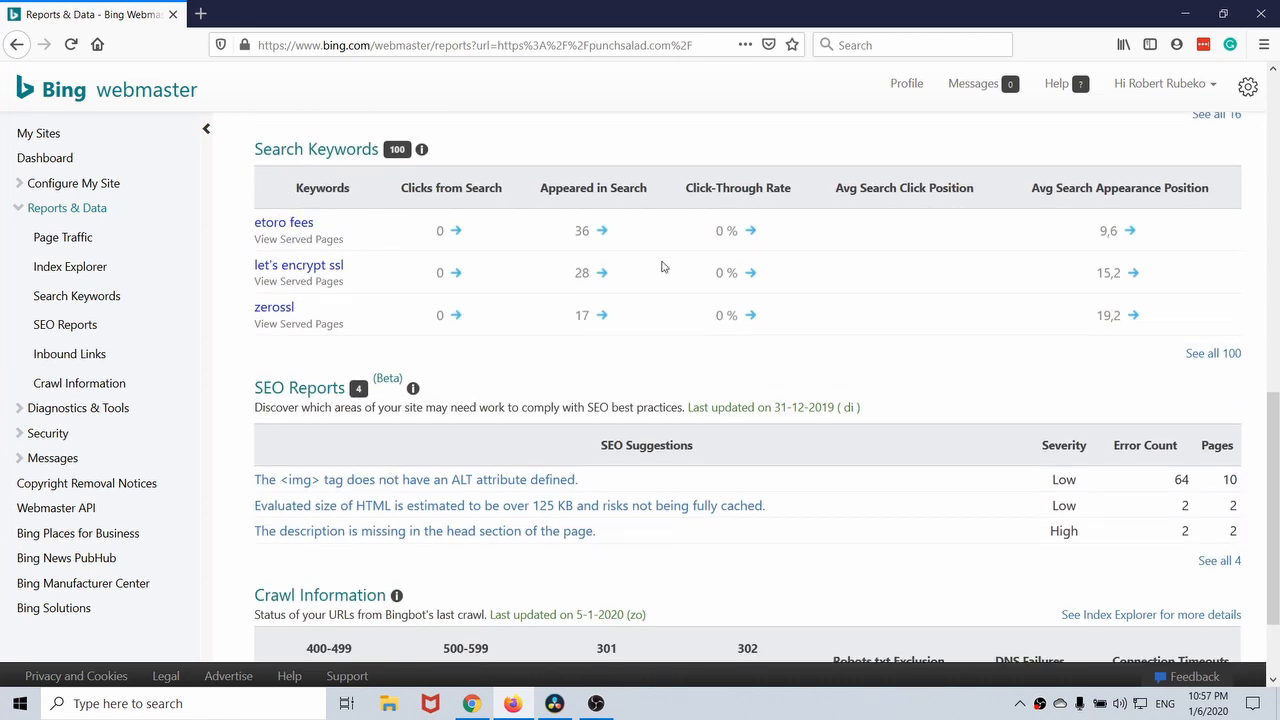
pyautogui.scroll(-3)
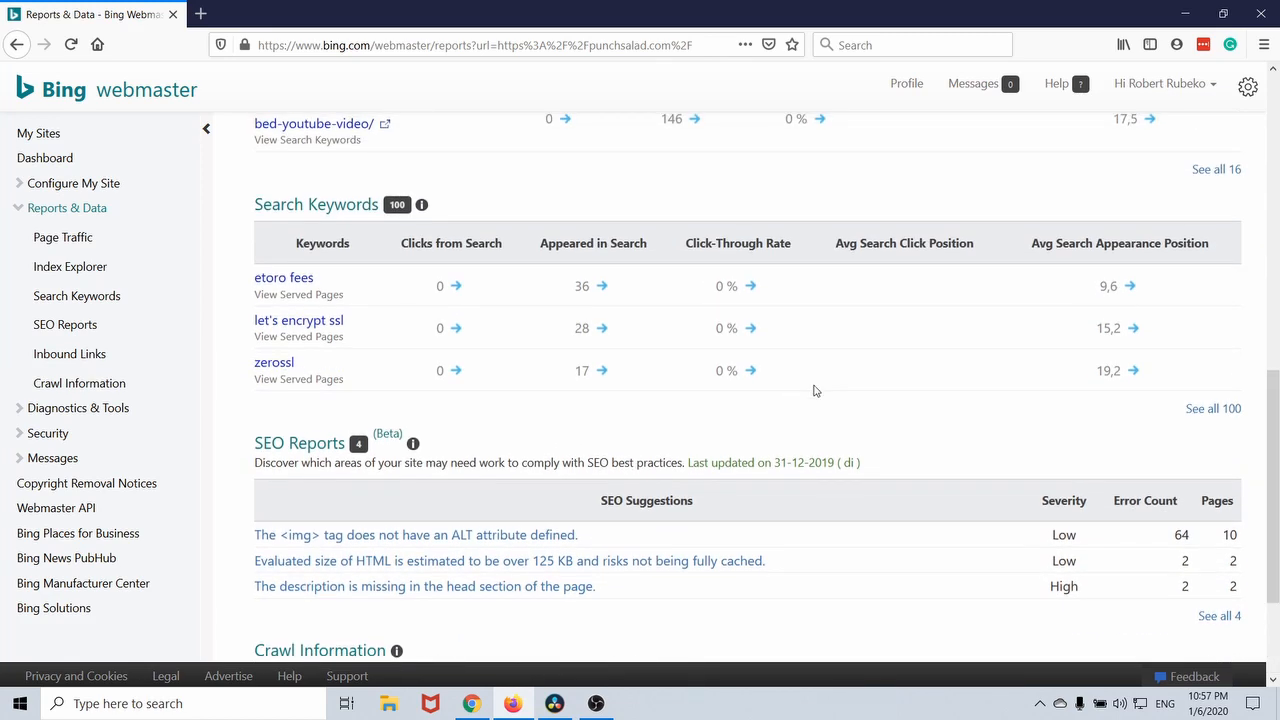
pyautogui.moveTo(440, 328)
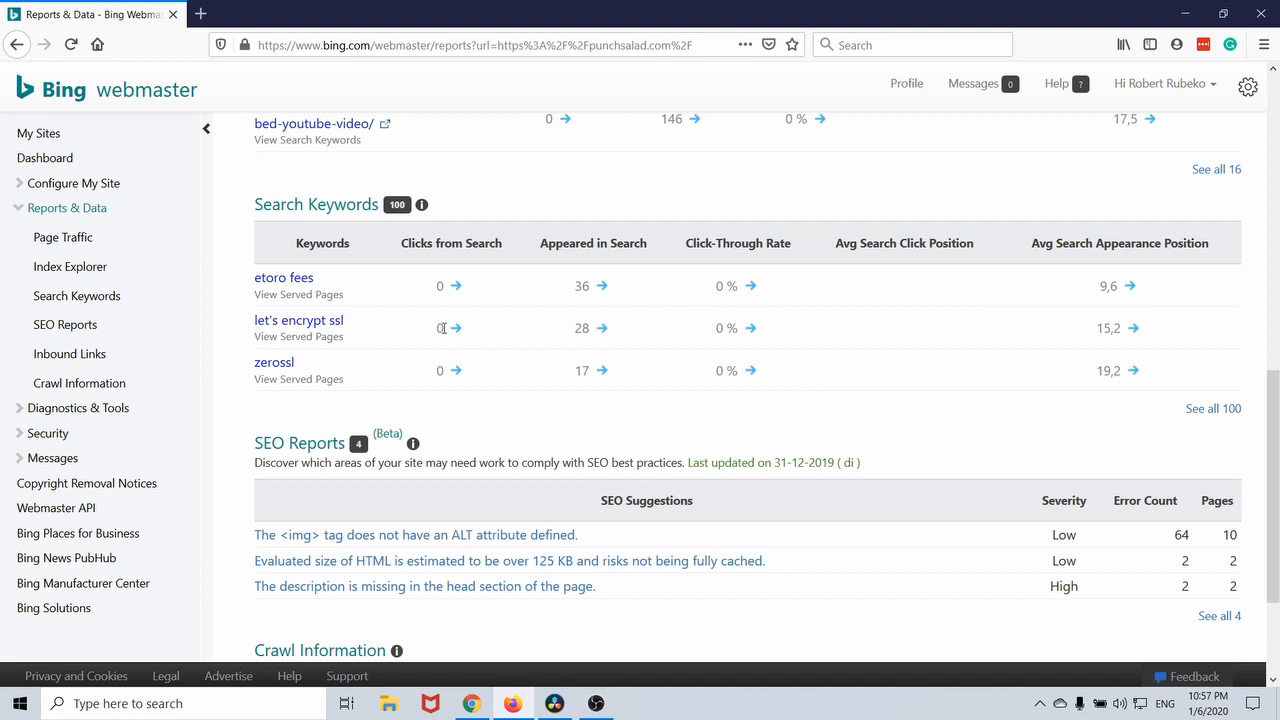
pyautogui.moveTo(1170, 231)
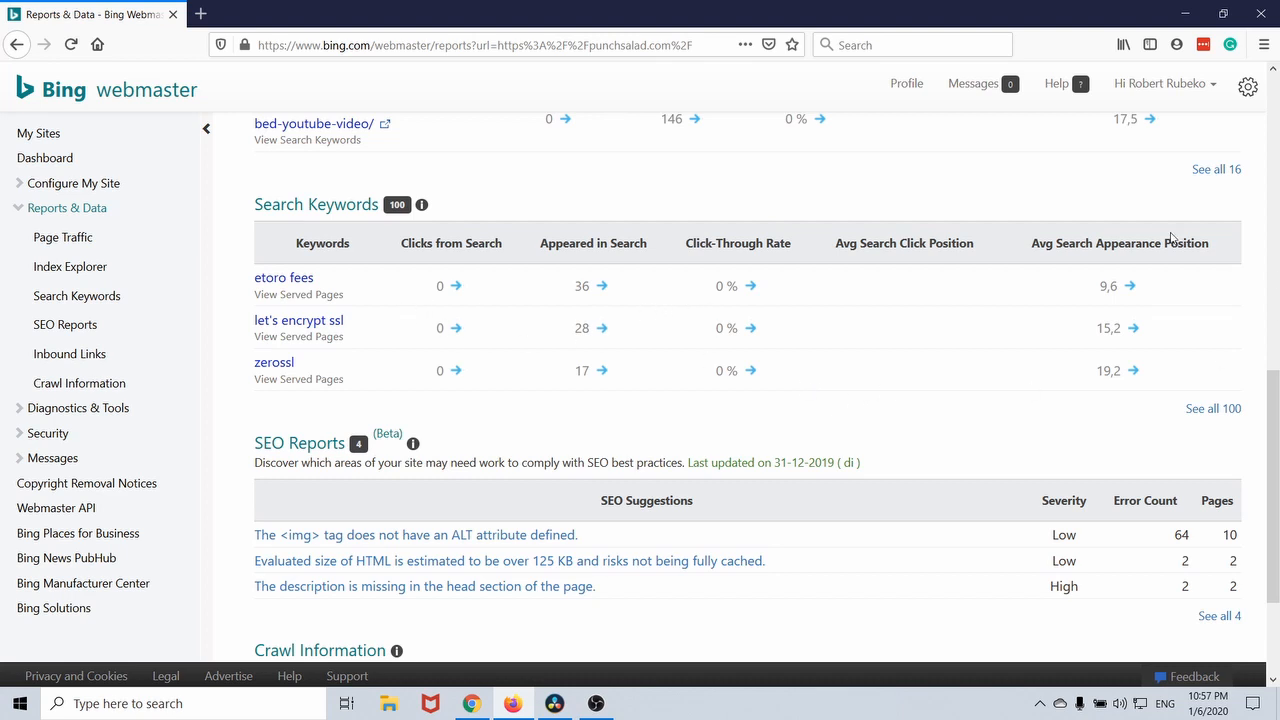
pyautogui.scroll(-3)
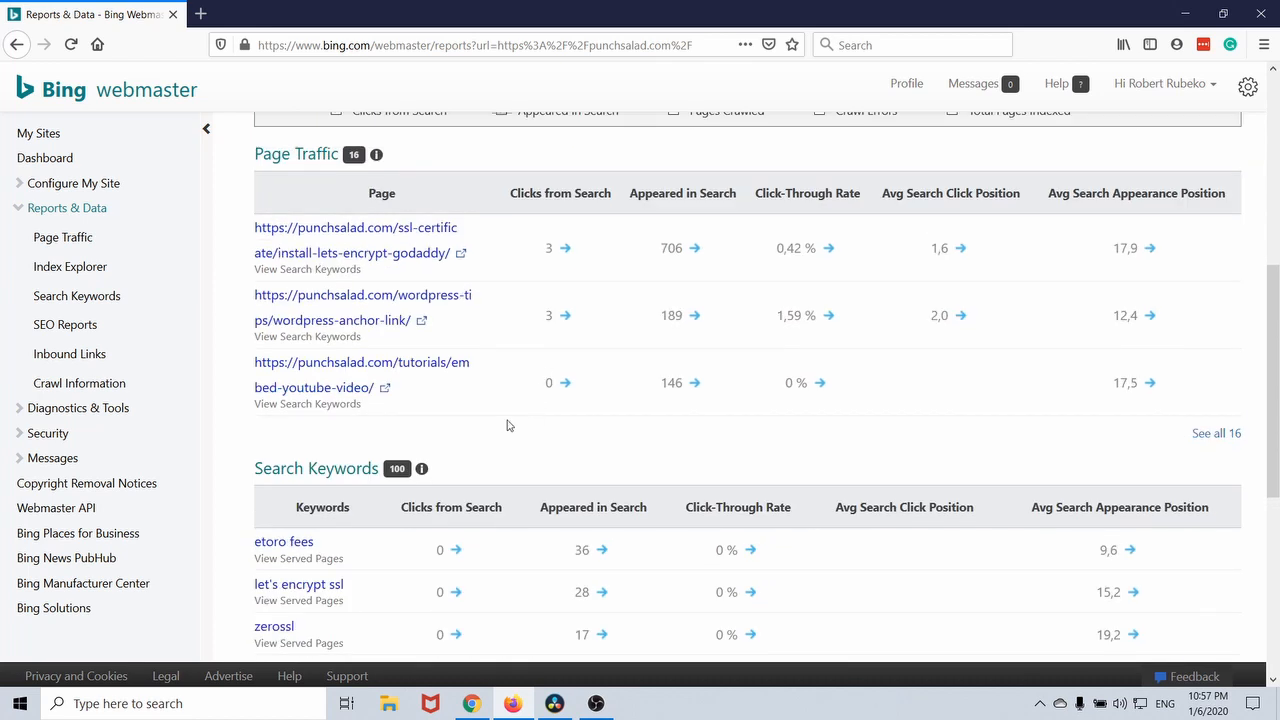
pyautogui.moveTo(465, 364)
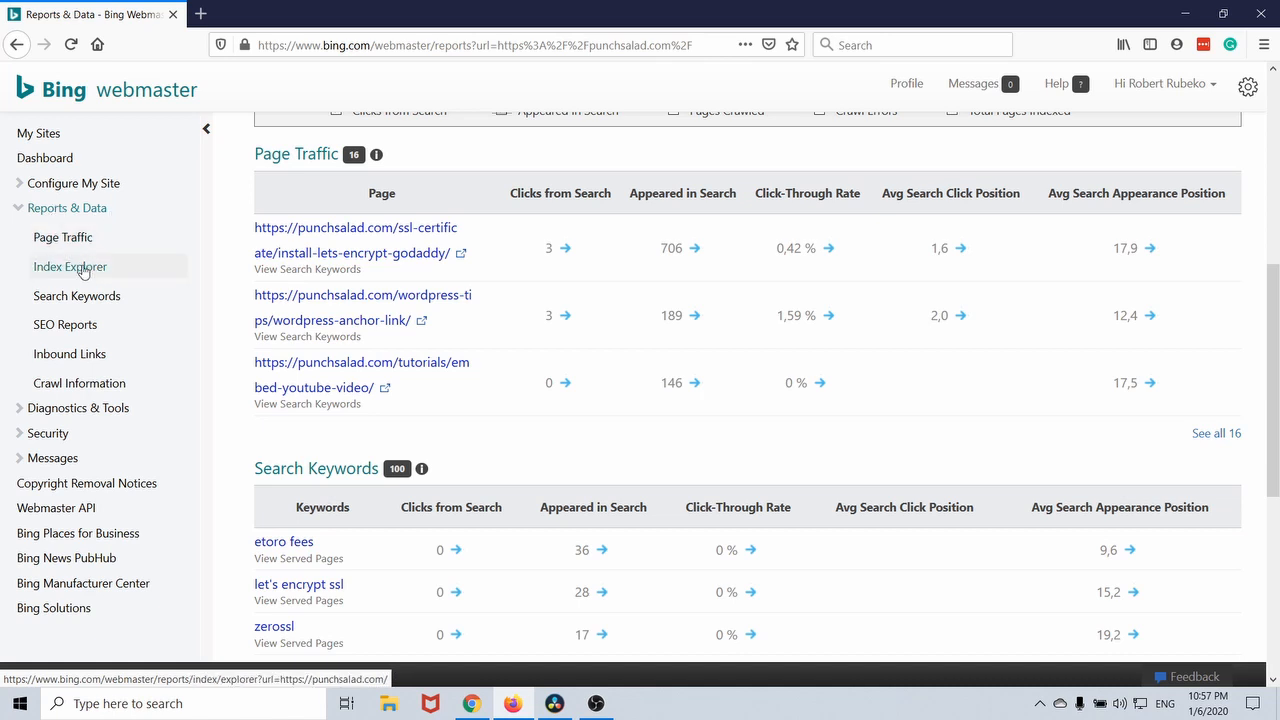
# Step: View Index Explorer, then the SEO Reports page listing four suggestions with severity and error counts
pyautogui.click(70, 266)
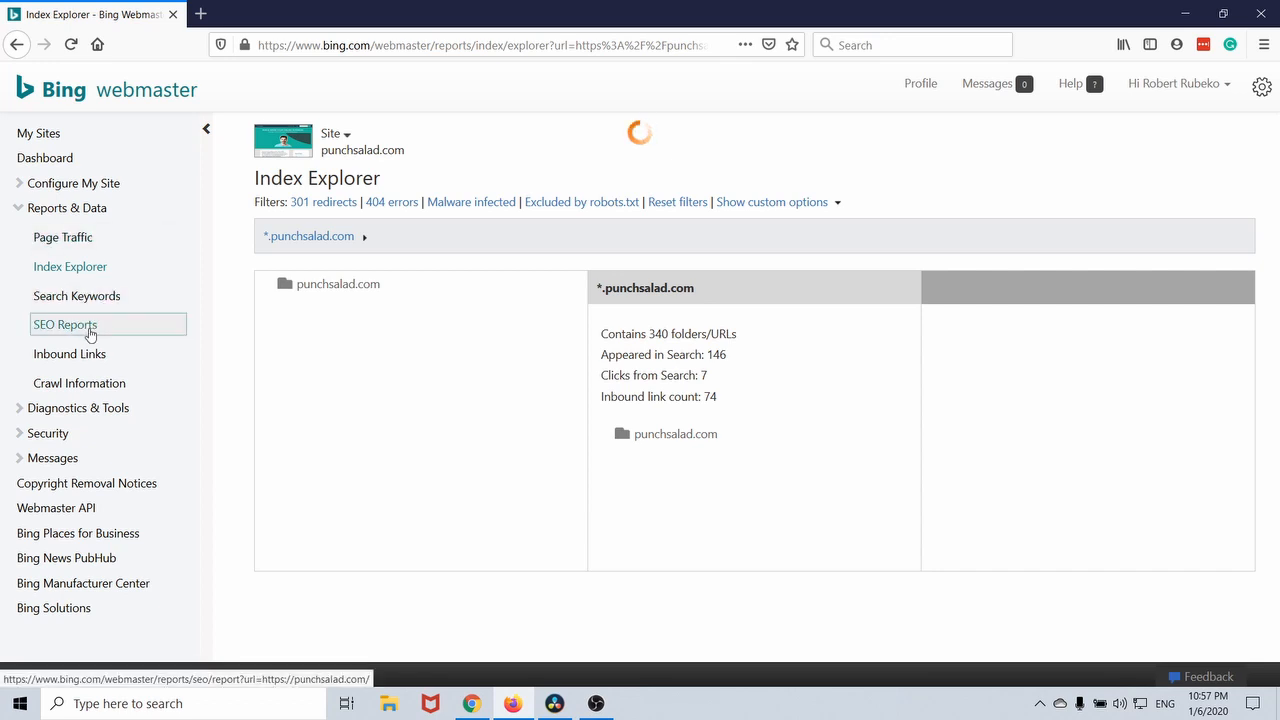
pyautogui.click(64, 324)
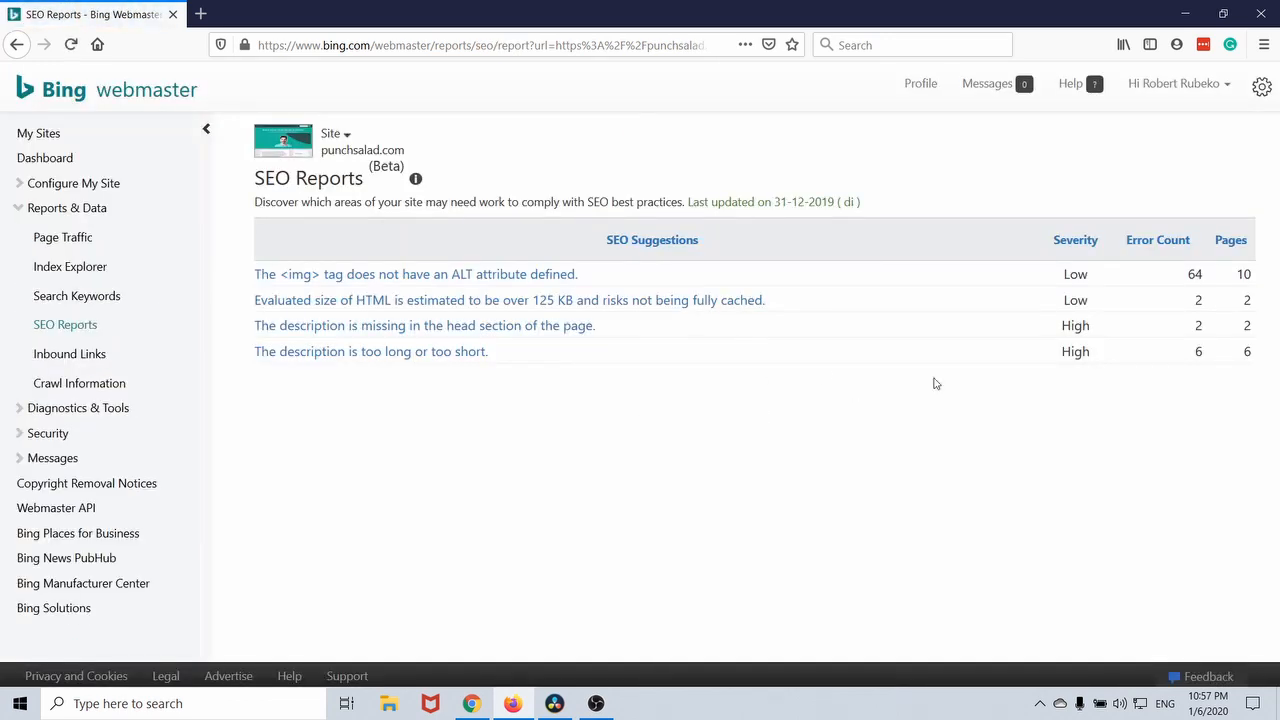
pyautogui.moveTo(437, 463)
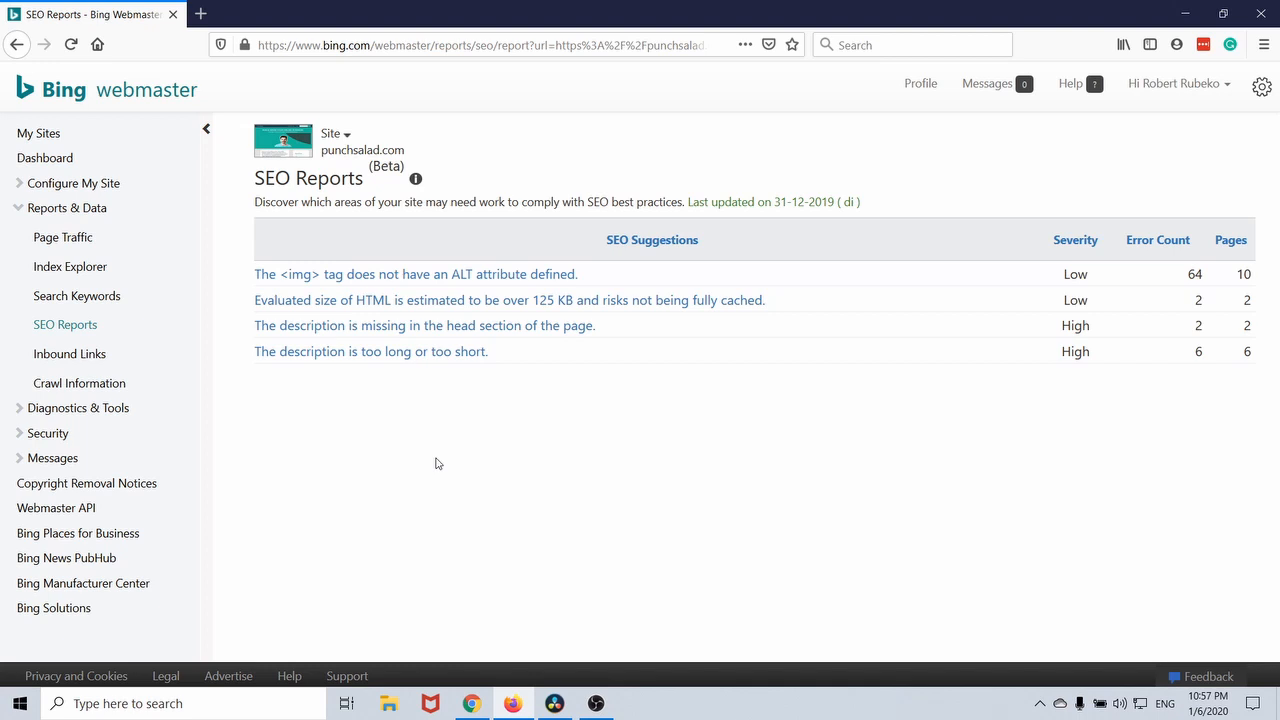
pyautogui.moveTo(426, 337)
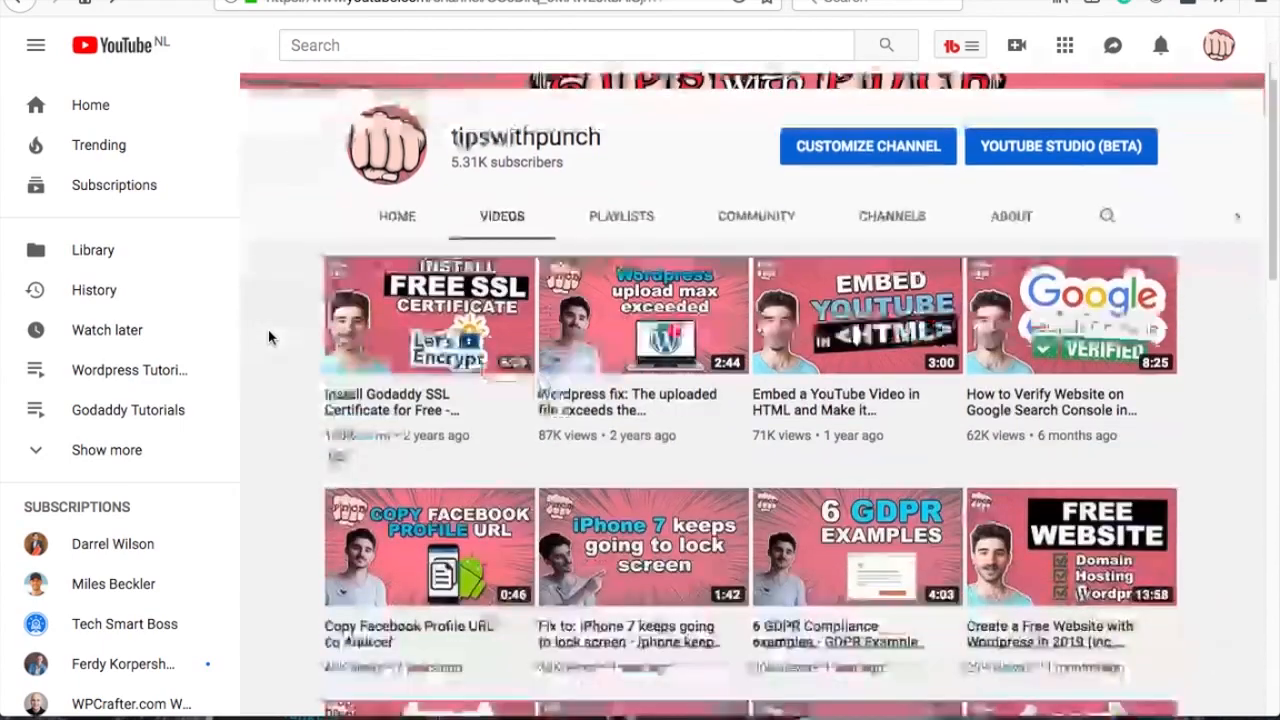
# Step: Scroll through the tipswithpunch YouTube channel's Videos list of tutorials
pyautogui.scroll(-3)
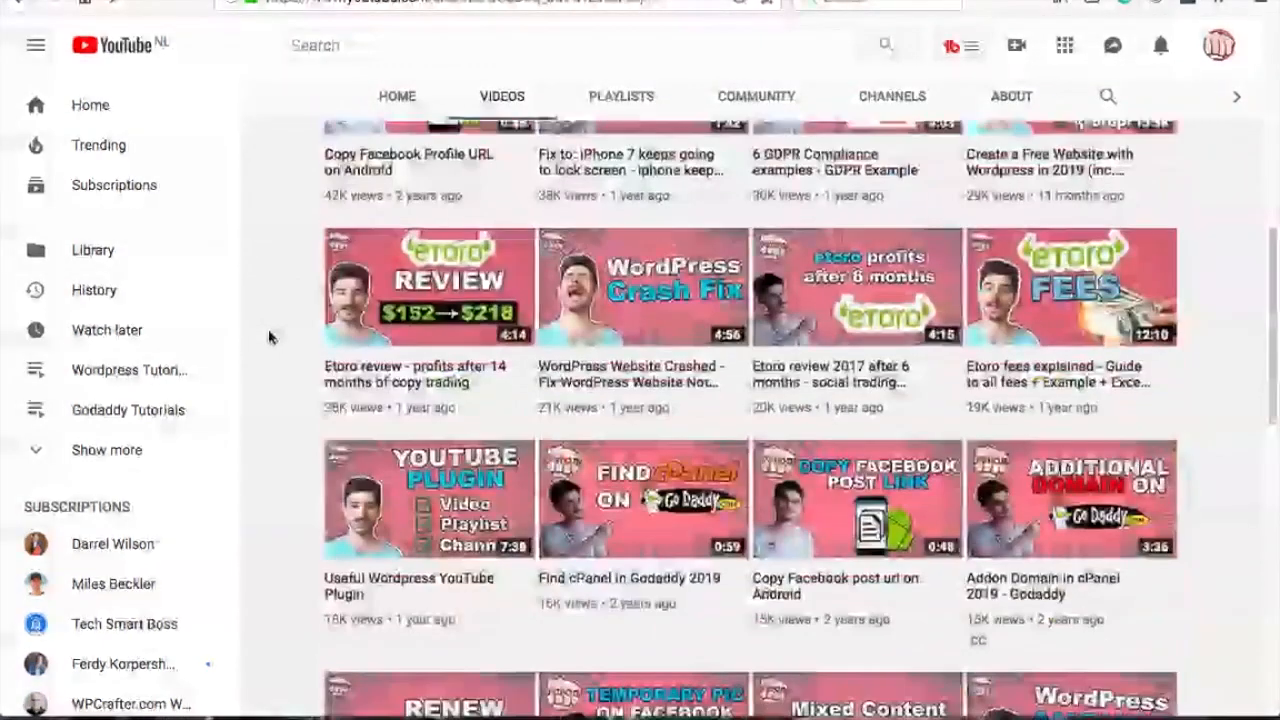
pyautogui.scroll(-3)
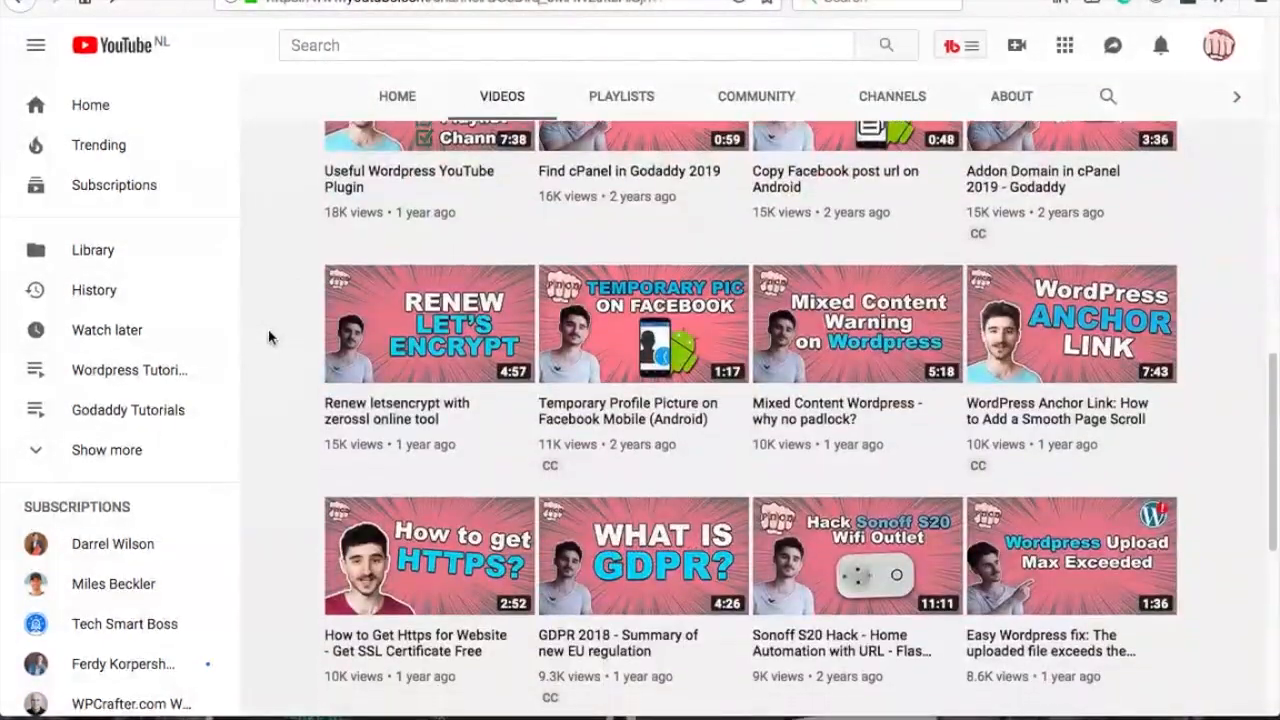
pyautogui.scroll(-3)
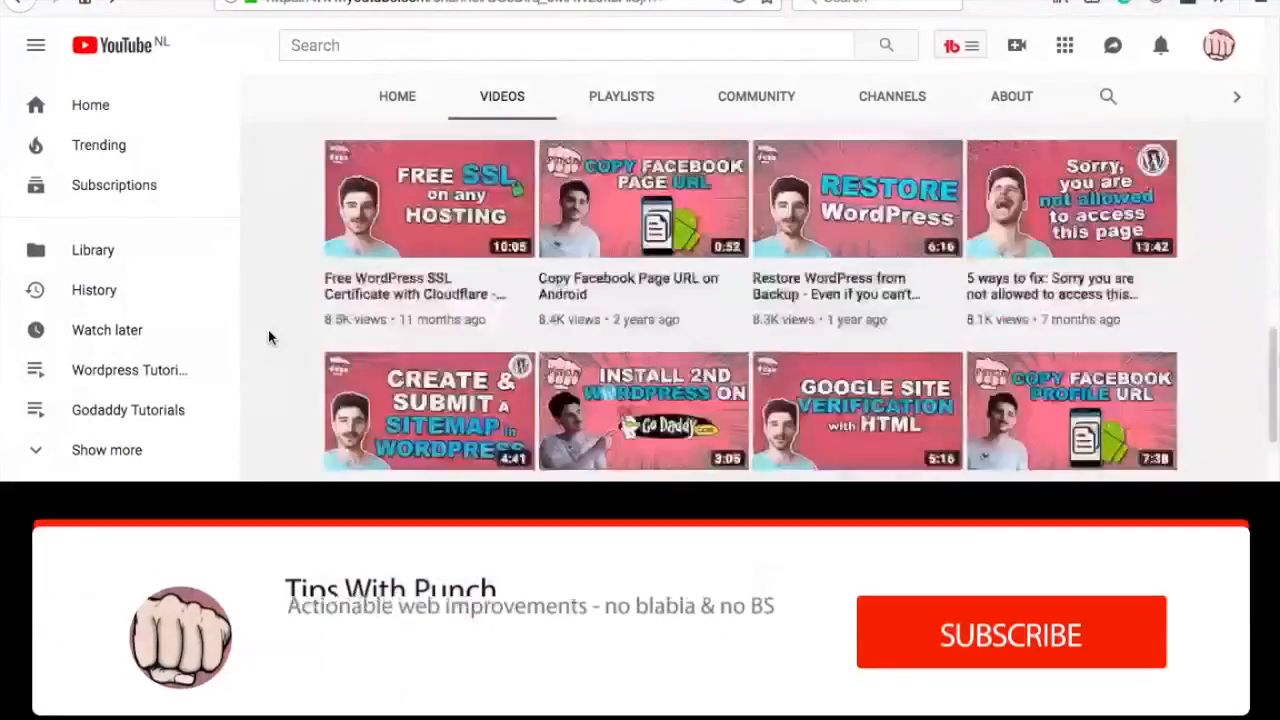
pyautogui.click(1010, 633)
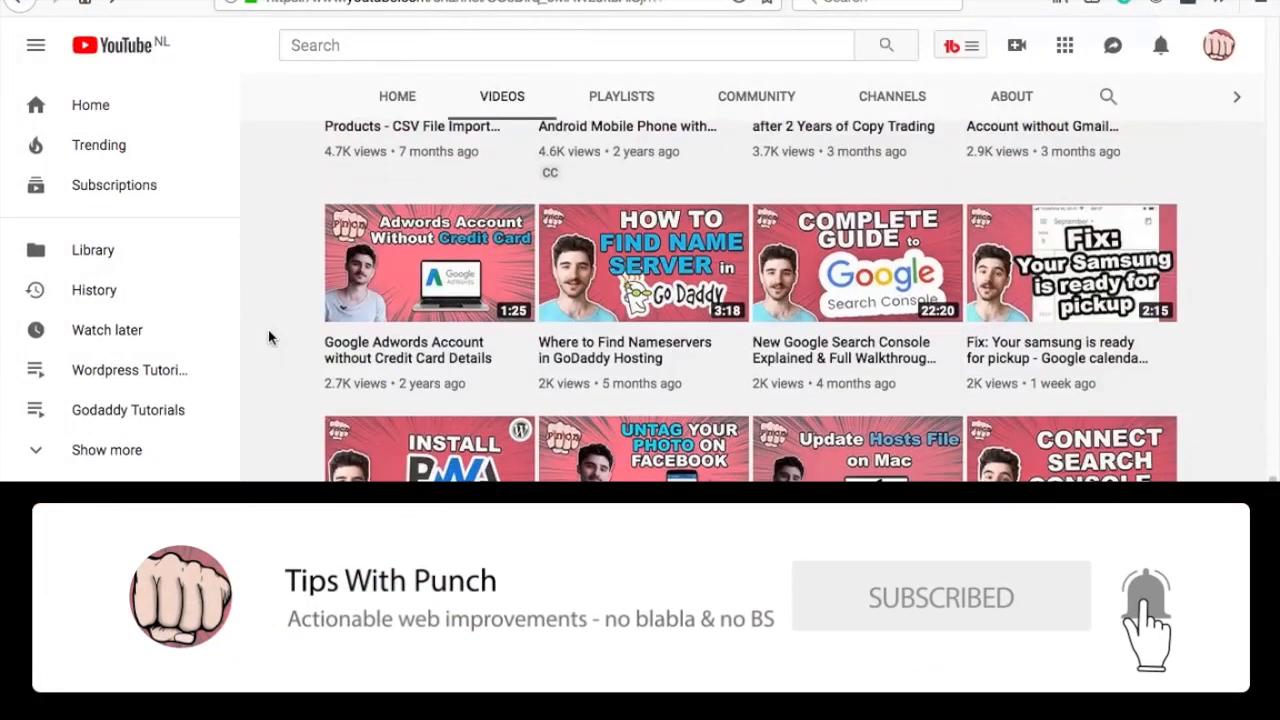
pyautogui.scroll(-3)
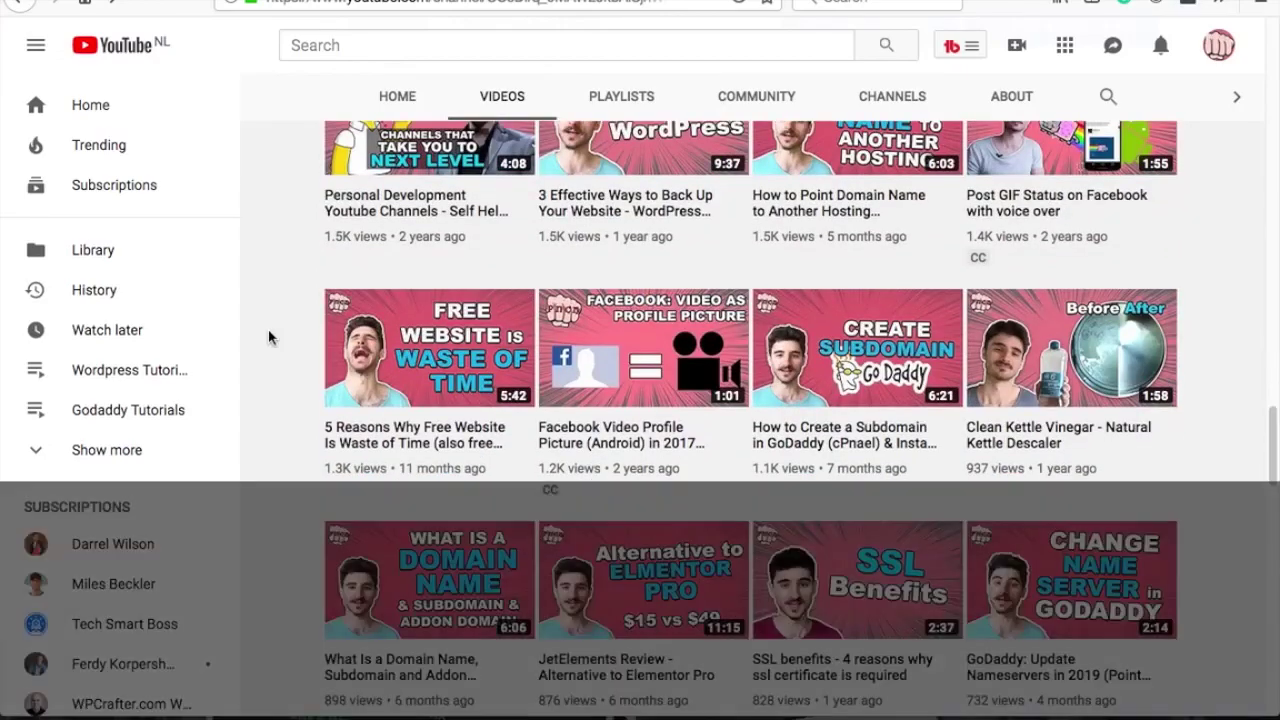